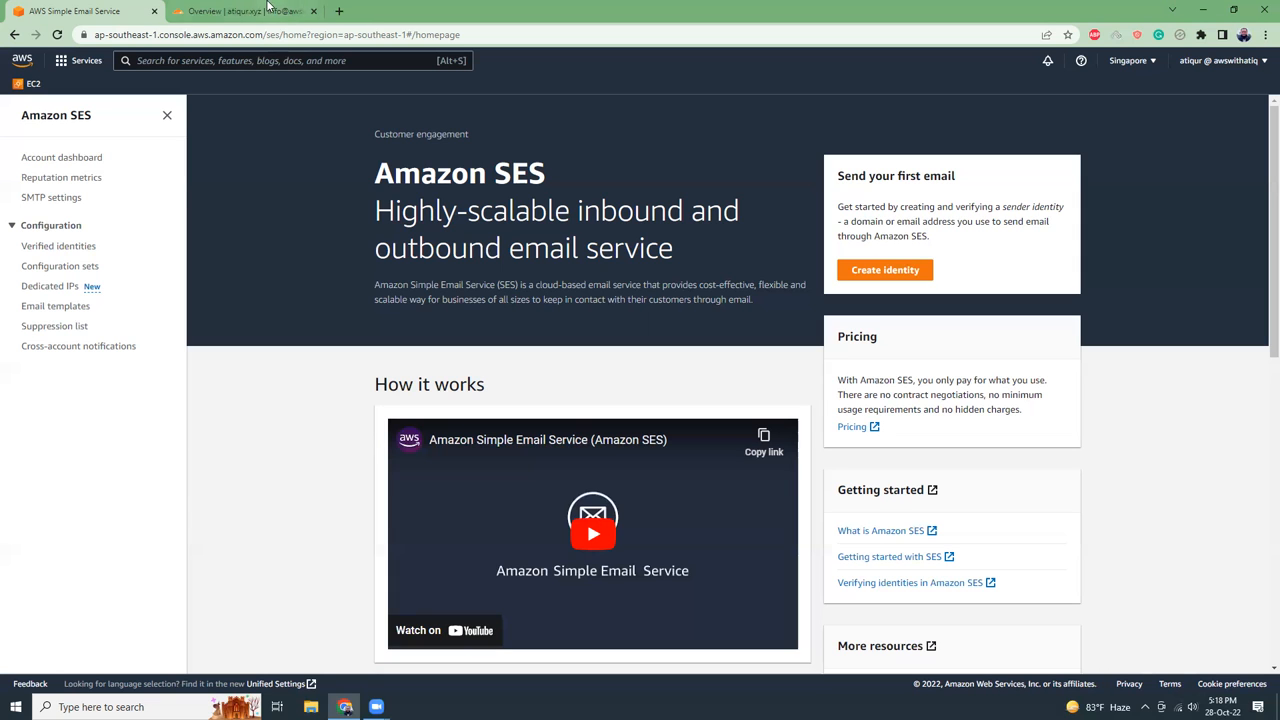
Return to Amazon SES and start a Domain identity with atiqur.xyz as the domain.
{"action": "left_click", "coordinate": [245, 11]}
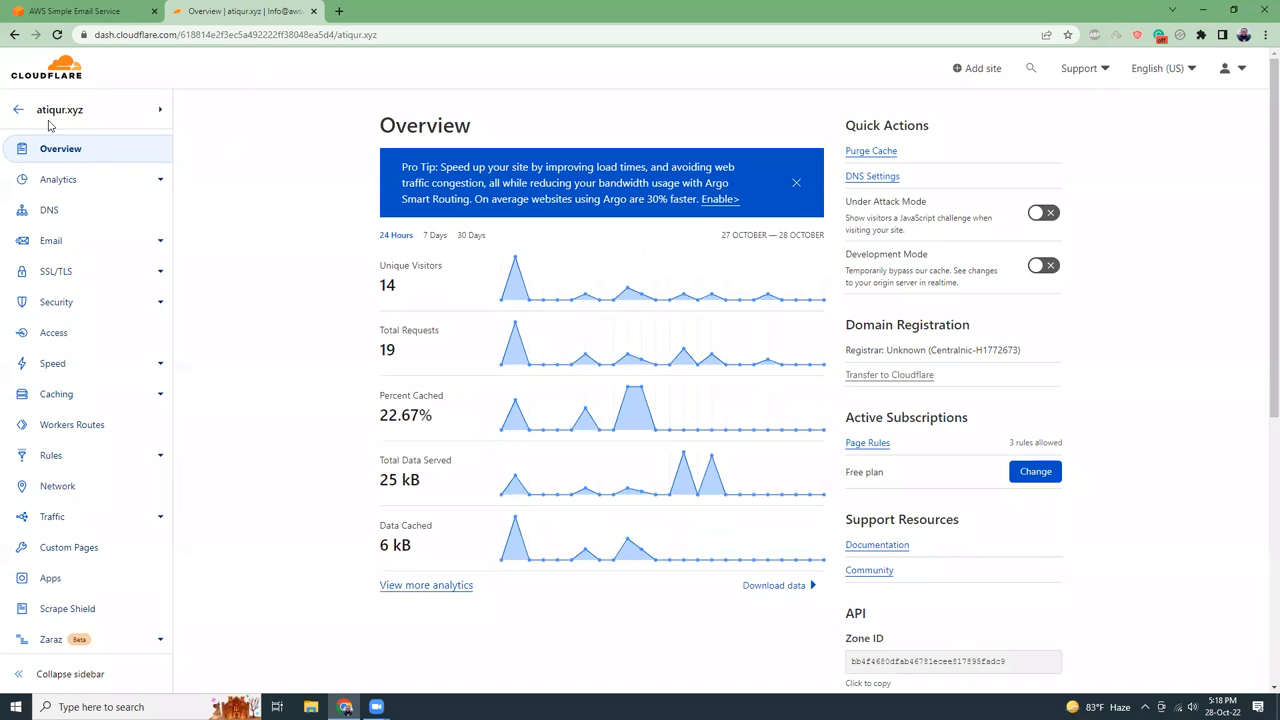
{"action": "mouse_move", "coordinate": [265, 202]}
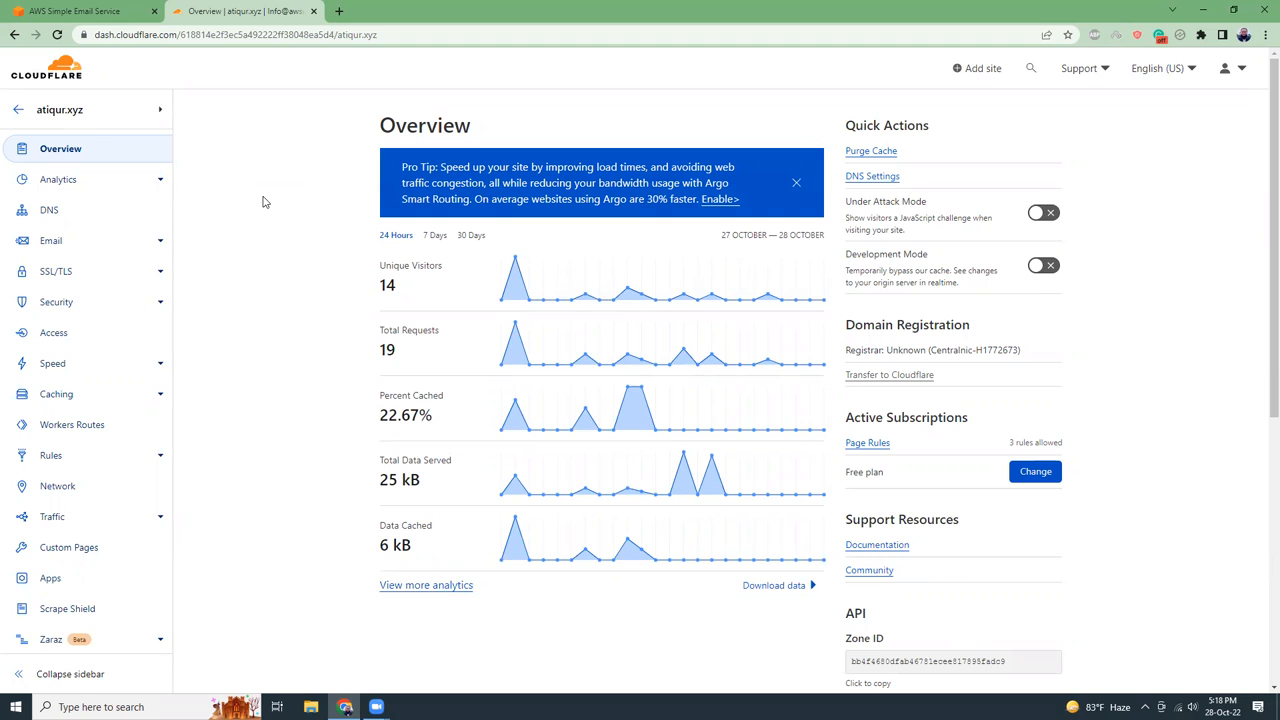
{"action": "left_click", "coordinate": [75, 11]}
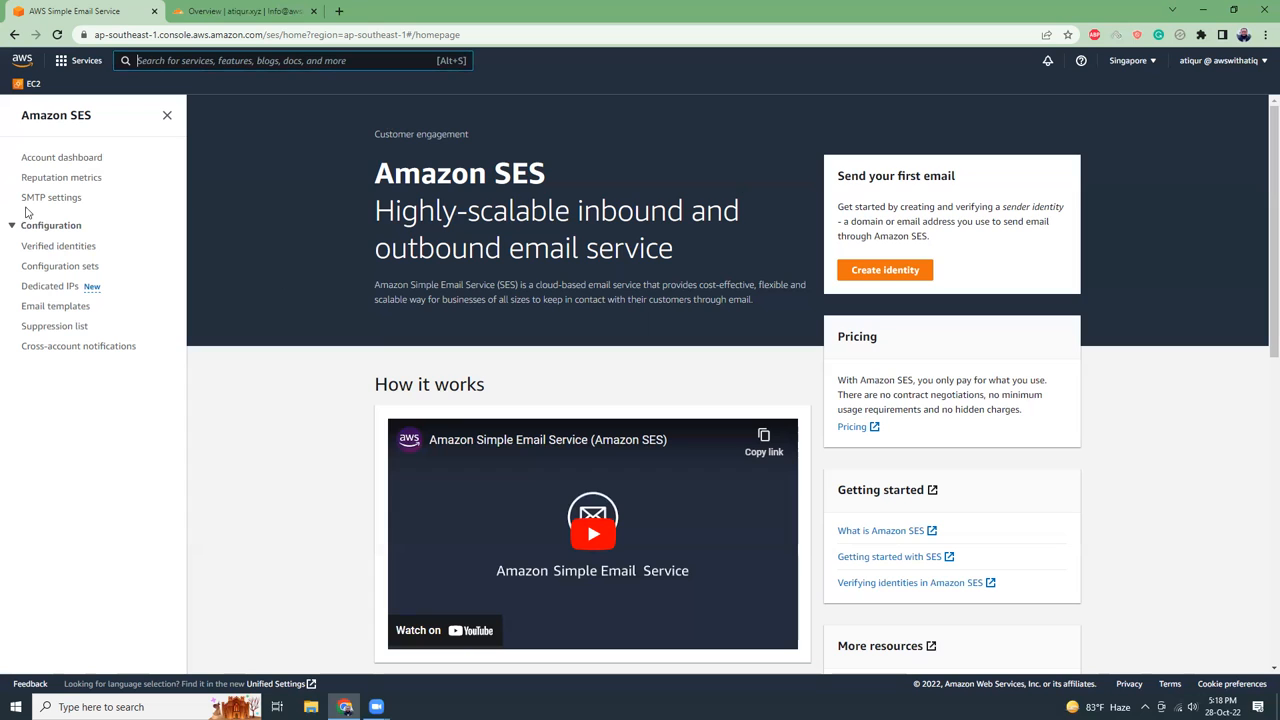
{"action": "mouse_move", "coordinate": [283, 217]}
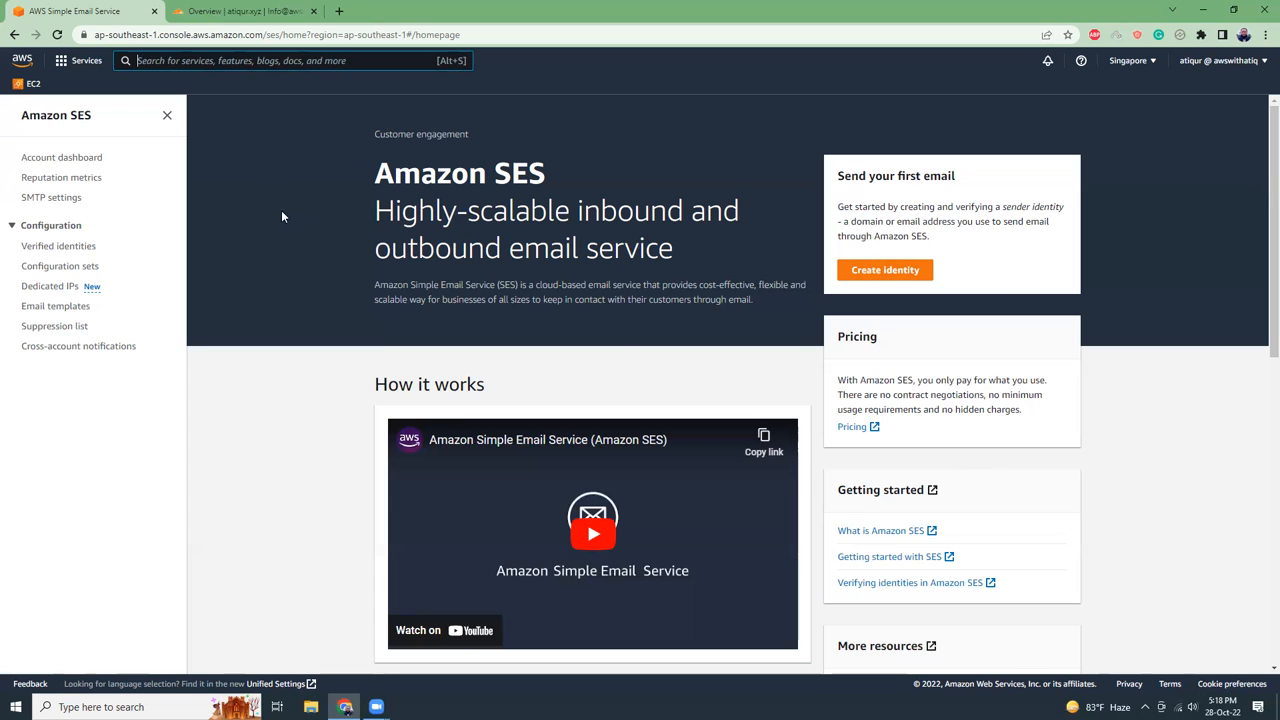
{"action": "left_click", "coordinate": [884, 269]}
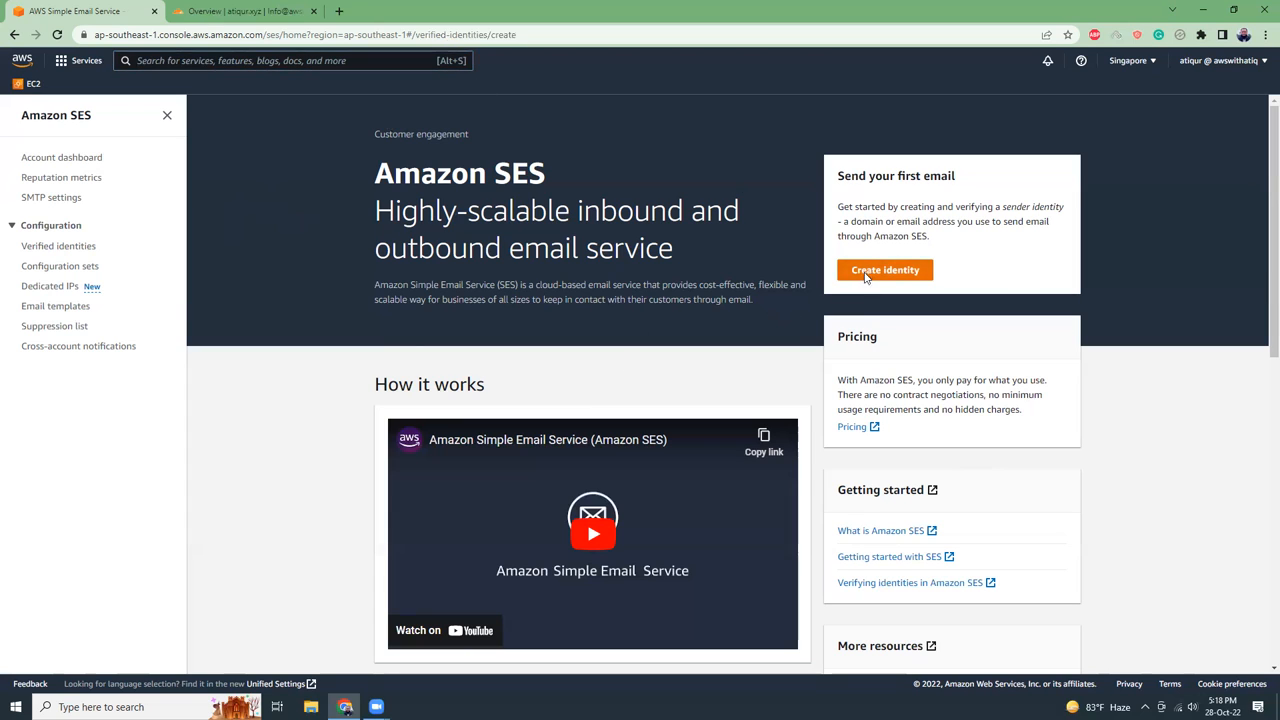
{"action": "left_click", "coordinate": [884, 270]}
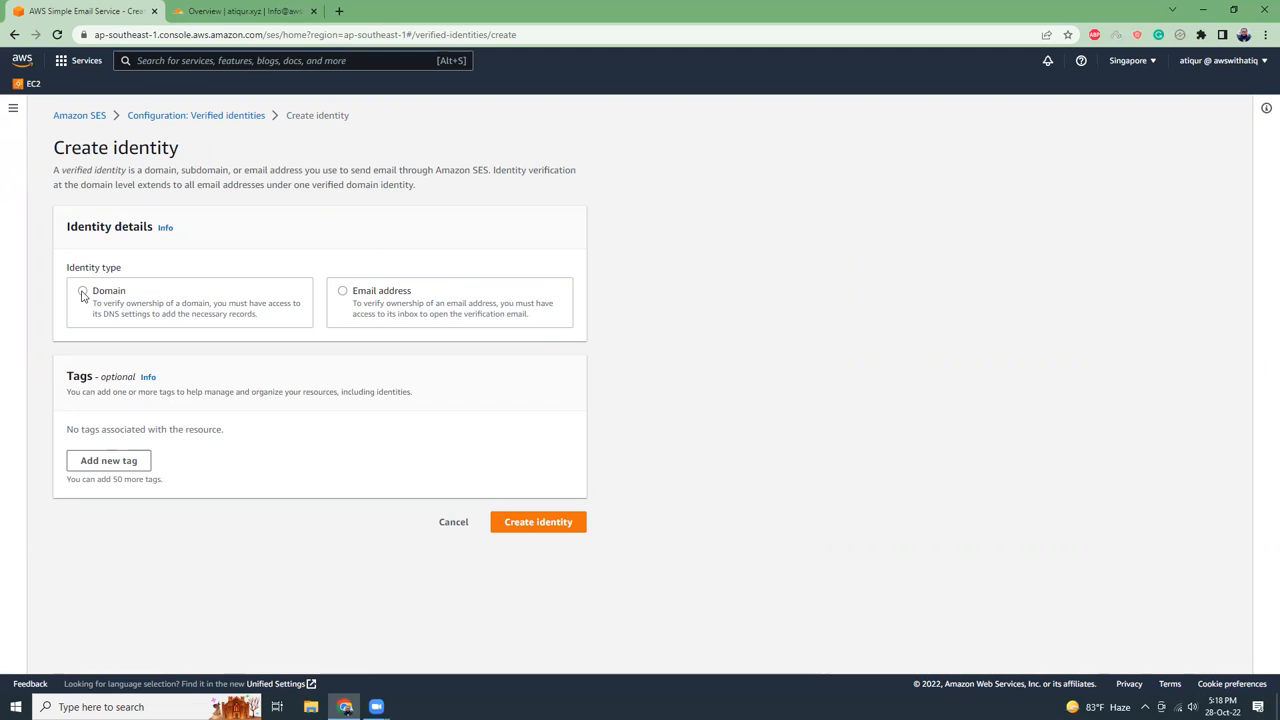
{"action": "left_click", "coordinate": [82, 290]}
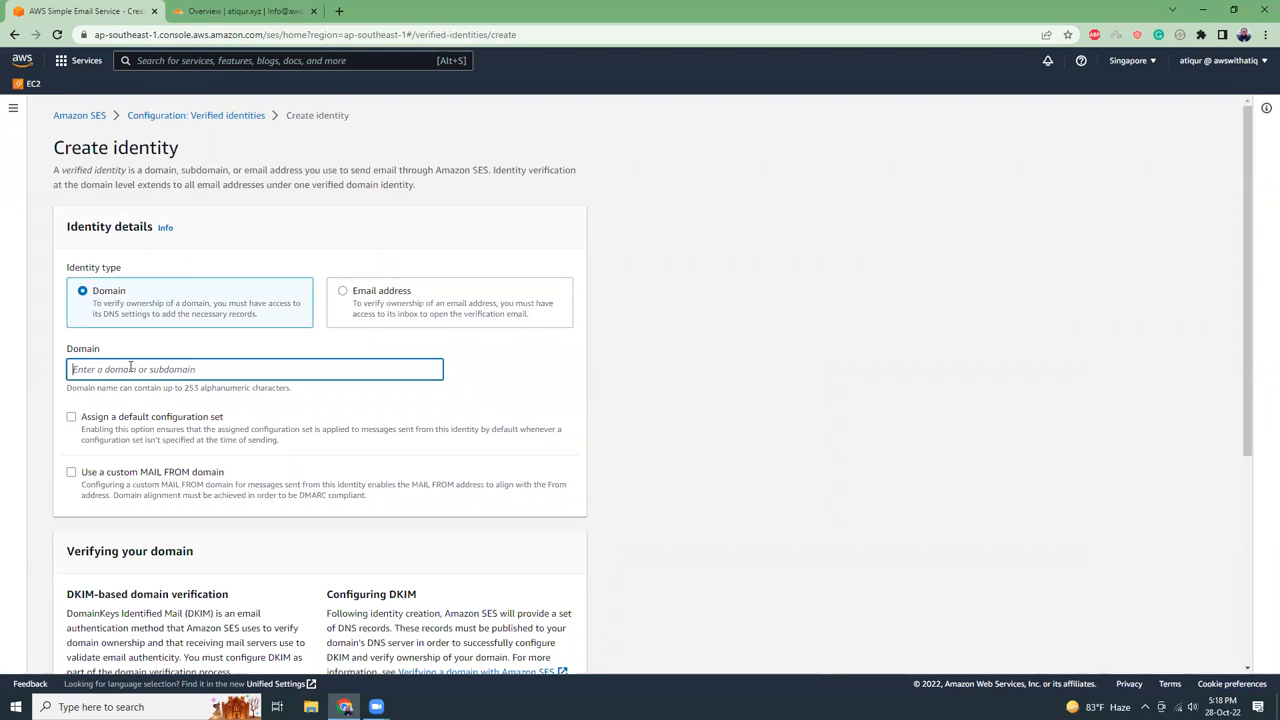
{"action": "type", "text": "atiqur.xyz"}
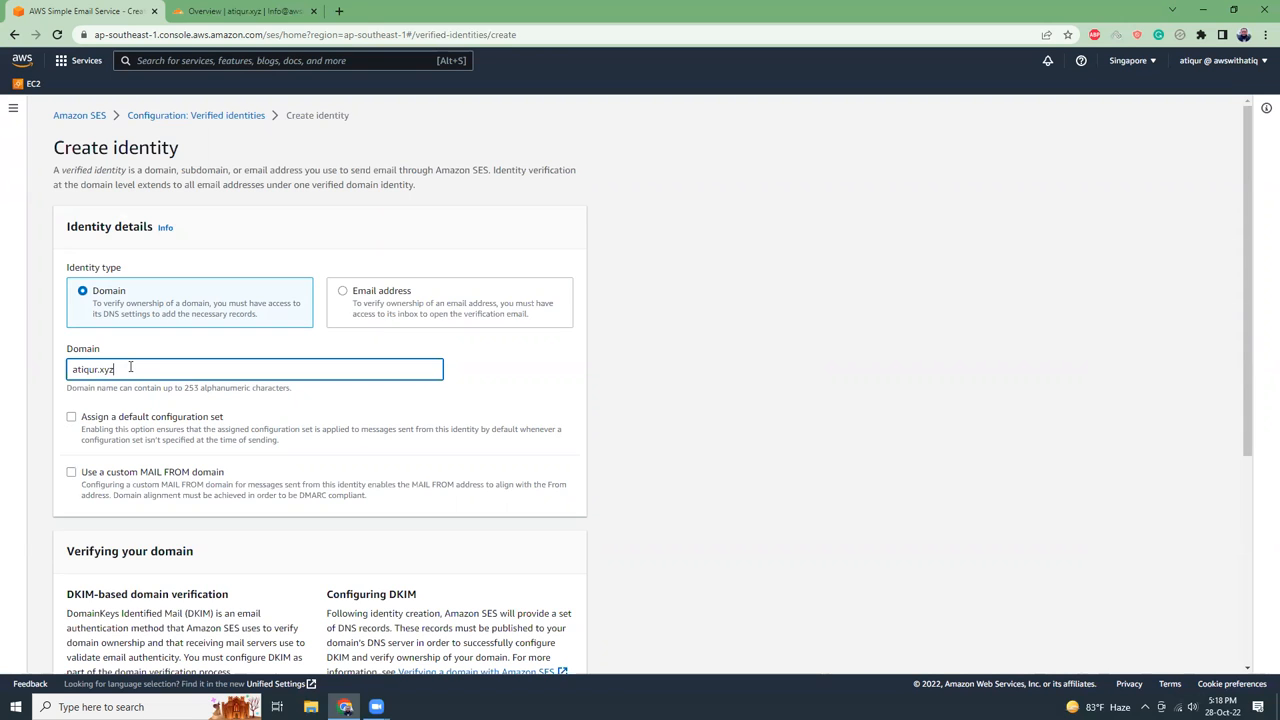
{"action": "scroll", "scroll_direction": "down", "scroll_amount": 3}
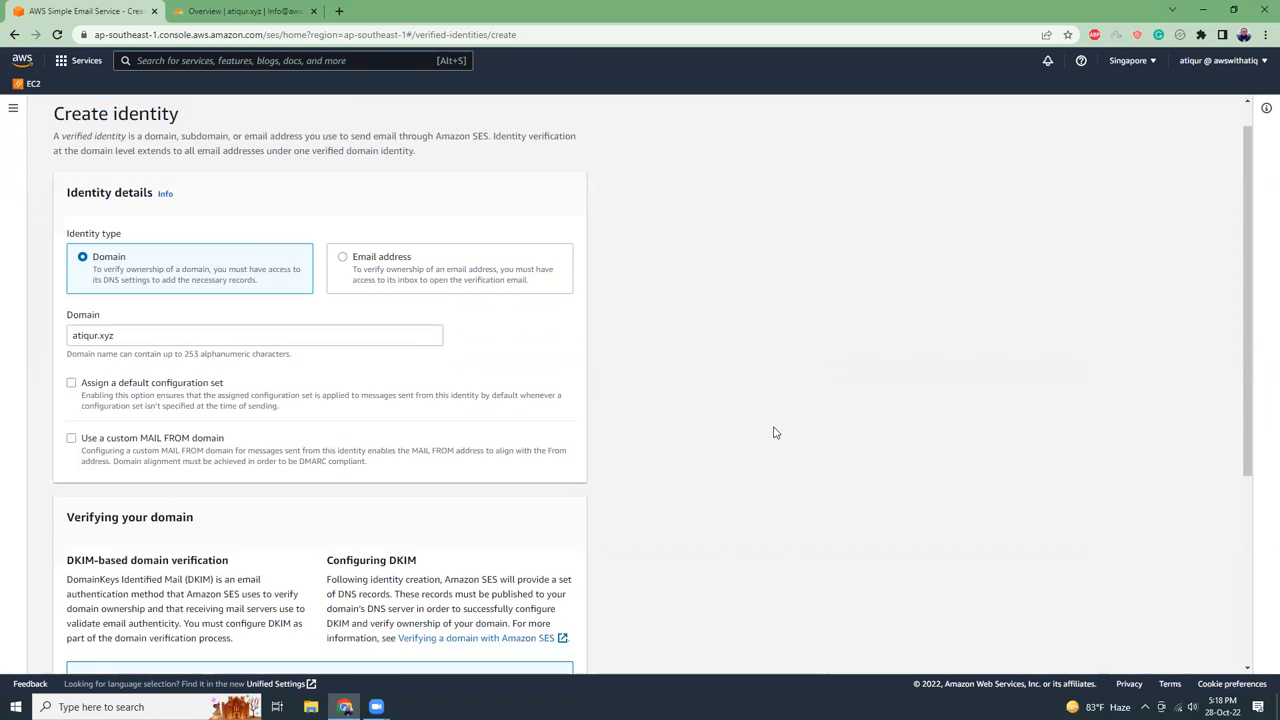
{"action": "scroll", "scroll_direction": "down", "scroll_amount": 3}
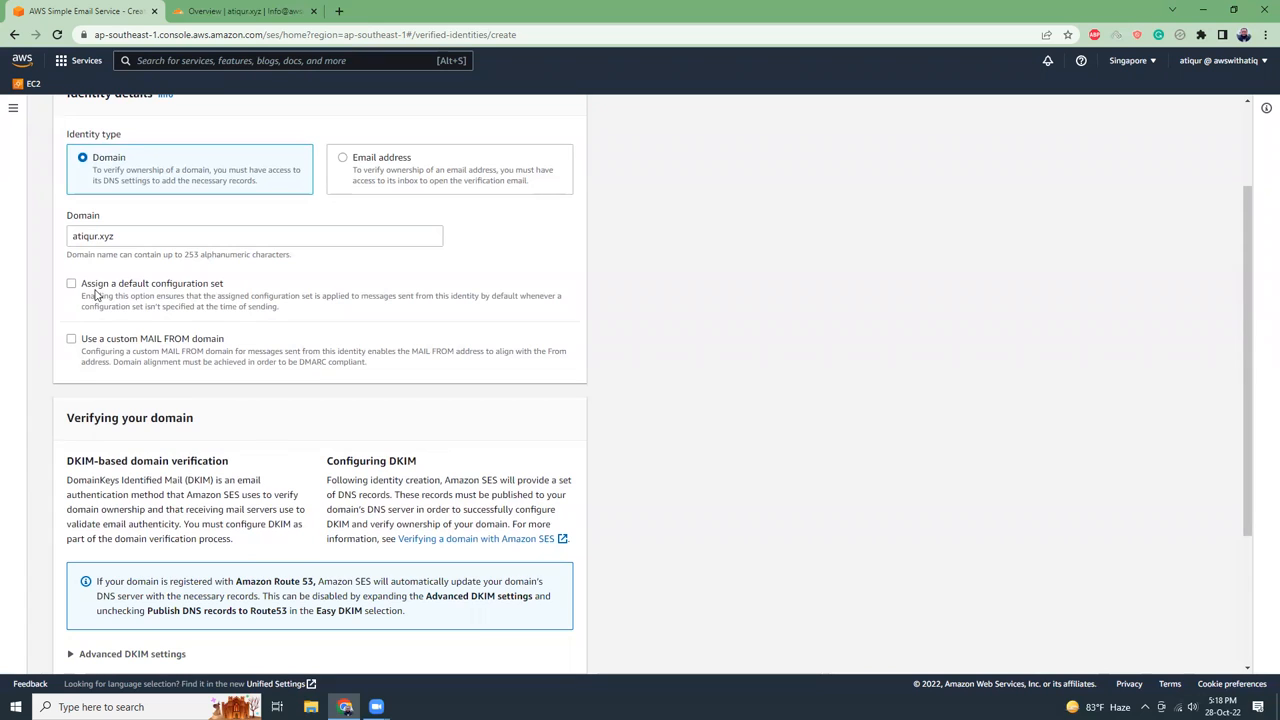
{"action": "mouse_move", "coordinate": [140, 320]}
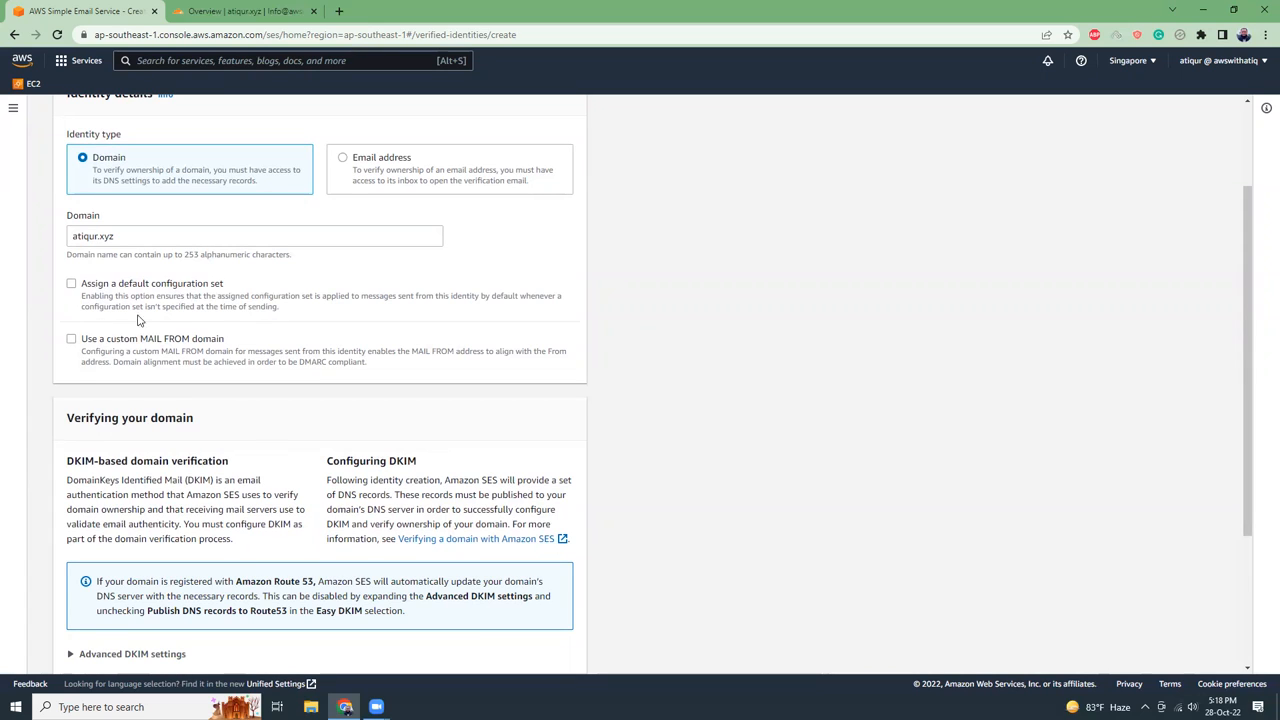
{"action": "mouse_move", "coordinate": [210, 345]}
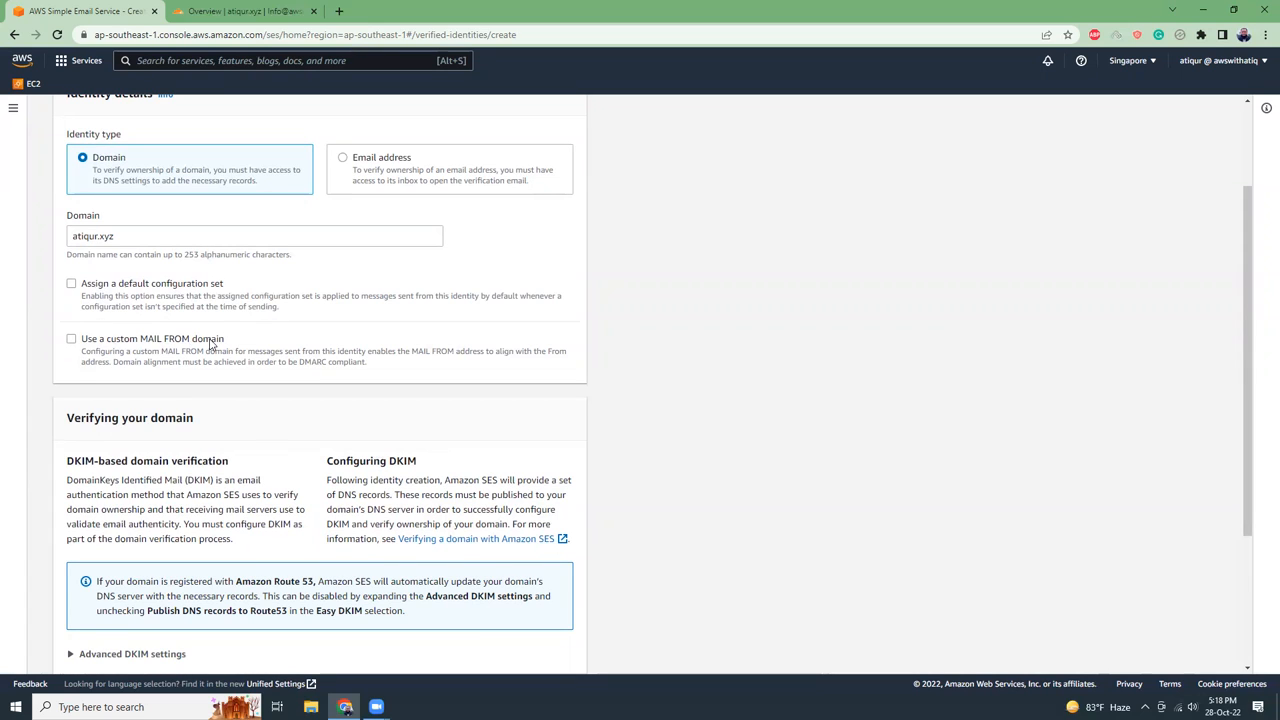
{"action": "mouse_move", "coordinate": [188, 308]}
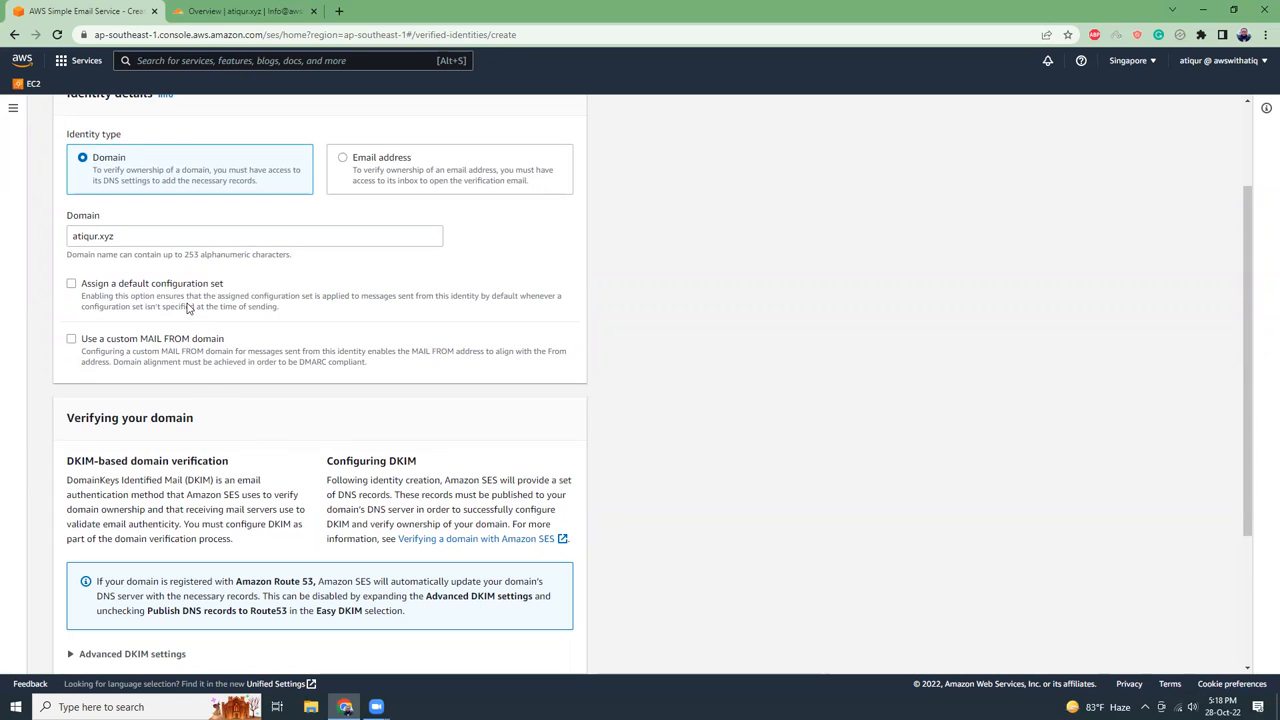
{"action": "scroll", "scroll_direction": "down", "scroll_amount": 3}
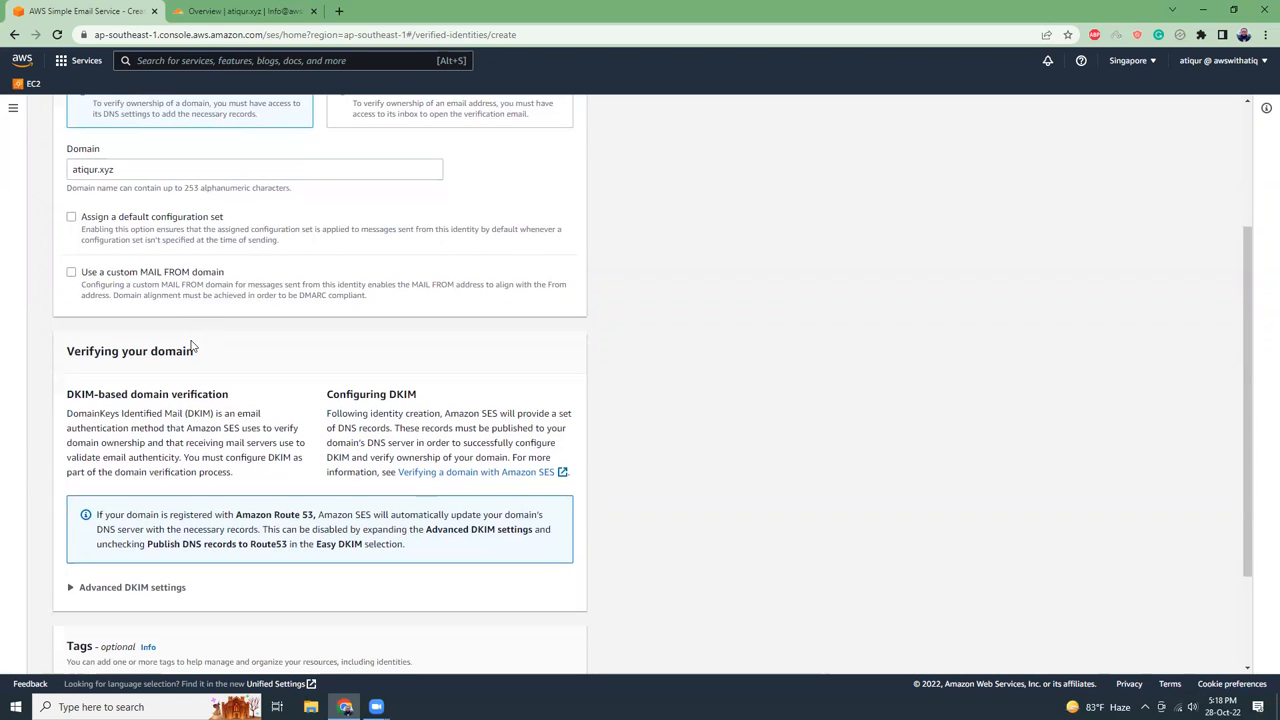
Enable Easy DKIM with an RSA 2048-bit key, disable Route53 publishing, and create the identity.
{"action": "left_click", "coordinate": [132, 587]}
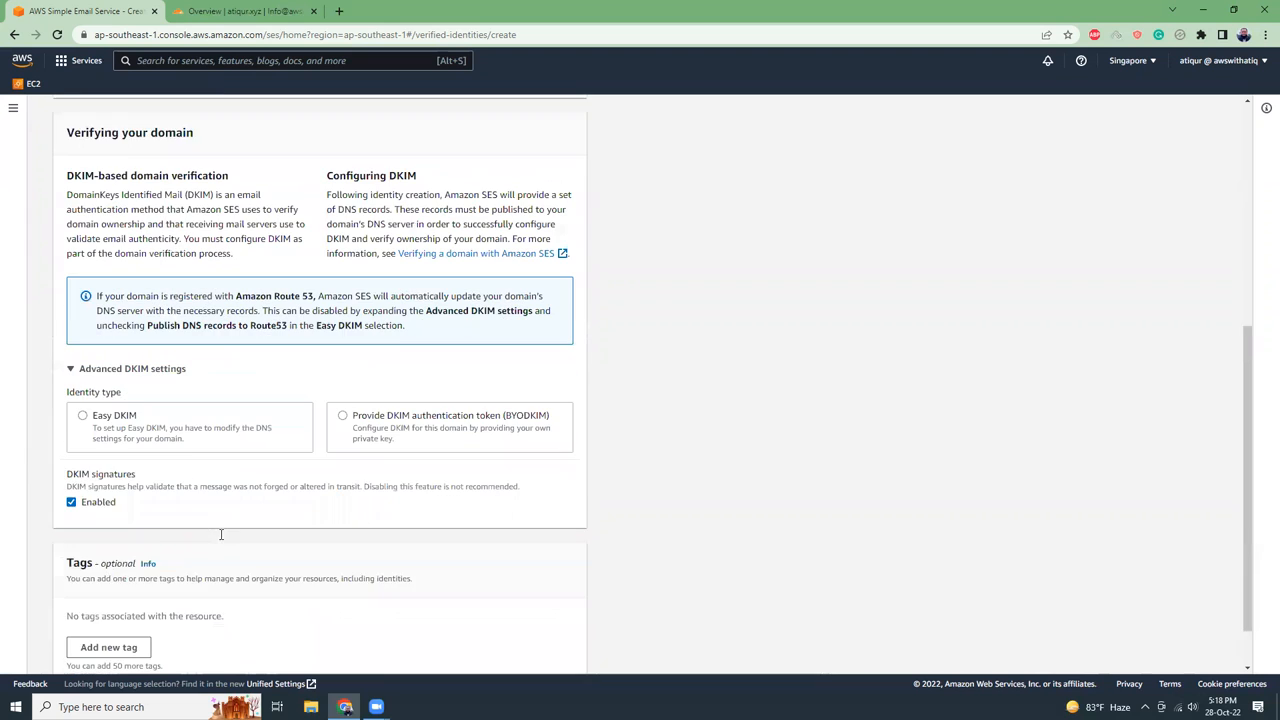
{"action": "scroll", "scroll_direction": "down", "scroll_amount": 3}
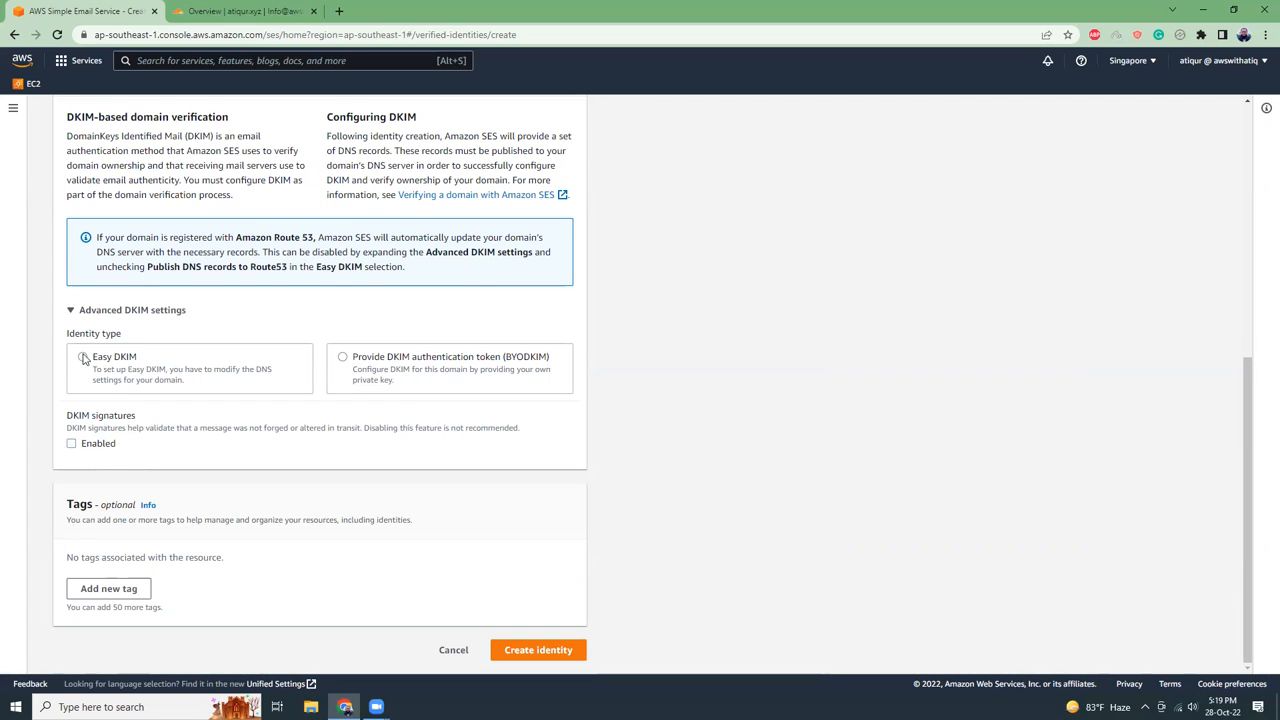
{"action": "left_click", "coordinate": [83, 357]}
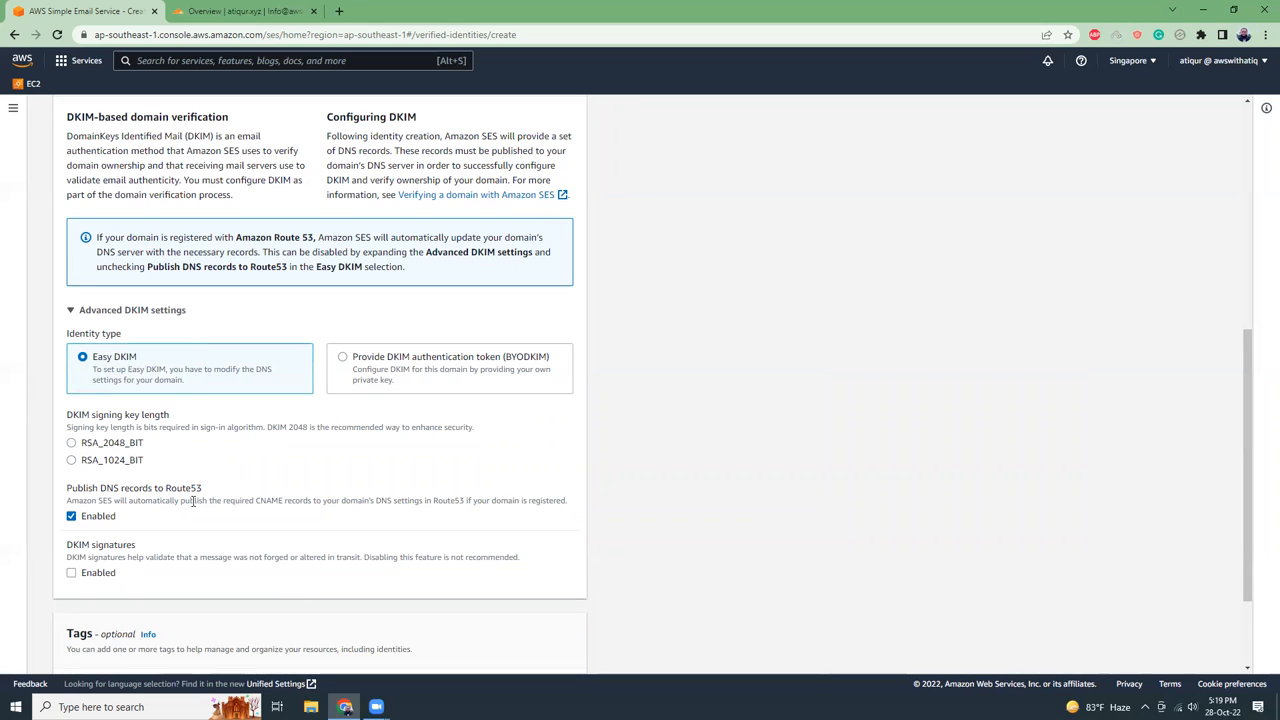
{"action": "left_click", "coordinate": [71, 515]}
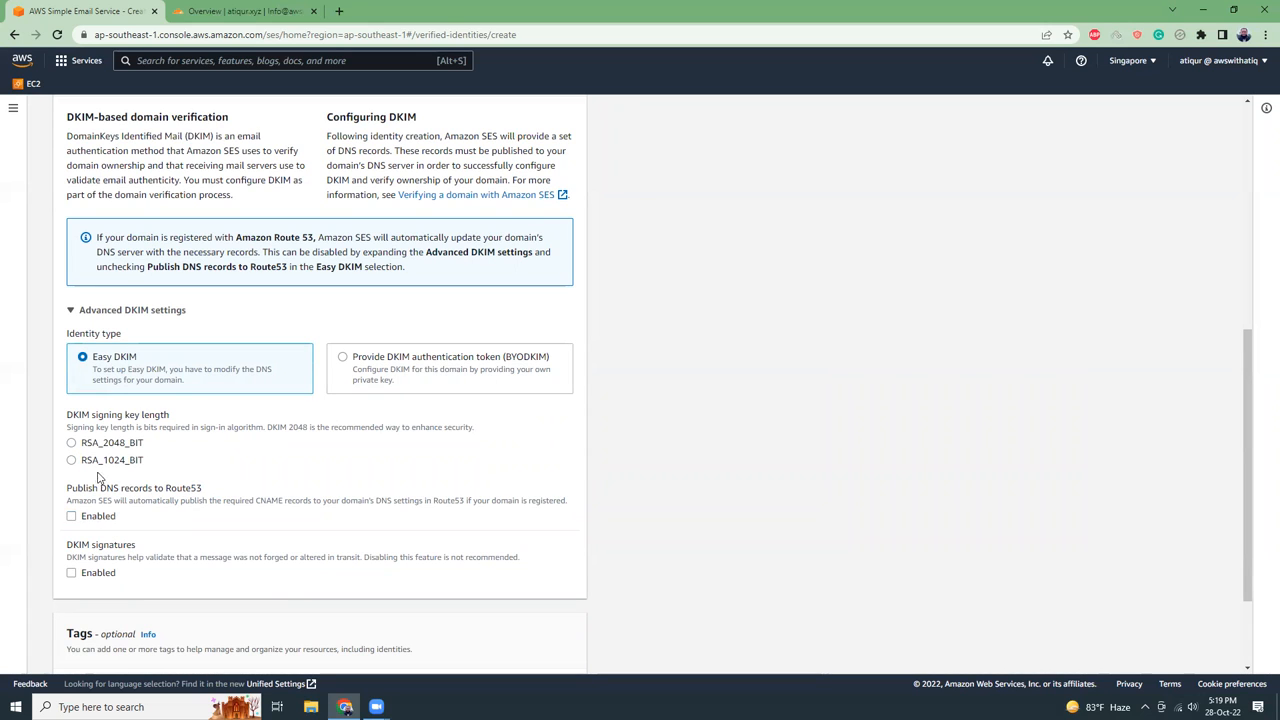
{"action": "left_click", "coordinate": [71, 442]}
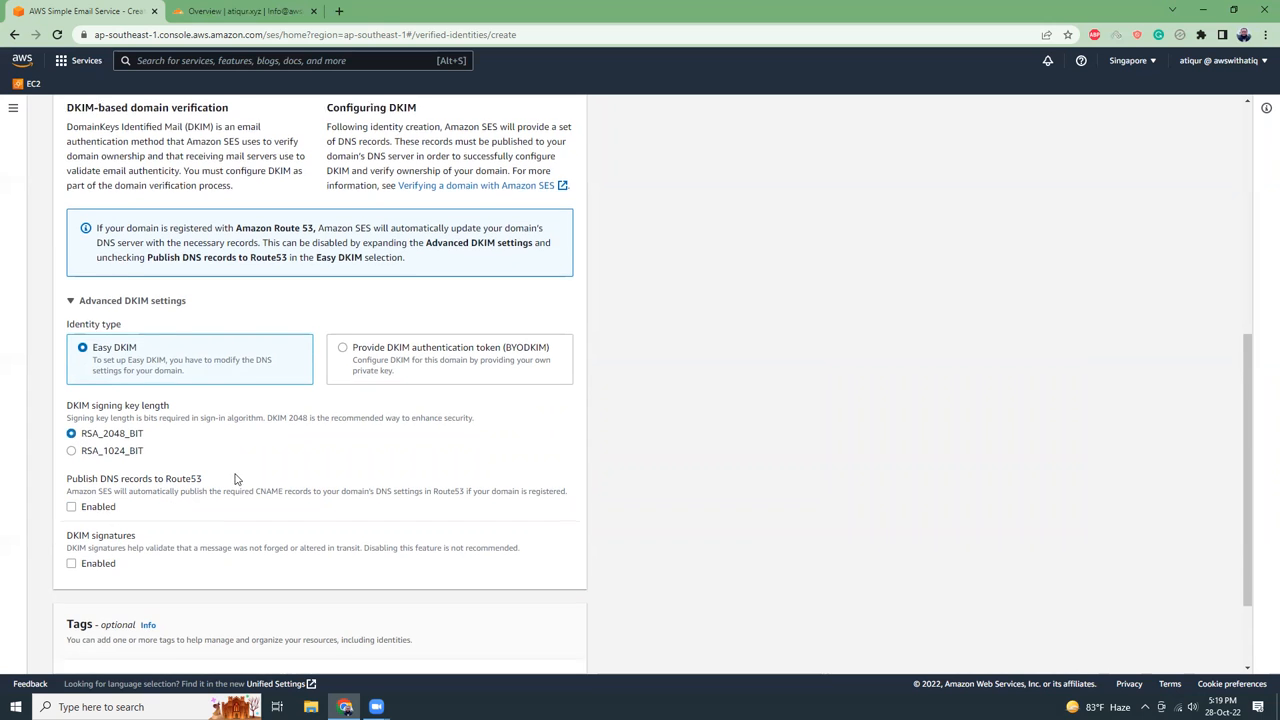
{"action": "scroll", "scroll_direction": "down", "scroll_amount": 3}
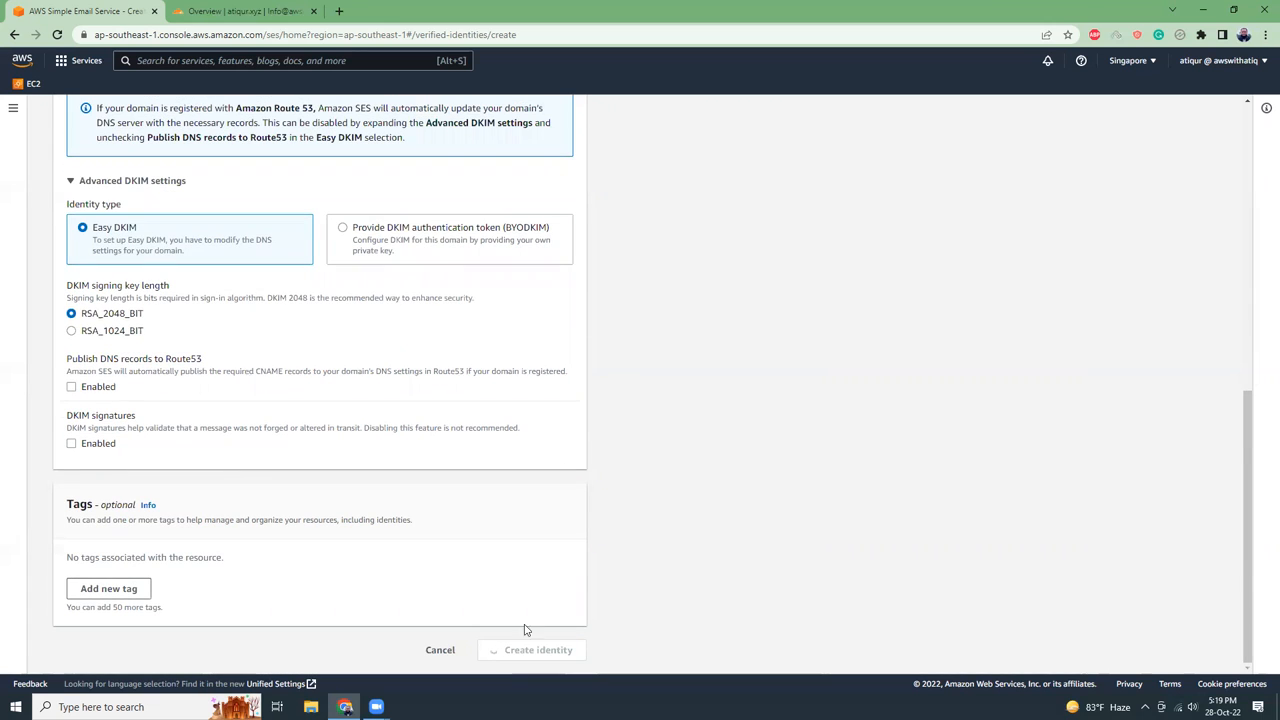
{"action": "left_click", "coordinate": [537, 649]}
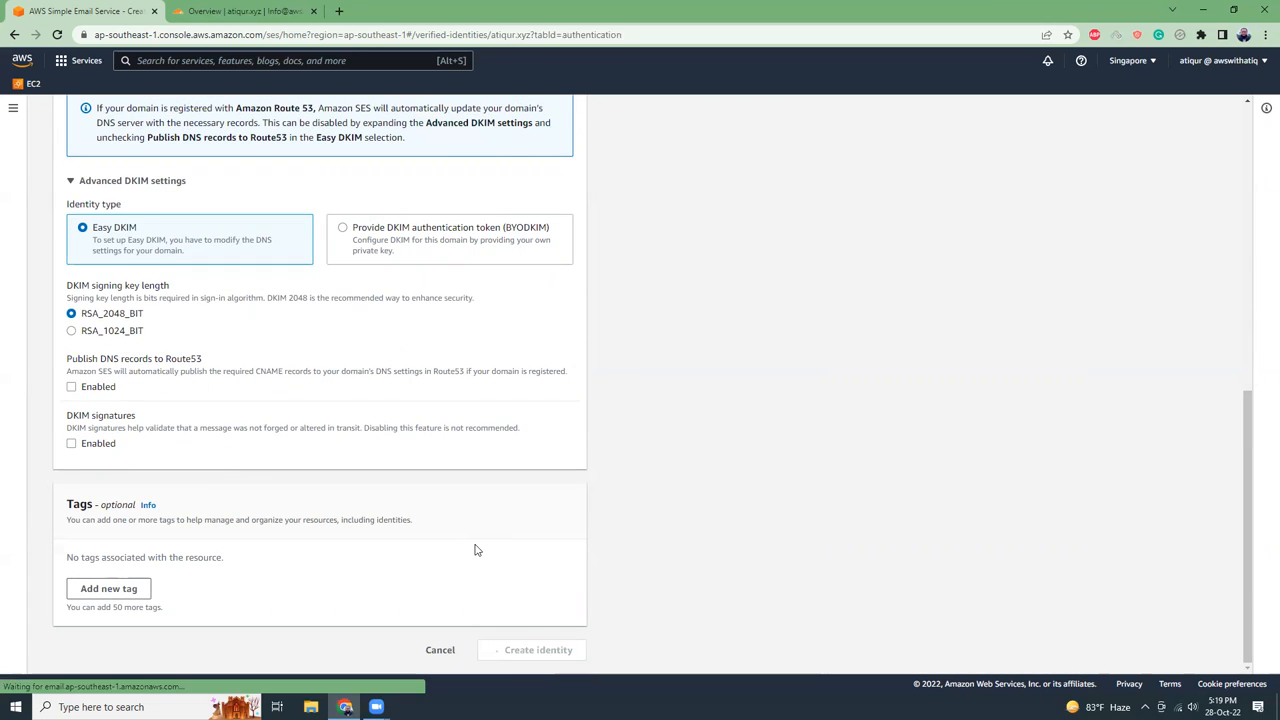
Copy the first DKIM CNAME record name and switch to the Cloudflare dashboard.
{"action": "left_click", "coordinate": [538, 649]}
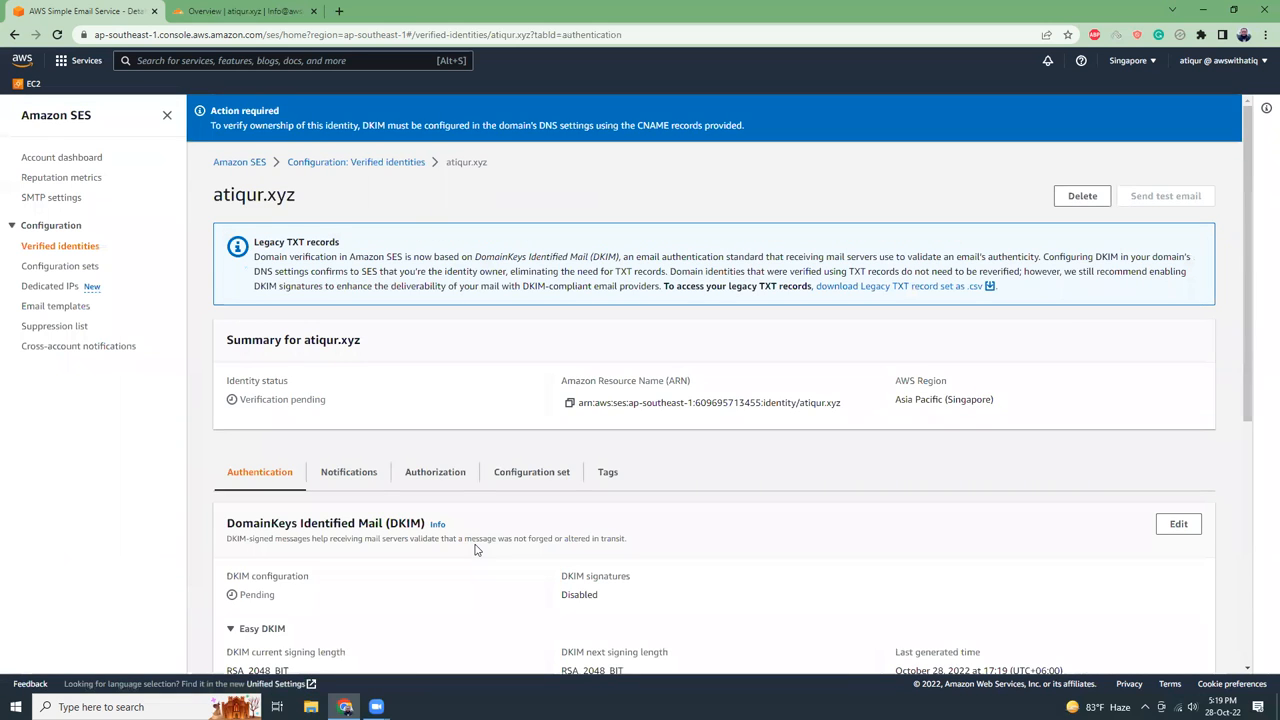
{"action": "mouse_move", "coordinate": [695, 331]}
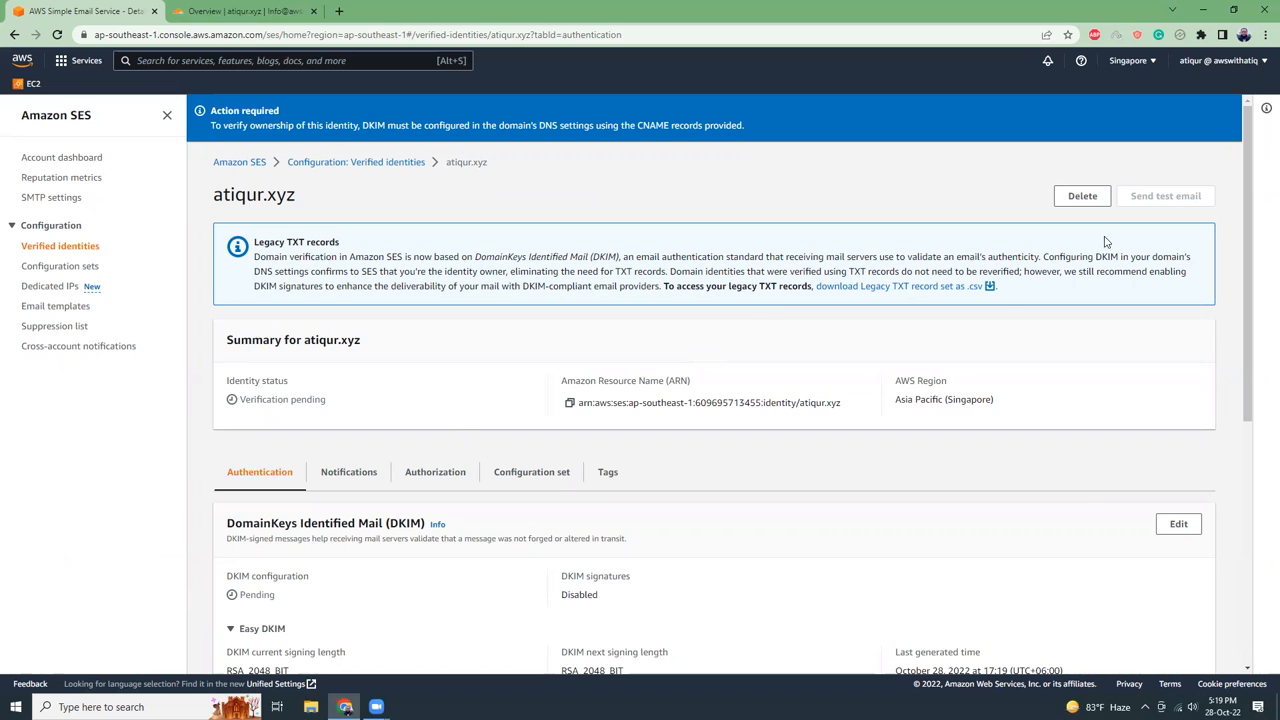
{"action": "scroll", "scroll_direction": "down", "scroll_amount": 3}
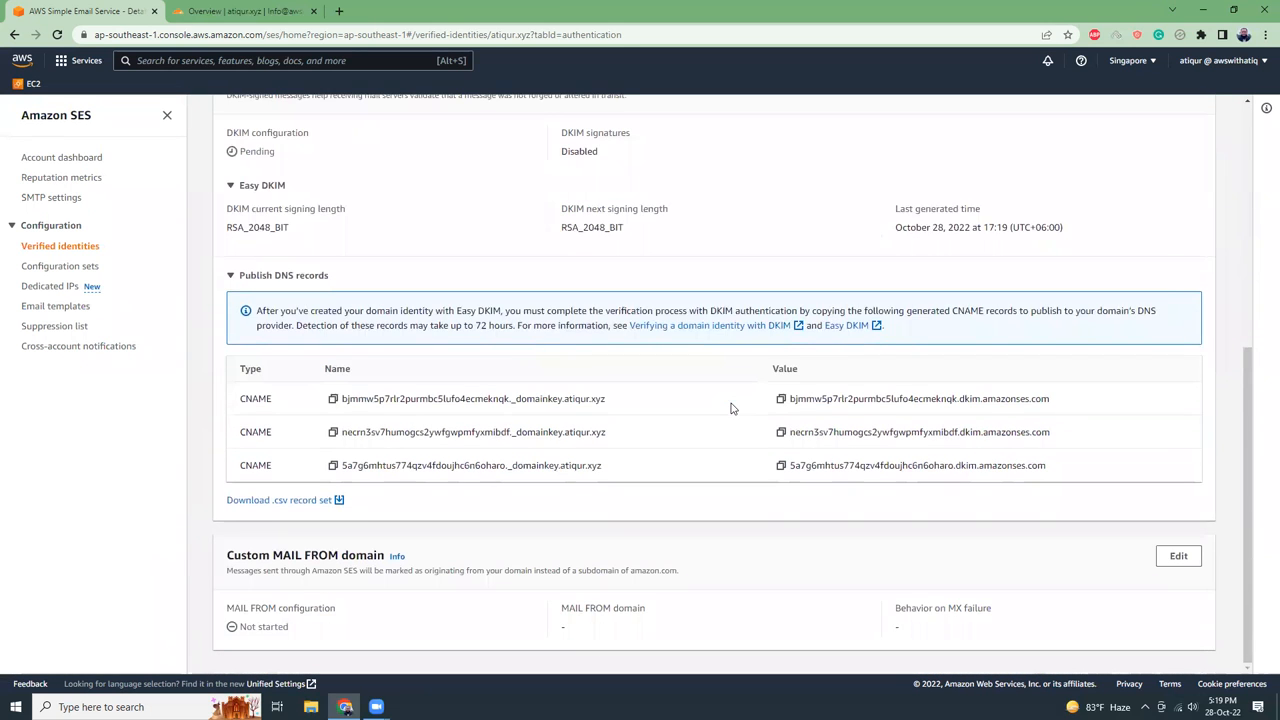
{"action": "mouse_move", "coordinate": [508, 398]}
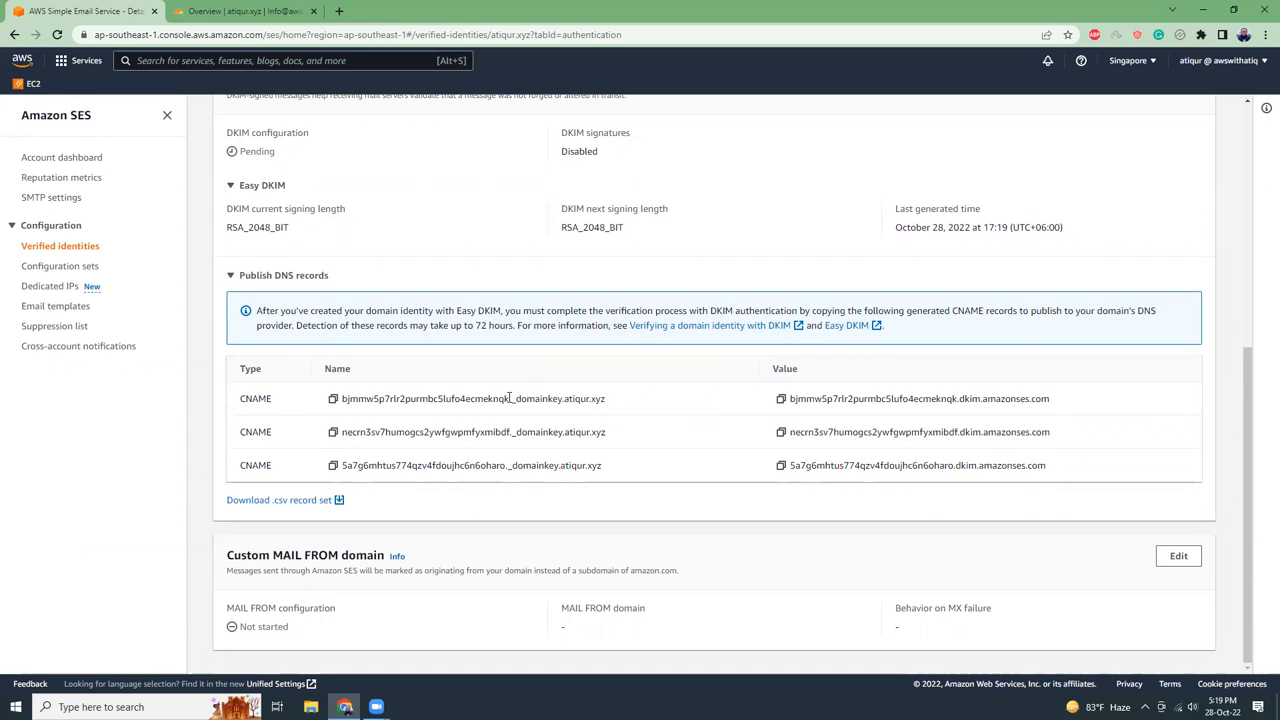
{"action": "mouse_move", "coordinate": [517, 458]}
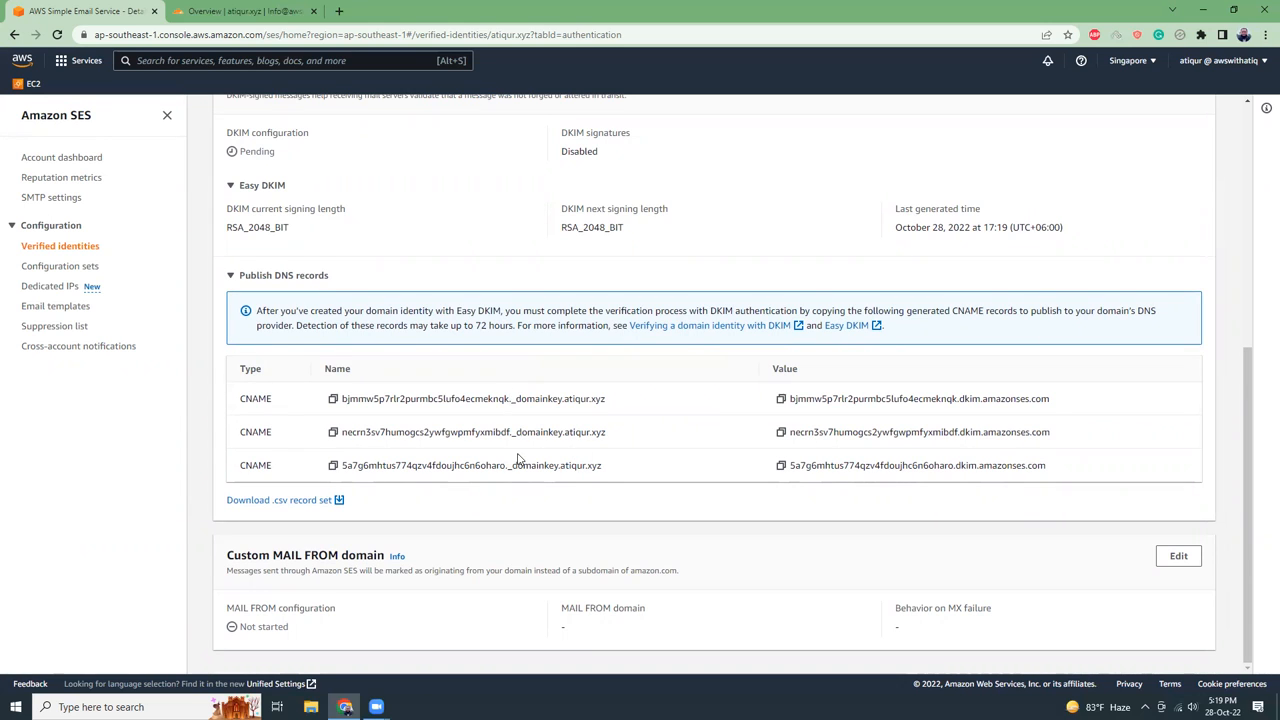
{"action": "left_click", "coordinate": [333, 398]}
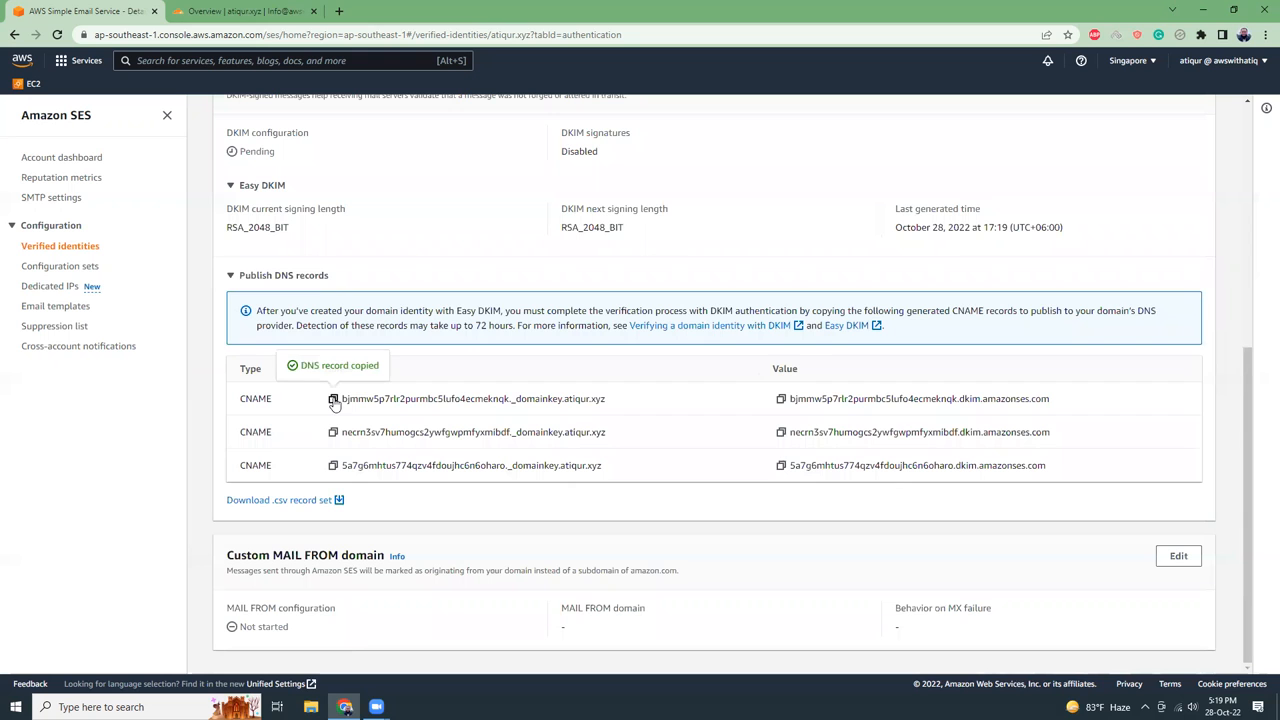
{"action": "left_click", "coordinate": [240, 11]}
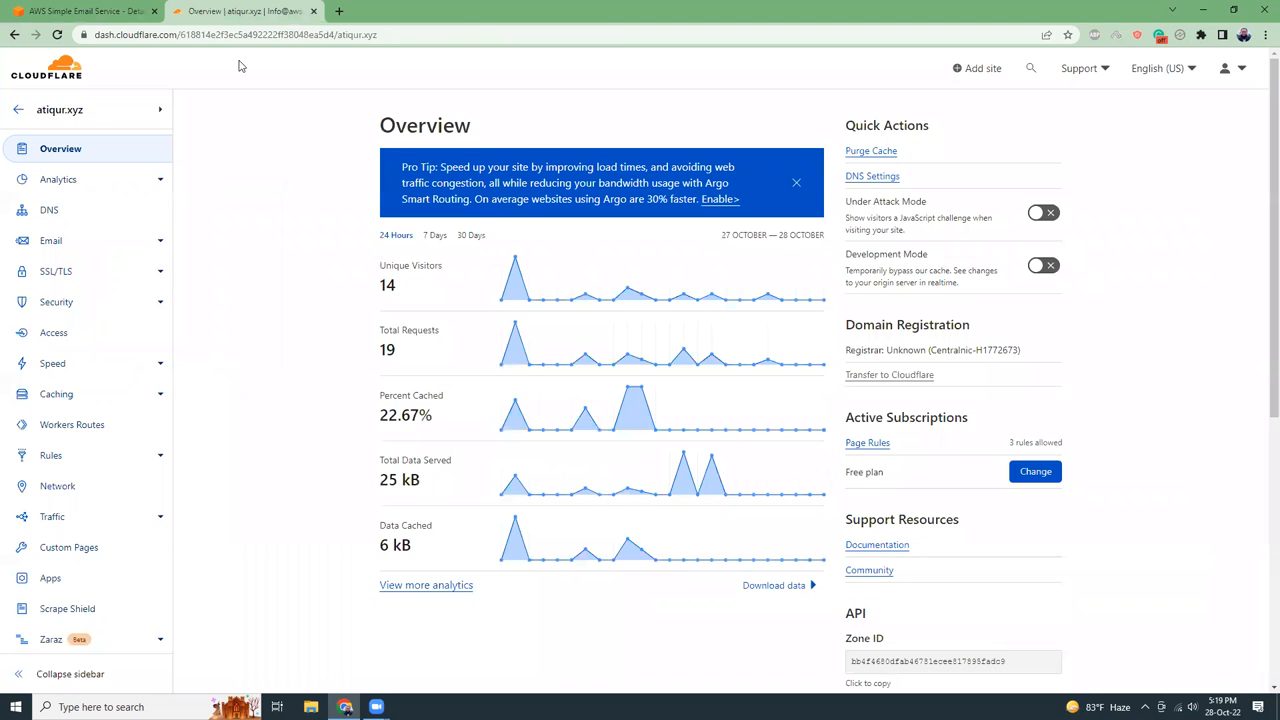
Add CNAME record bjmmw5p7rlr2purmbc5lufo4ecmeknqk._domainkey.atiqur.xyz to Cloudflare DNS.
{"action": "left_click", "coordinate": [49, 210]}
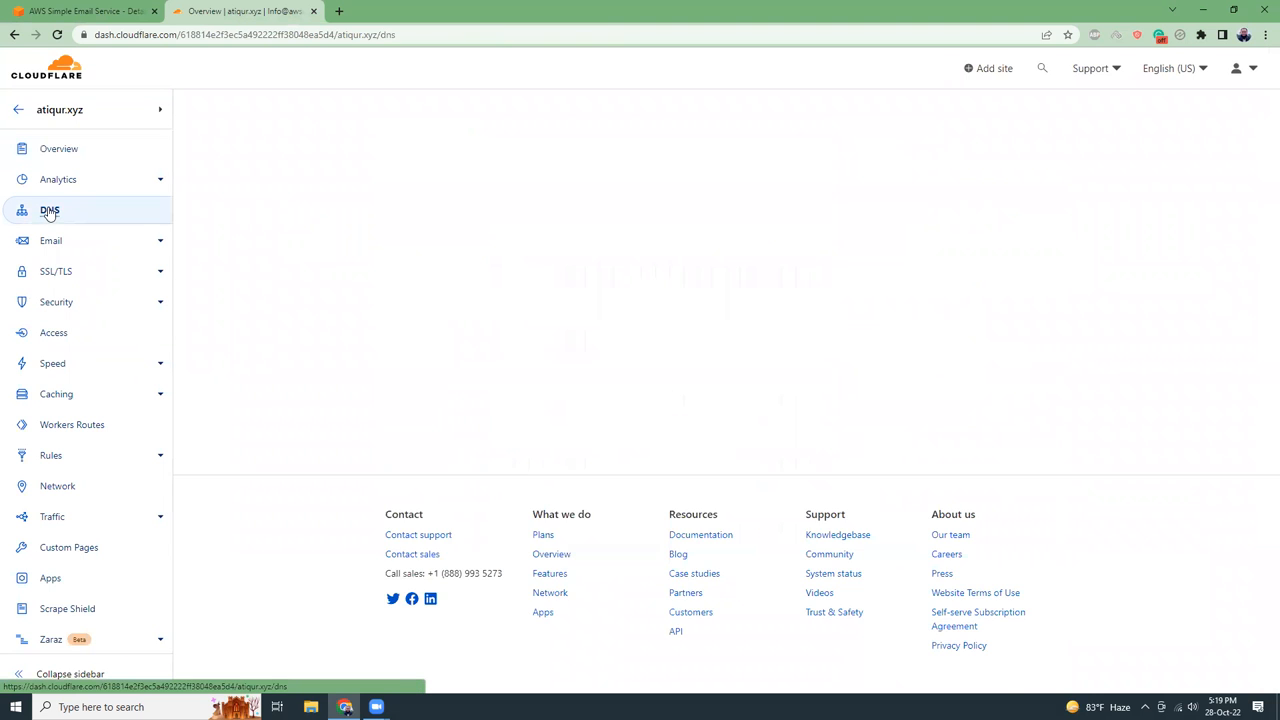
{"action": "left_click", "coordinate": [49, 210]}
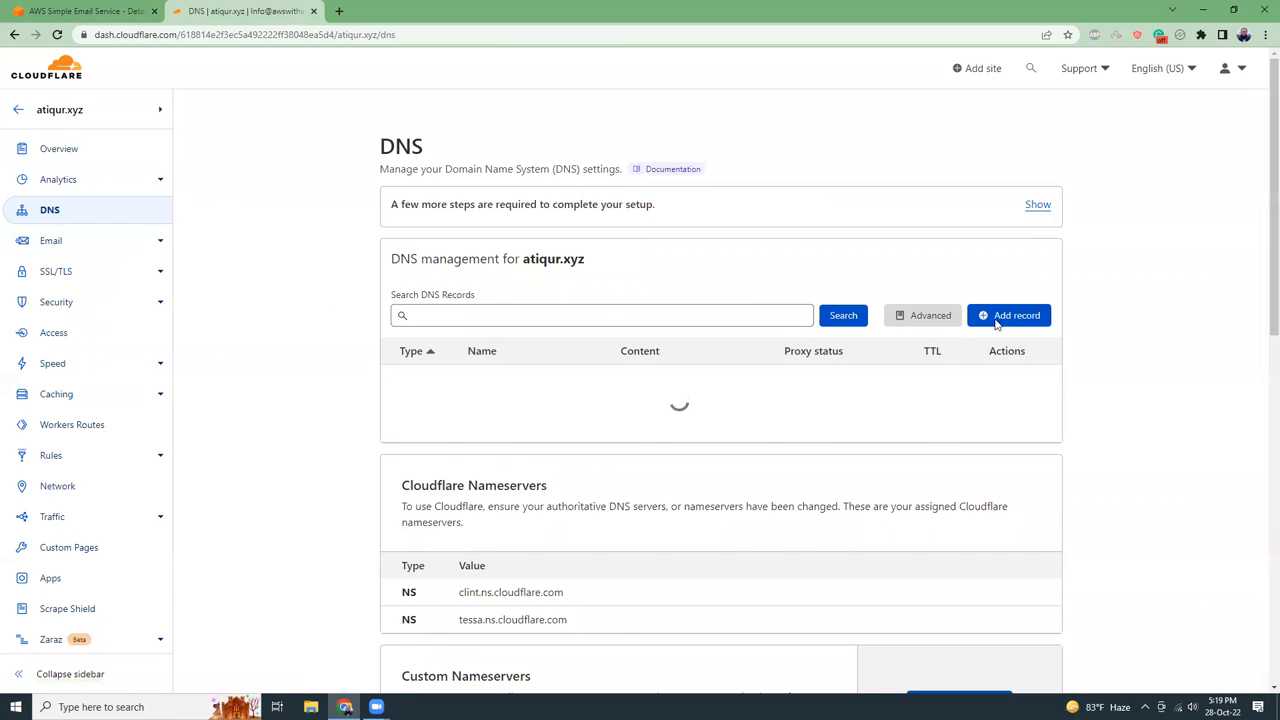
{"action": "left_click", "coordinate": [1009, 315]}
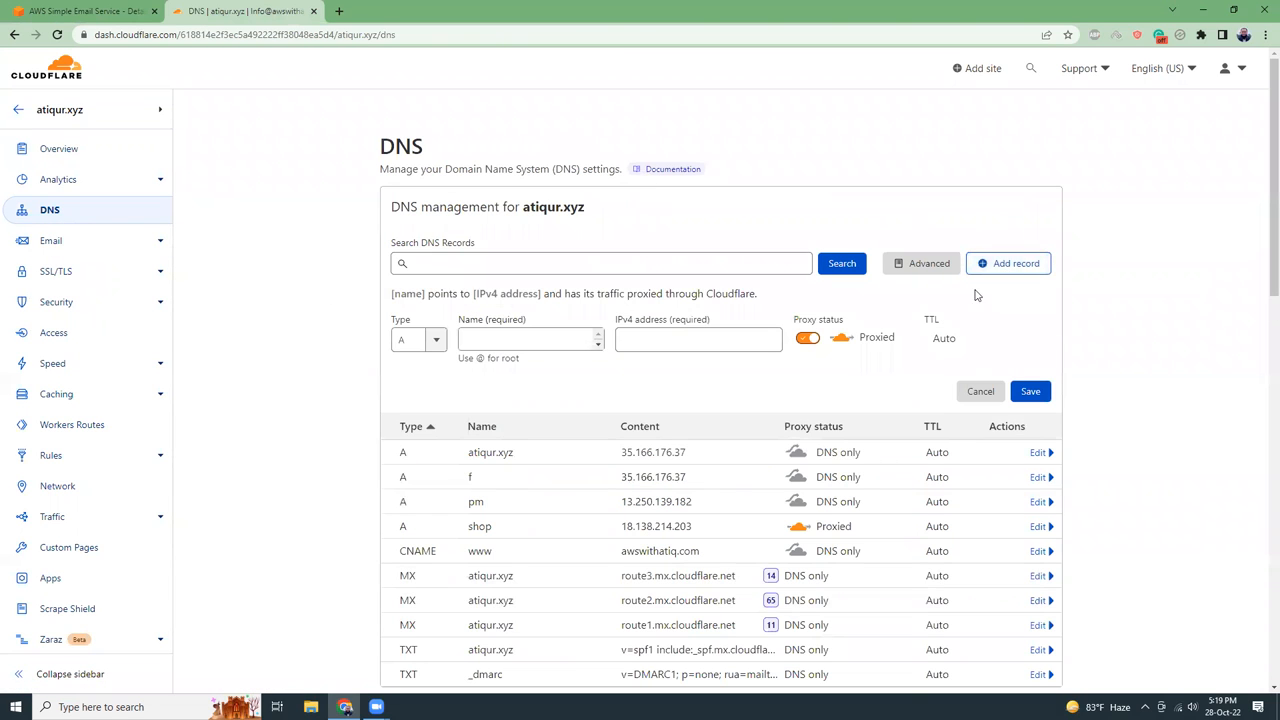
{"action": "left_click", "coordinate": [418, 339]}
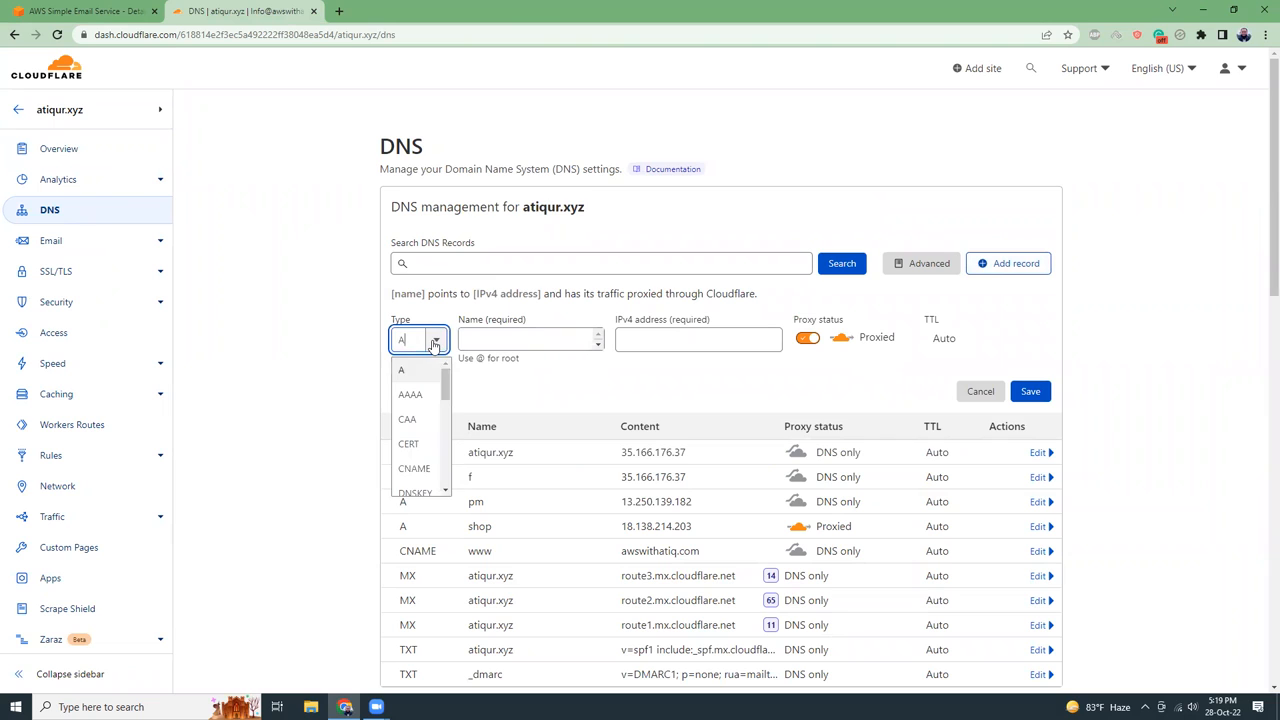
{"action": "left_click", "coordinate": [414, 468]}
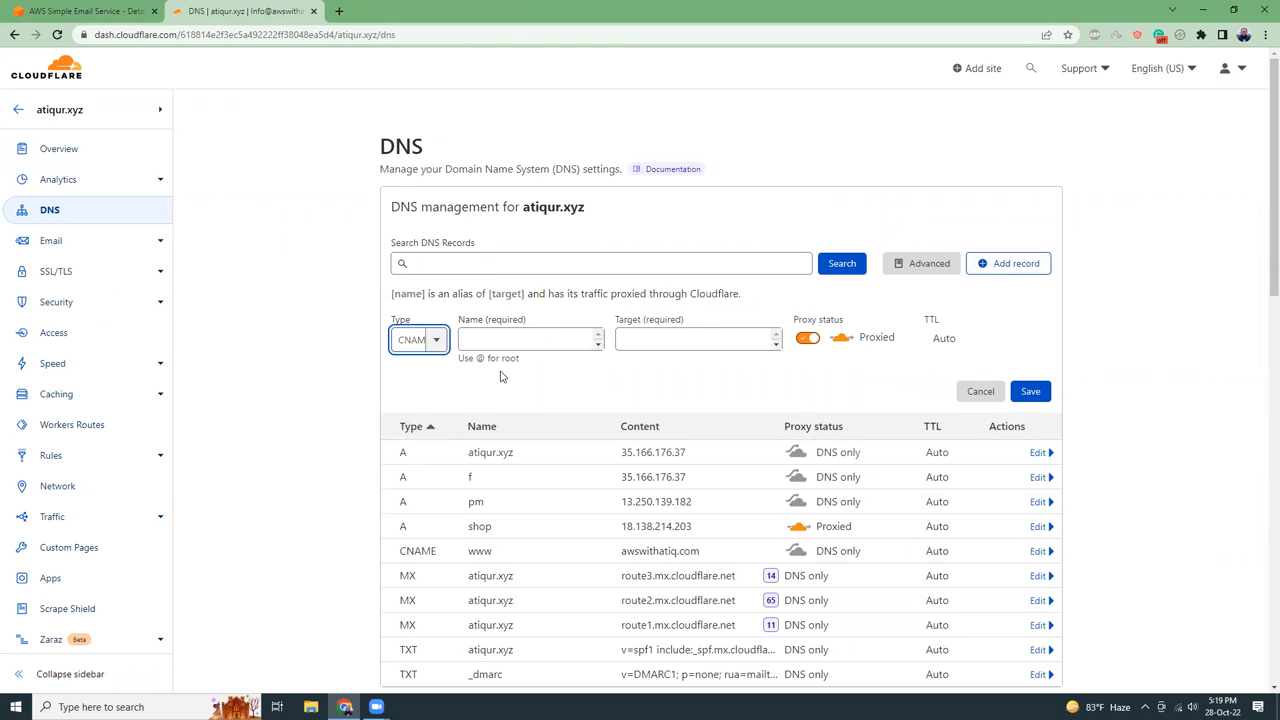
{"action": "type", "text": "bjmmw5p7rlr2purmbc5lufo4ecmeknqk._domainkey.atiqur.xyz"}
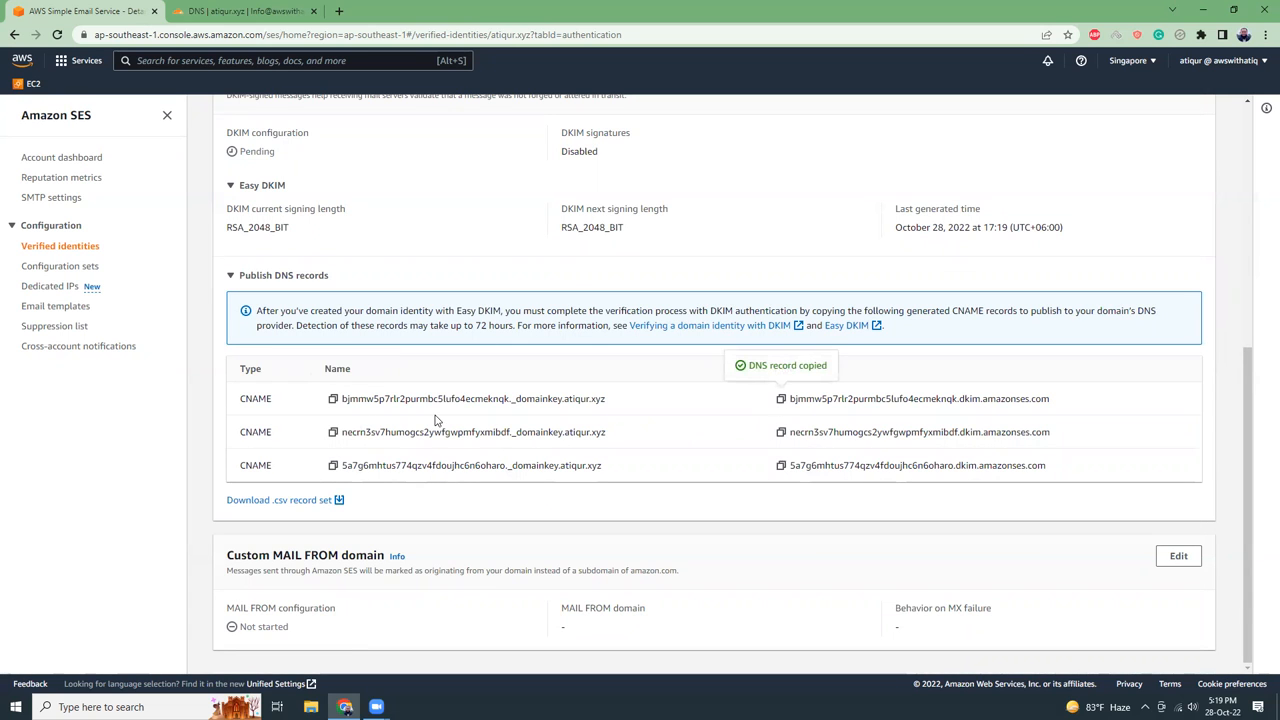
{"action": "left_click", "coordinate": [240, 11]}
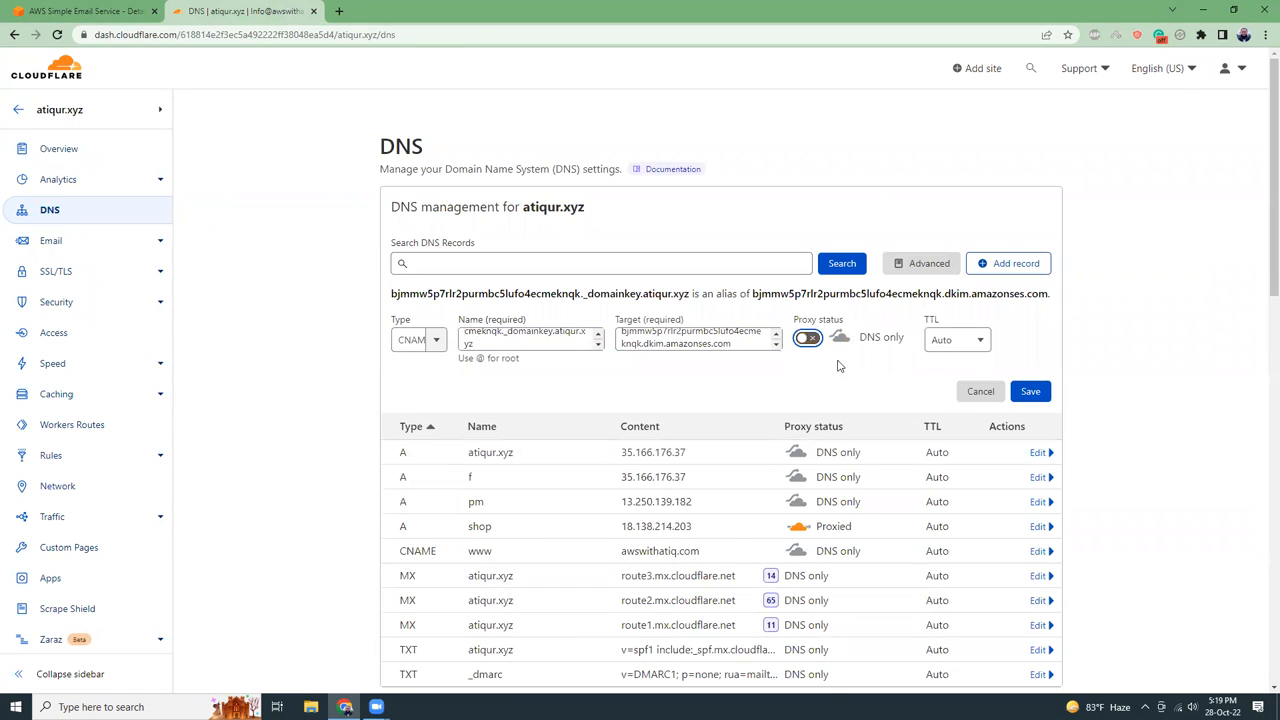
{"action": "left_click", "coordinate": [807, 337]}
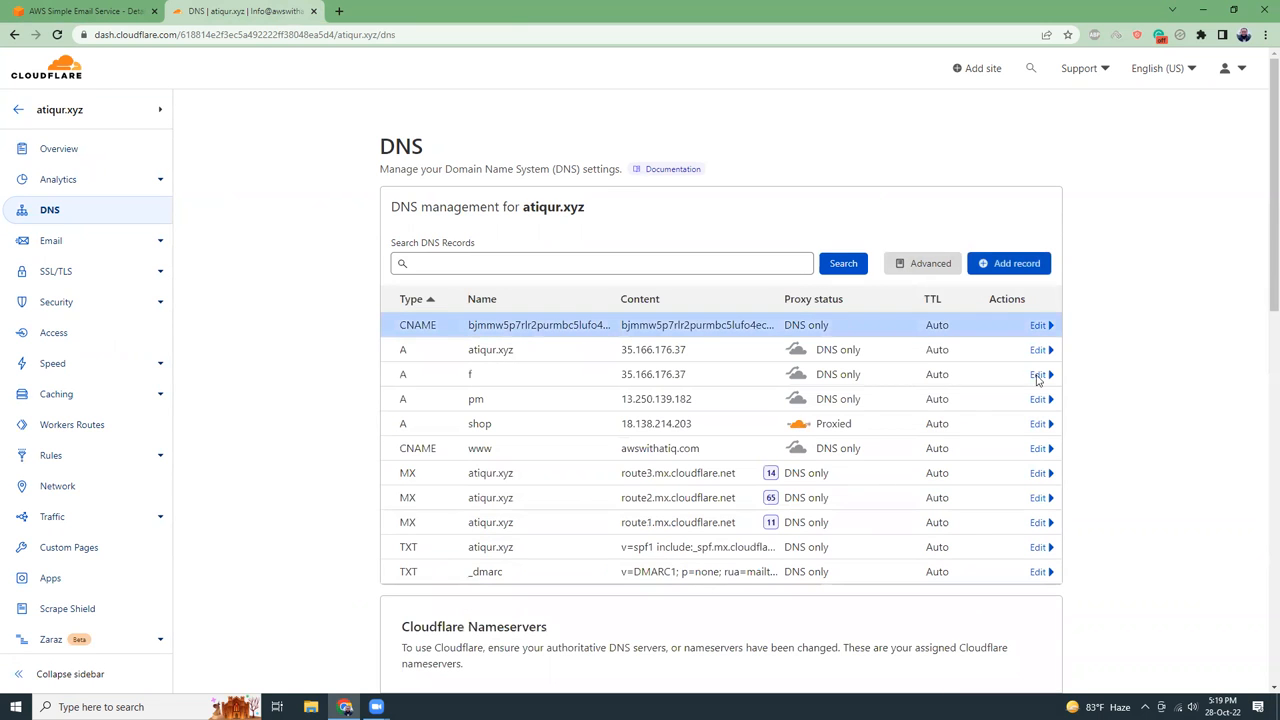
Add the second CNAME targeting necrn3sv7humogcs2ywfgwpmfyxmibdf.dkim.amazonses.com and copy the third record name.
{"action": "left_click", "coordinate": [85, 11]}
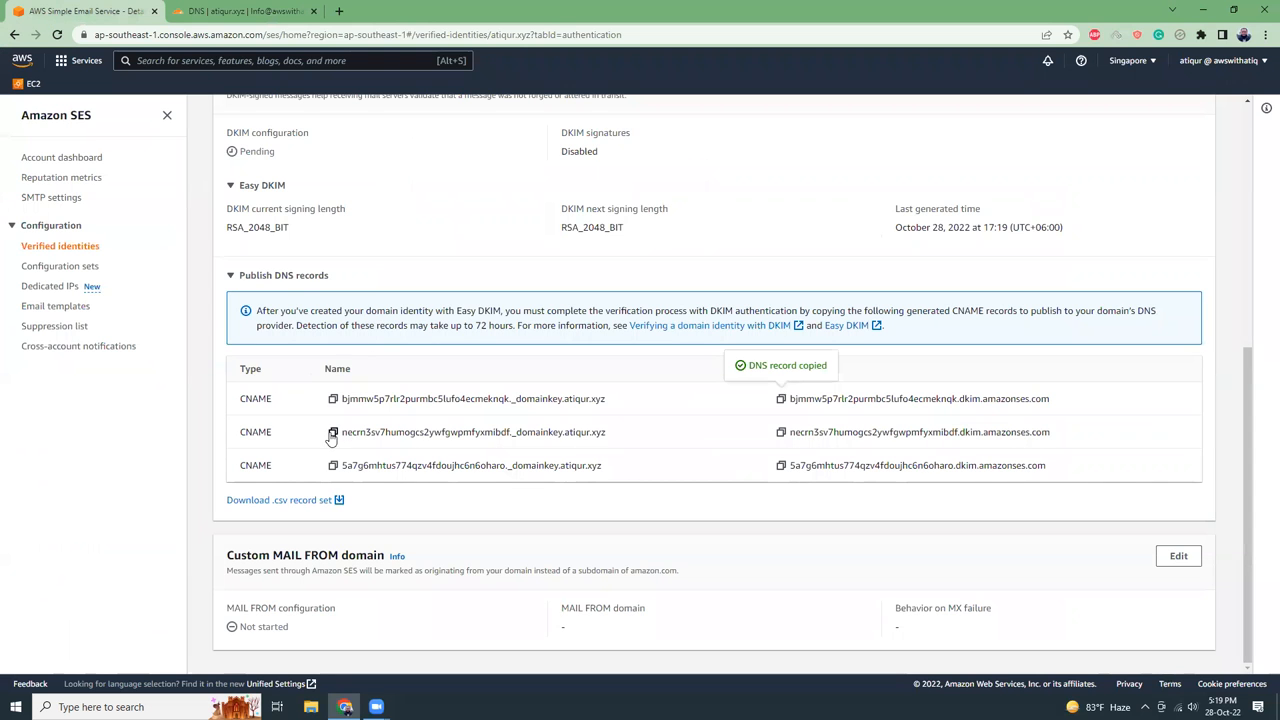
{"action": "left_click", "coordinate": [245, 11]}
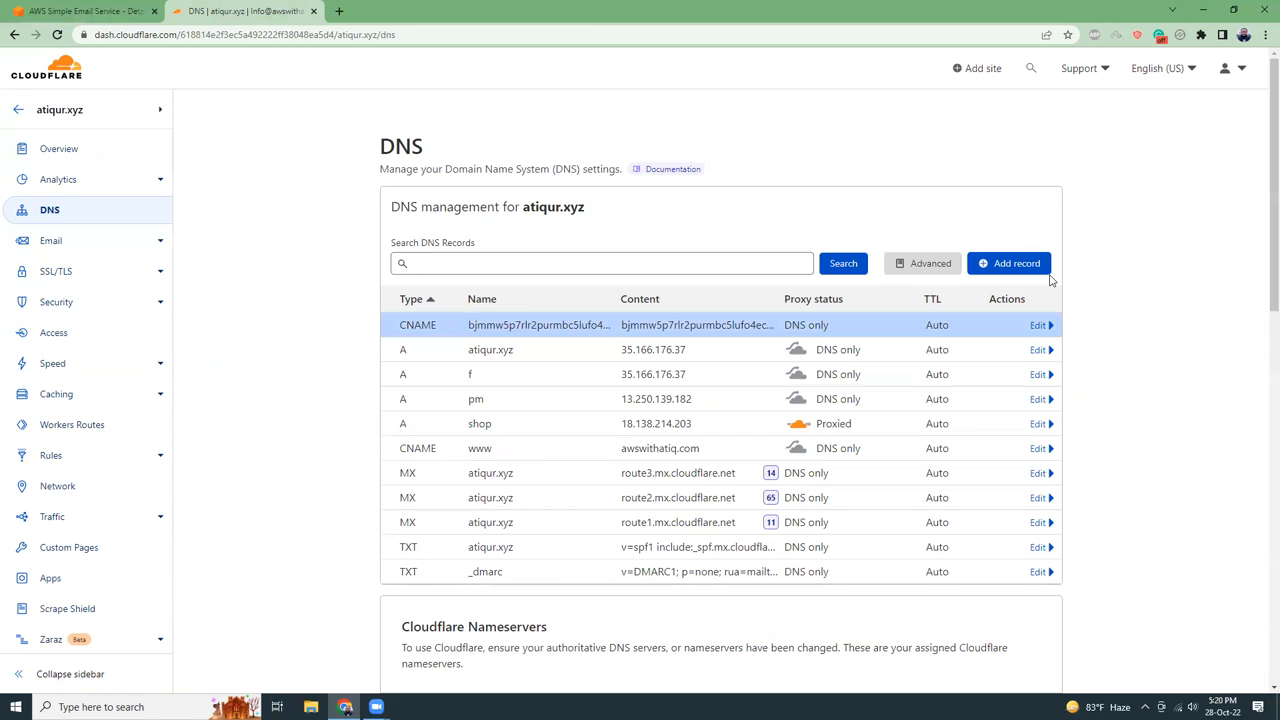
{"action": "left_click", "coordinate": [1009, 263]}
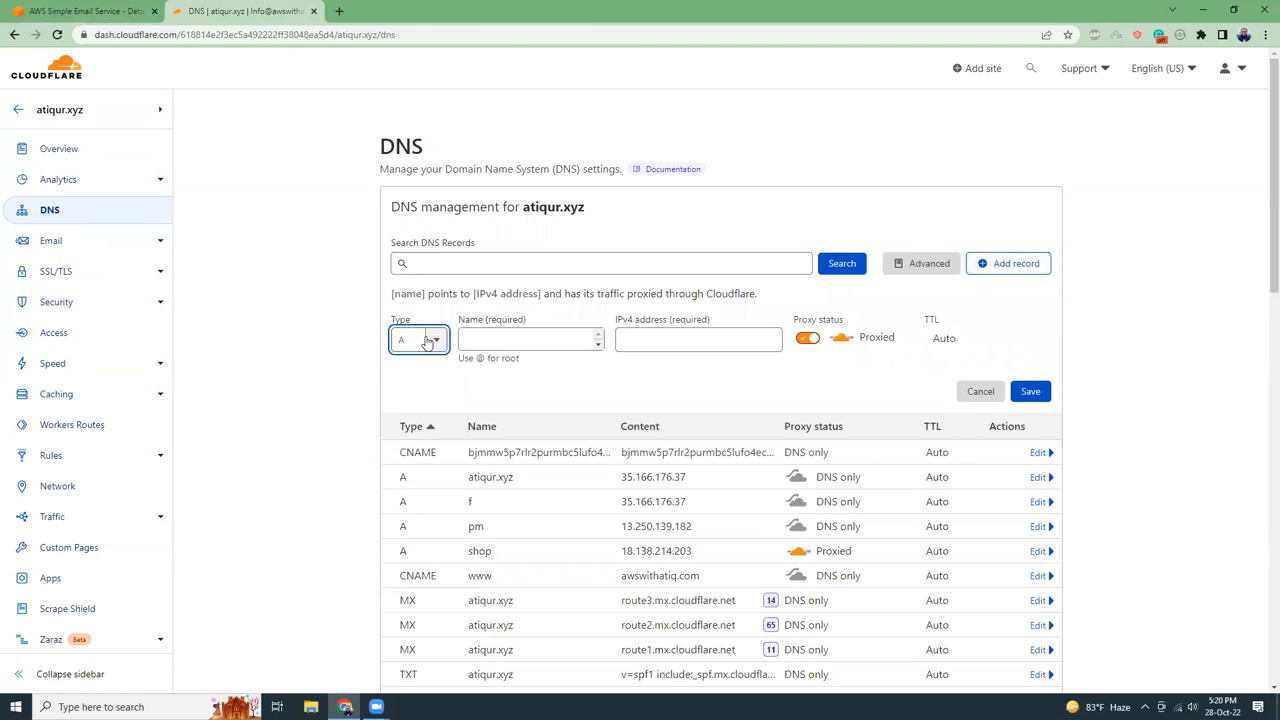
{"action": "left_click", "coordinate": [418, 339]}
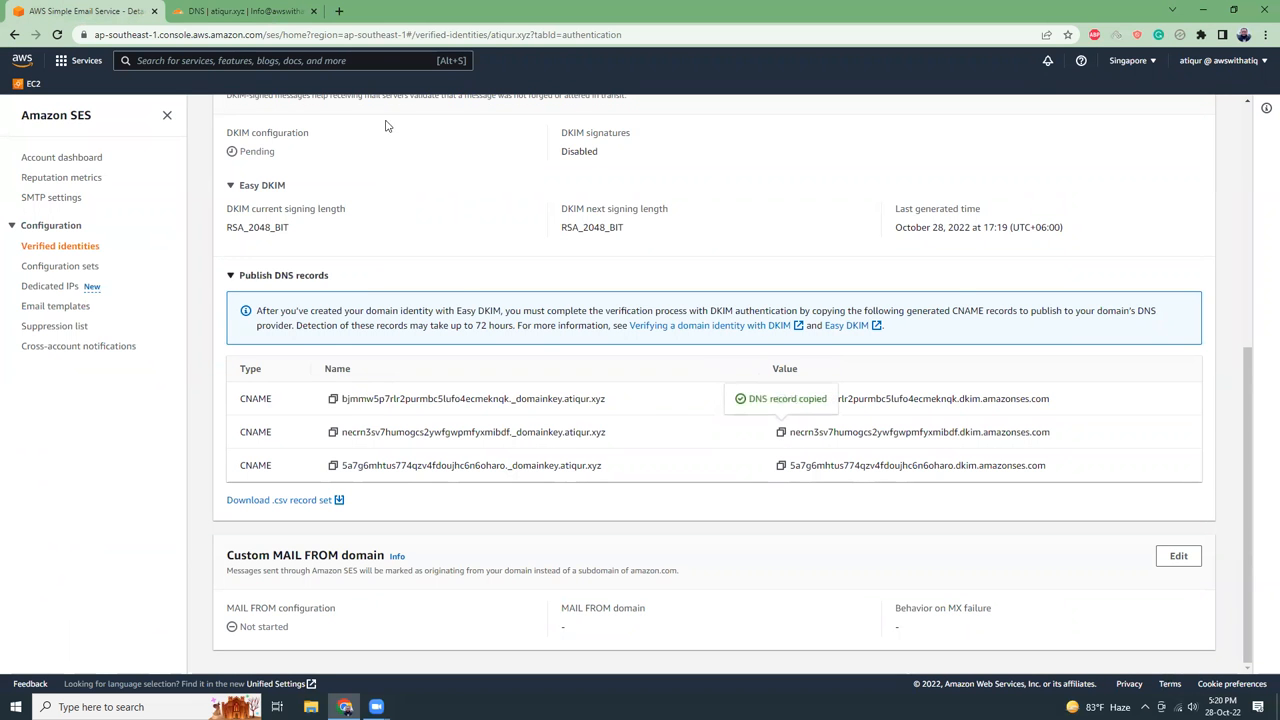
{"action": "left_click", "coordinate": [245, 11]}
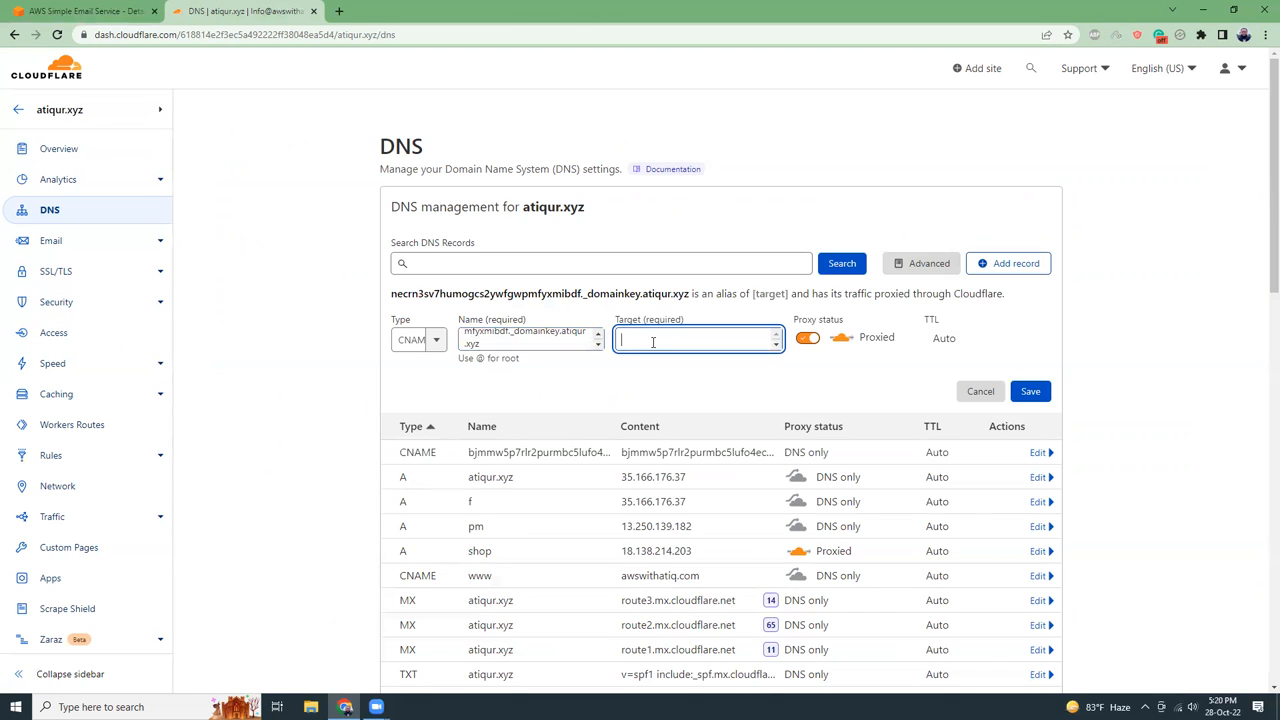
{"action": "type", "text": "necrn3sv7humogcs2ywfgwpmfyxmibdf.dkim.amazonses.com"}
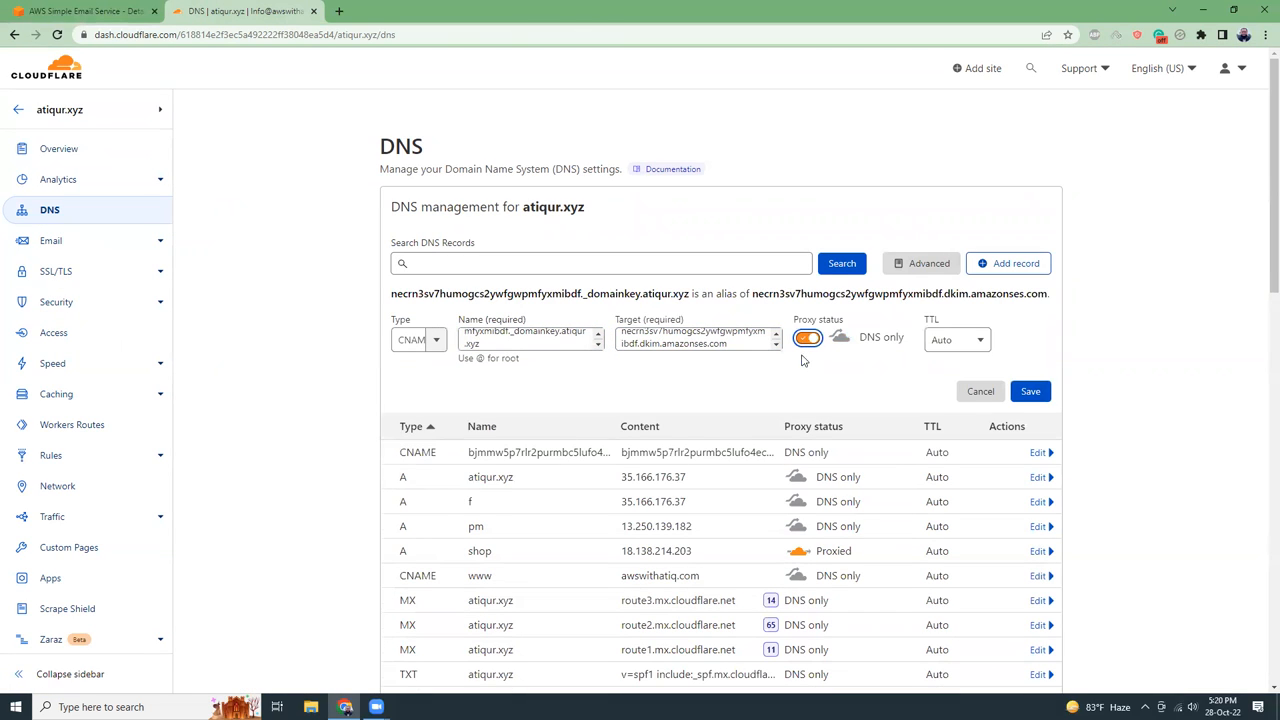
{"action": "left_click", "coordinate": [807, 337]}
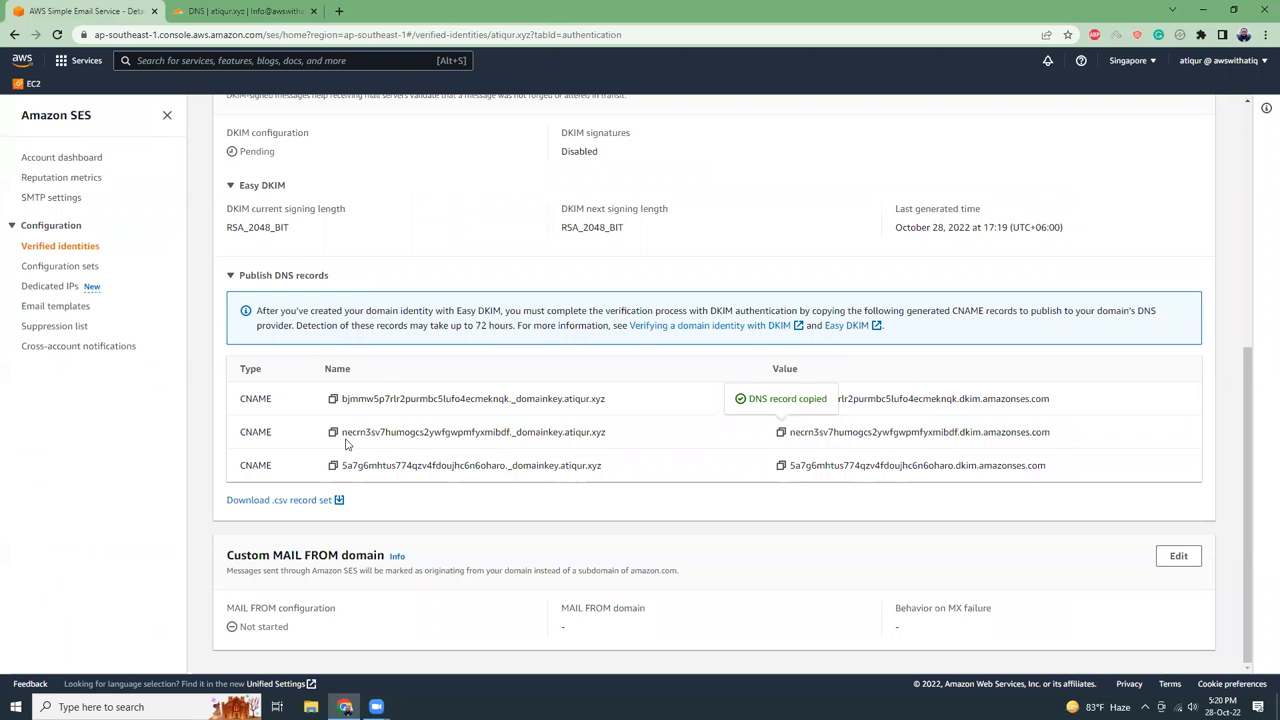
{"action": "left_click", "coordinate": [333, 431]}
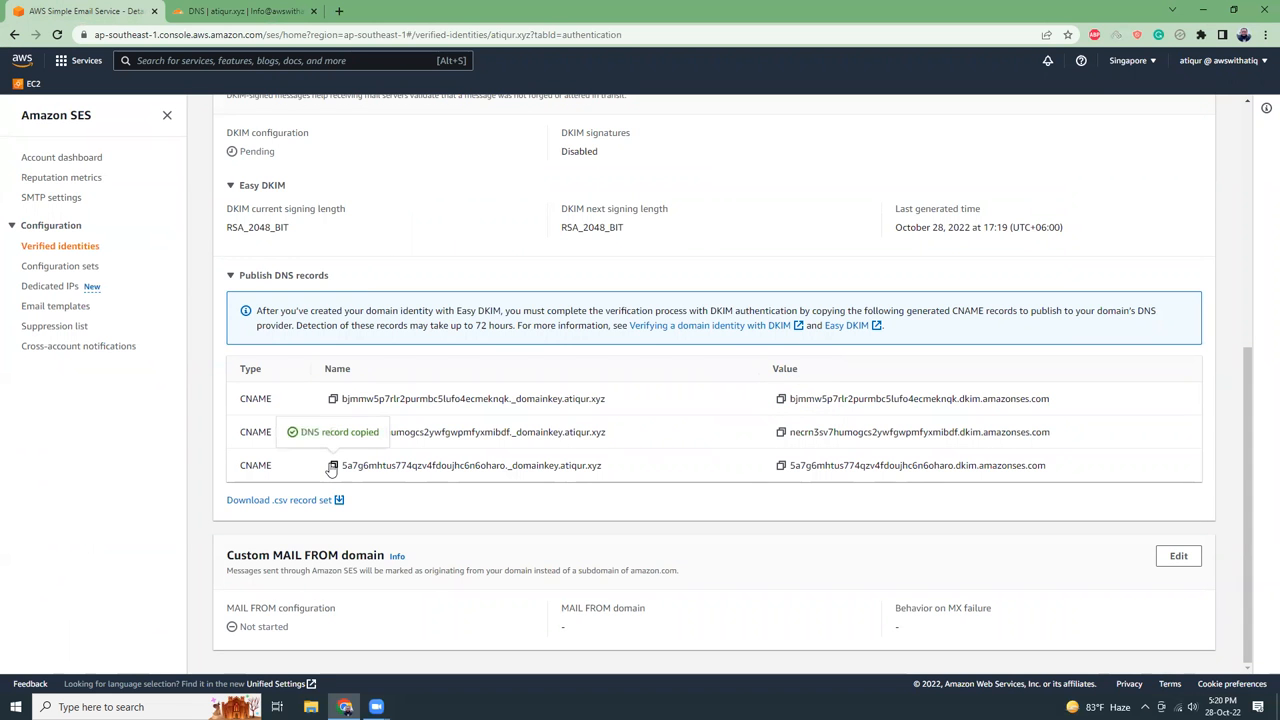
{"action": "left_click", "coordinate": [240, 11]}
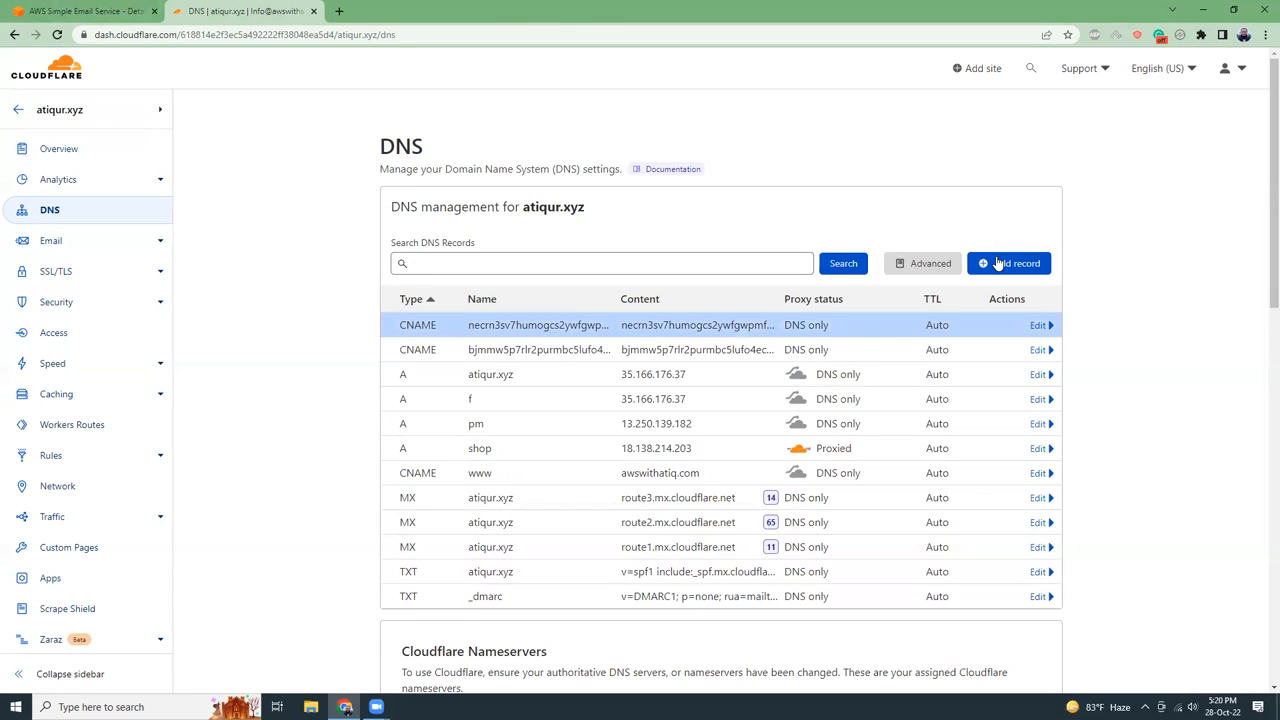
Add CNAME 5a7g6mhtus774qzv4fdoujhc6n6oharo._domainkey.atiqur.xyz pointing to its dkim.amazonses.com target, then return to SES.
{"action": "left_click", "coordinate": [1008, 263]}
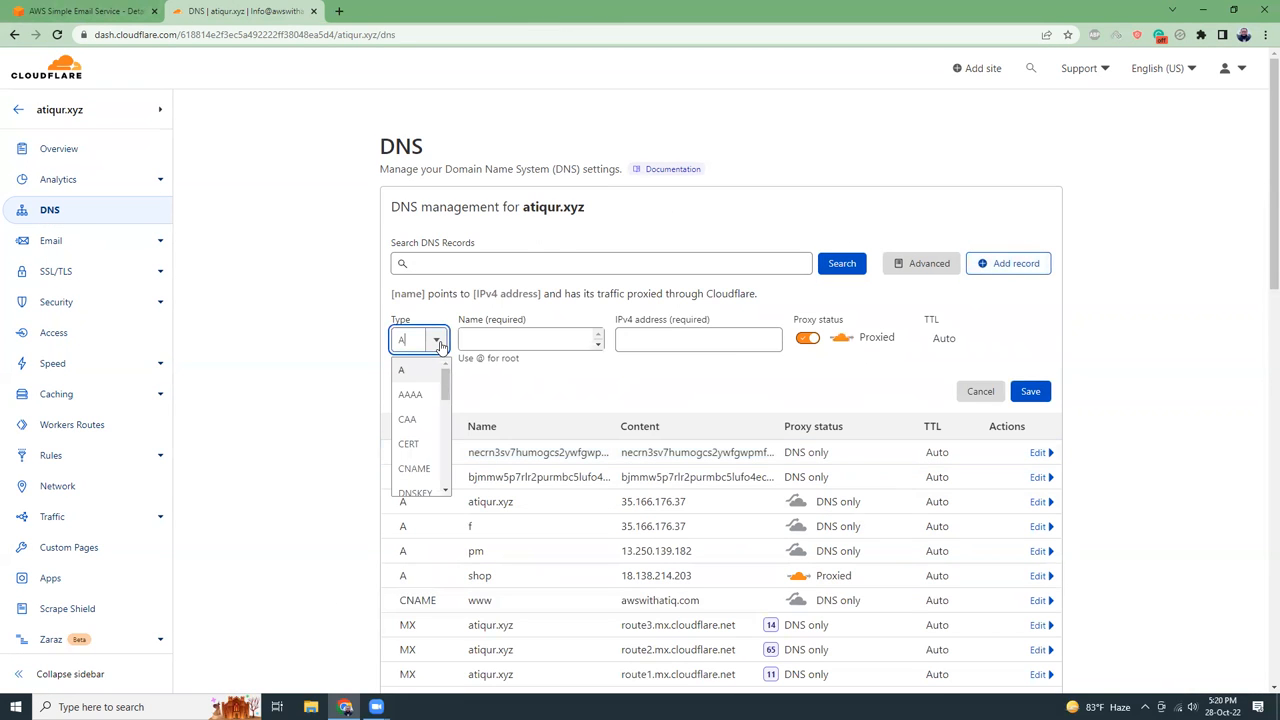
{"action": "left_click", "coordinate": [414, 468]}
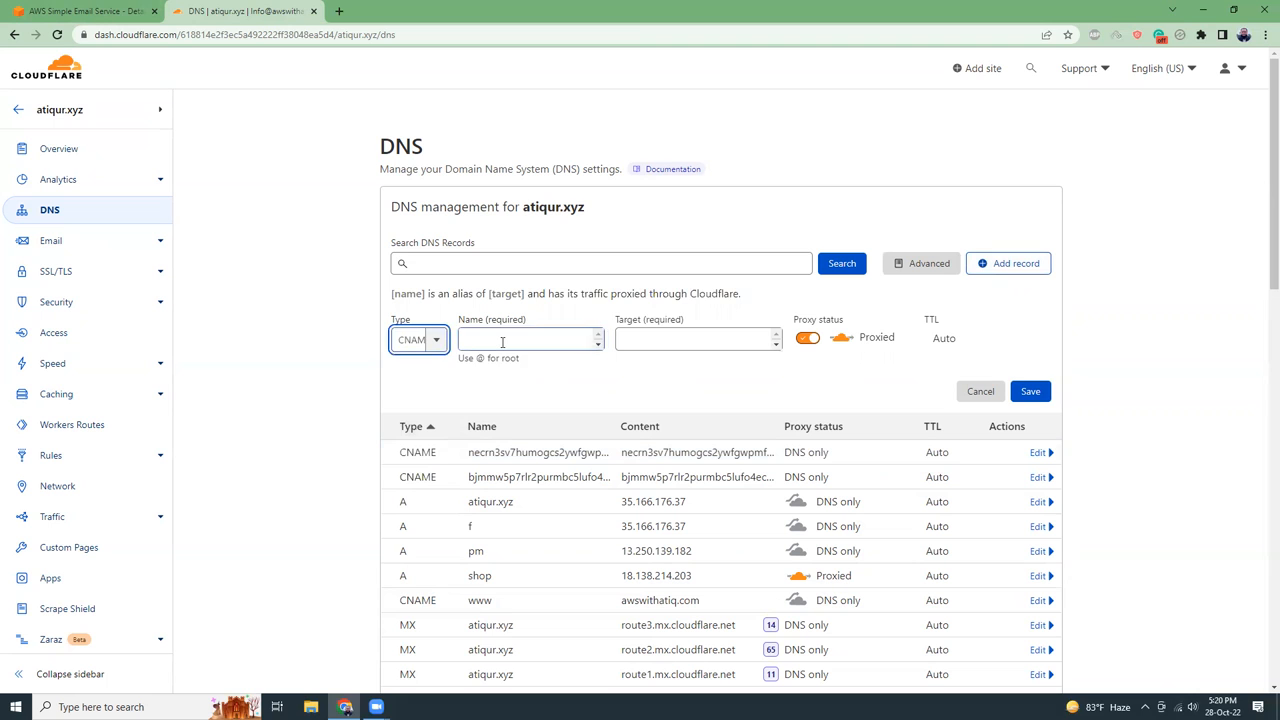
{"action": "type", "text": "5a7g6mhtus774qzv4fdoujhc6n6oharo._domainkey.atiqur.xyz"}
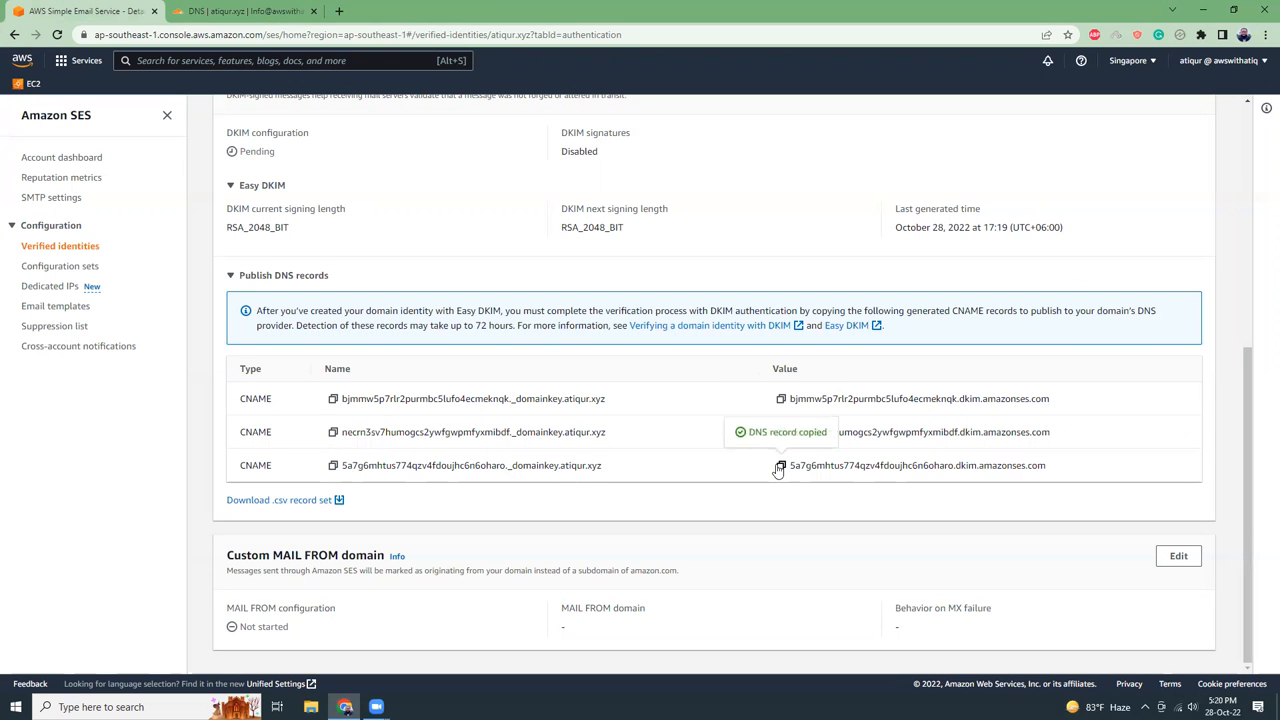
{"action": "left_click", "coordinate": [245, 11]}
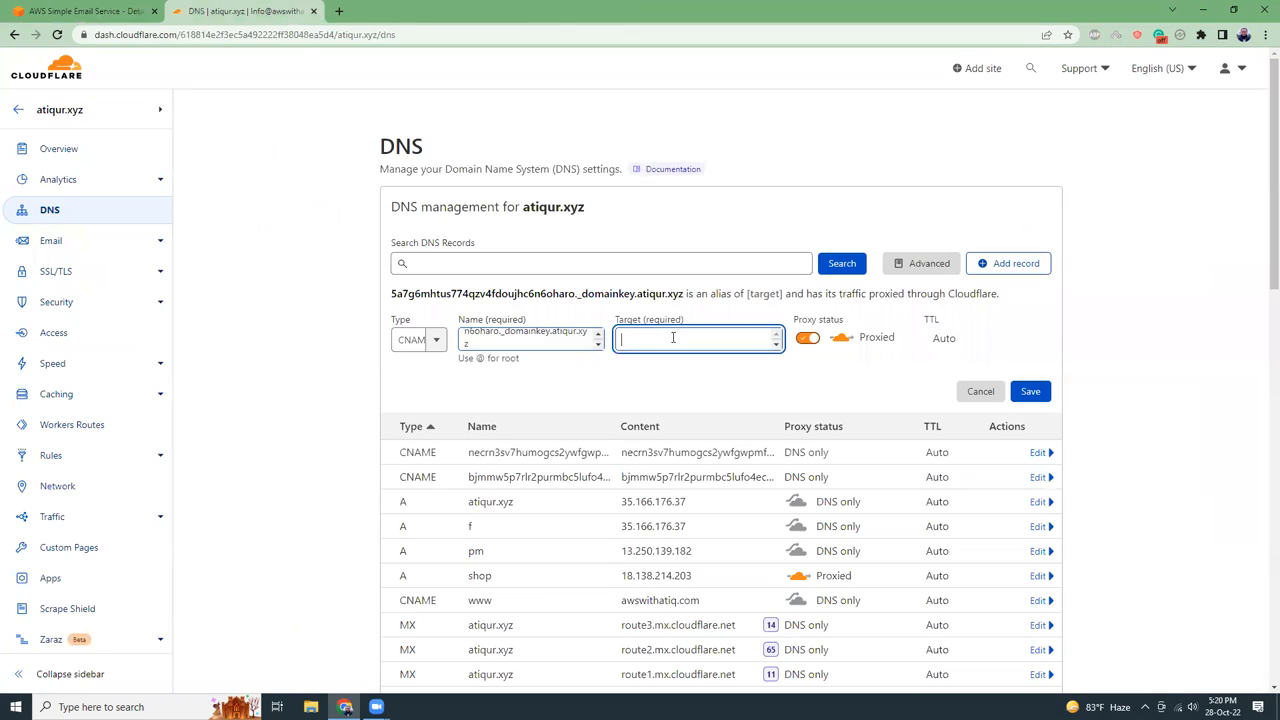
{"action": "type", "text": "5a7g6mhtus774qzv4fdoujhc6n6oharo.dkim.amazonses.com"}
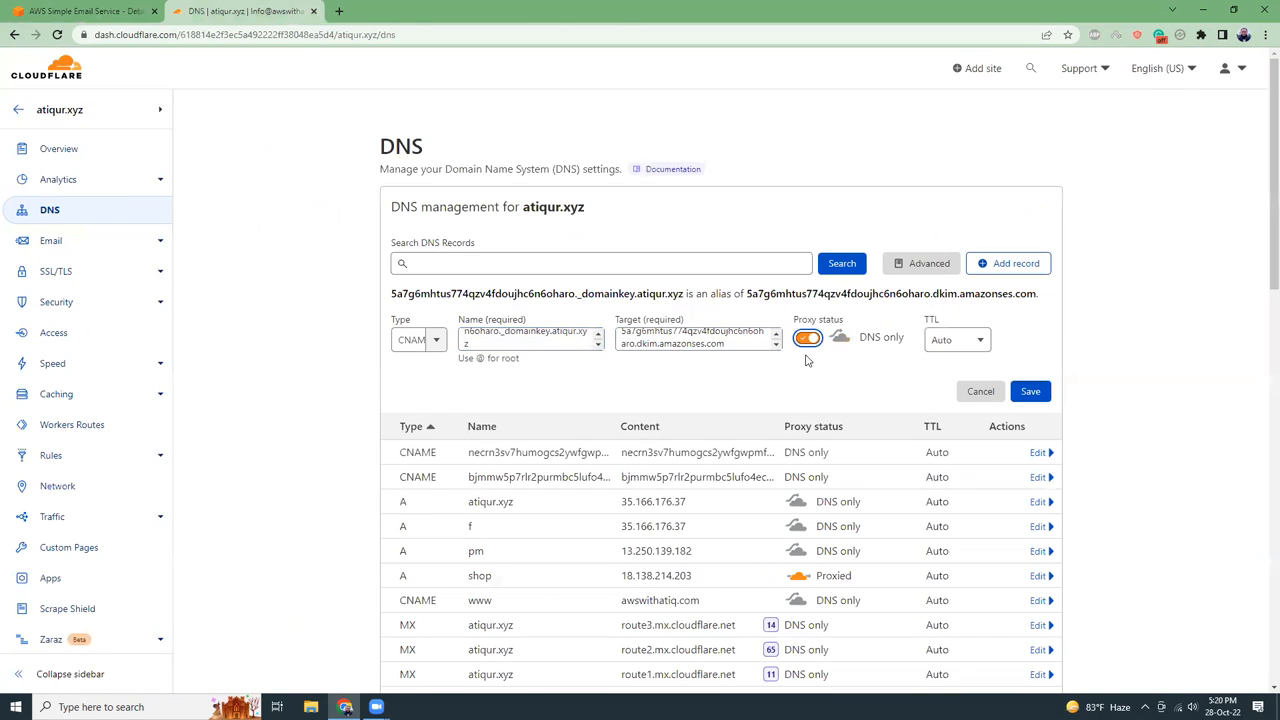
{"action": "left_click", "coordinate": [807, 337]}
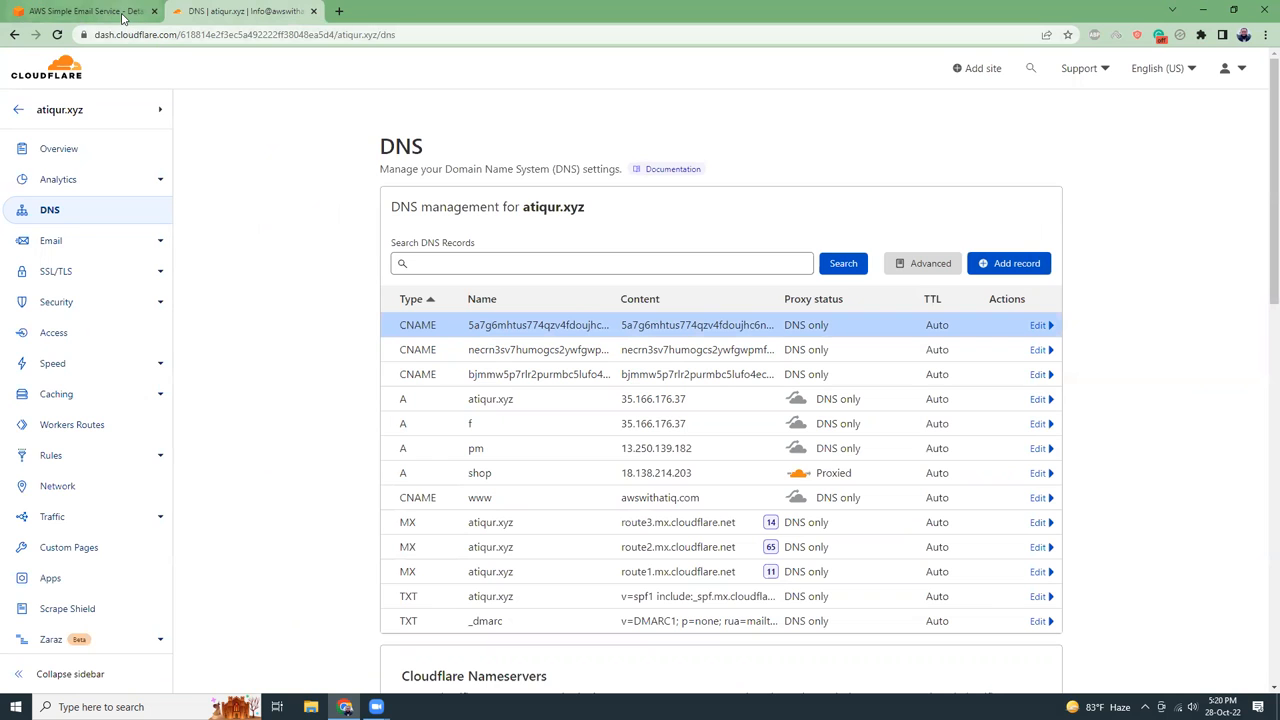
{"action": "left_click", "coordinate": [80, 11]}
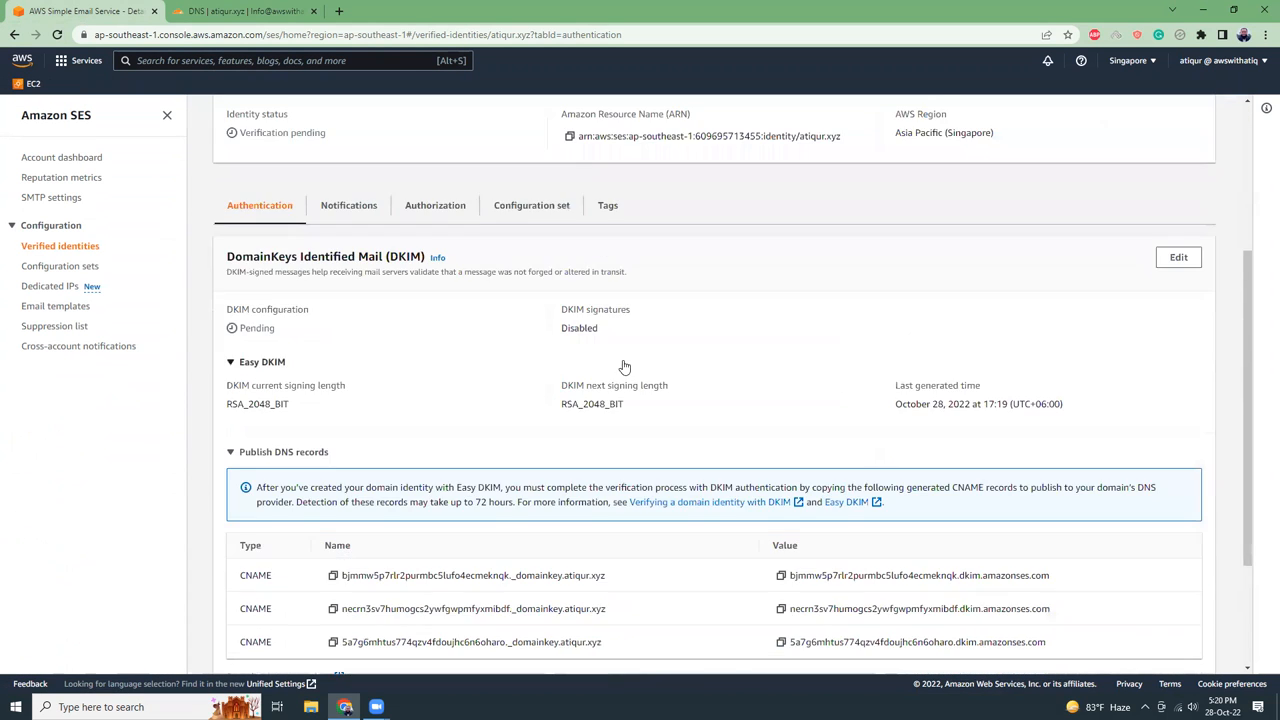
Confirm DKIM still shows Pending in SES, then open a new blank browser tab.
{"action": "scroll", "scroll_direction": "down", "scroll_amount": 3}
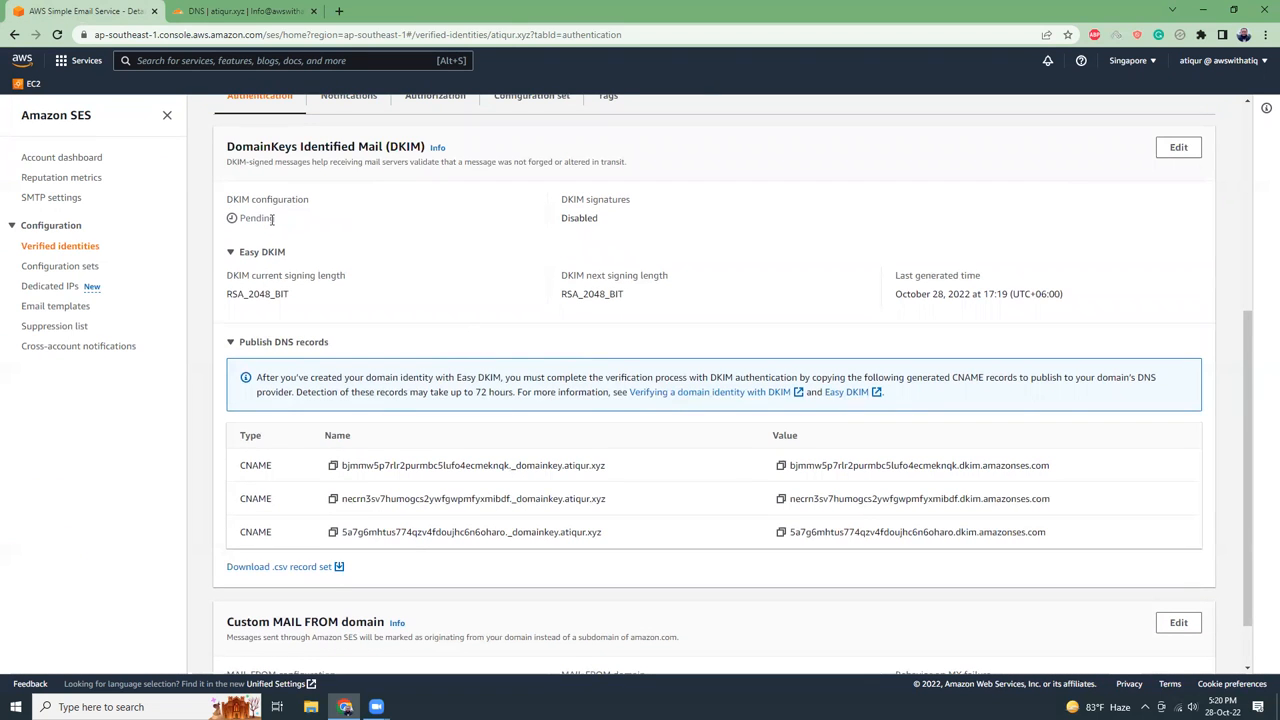
{"action": "scroll", "scroll_direction": "down", "scroll_amount": 3}
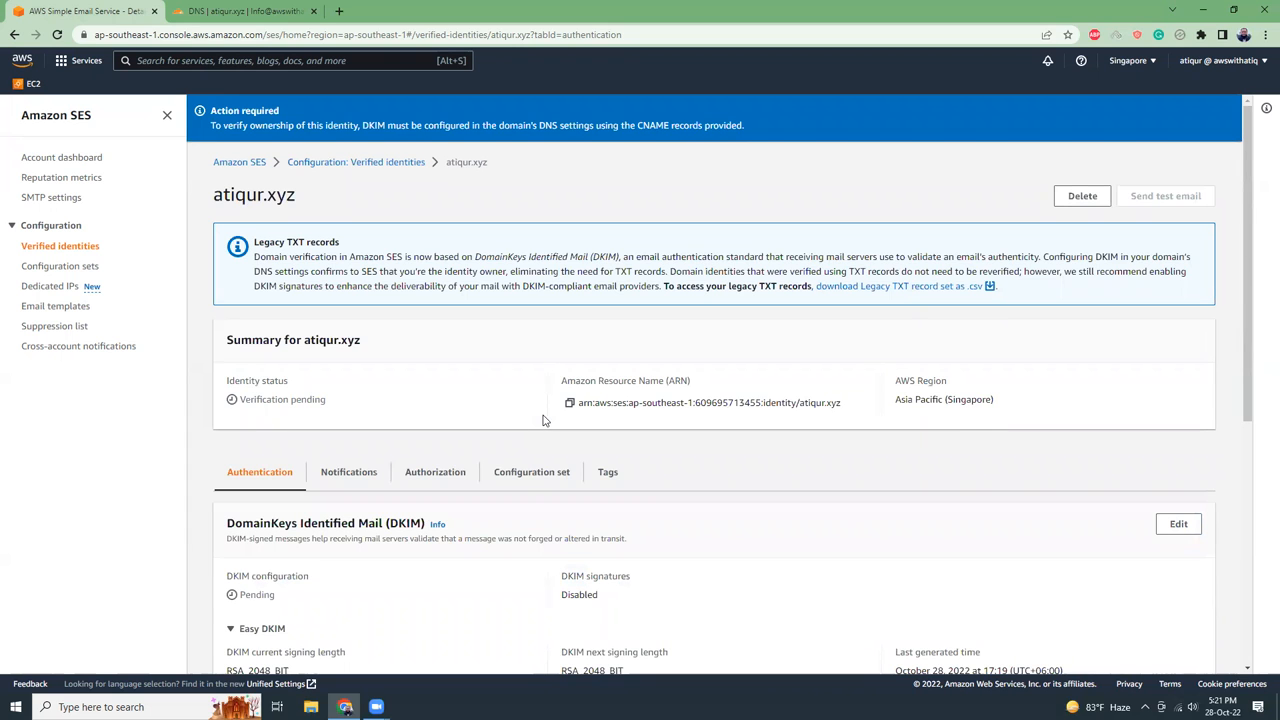
{"action": "left_click", "coordinate": [245, 11]}
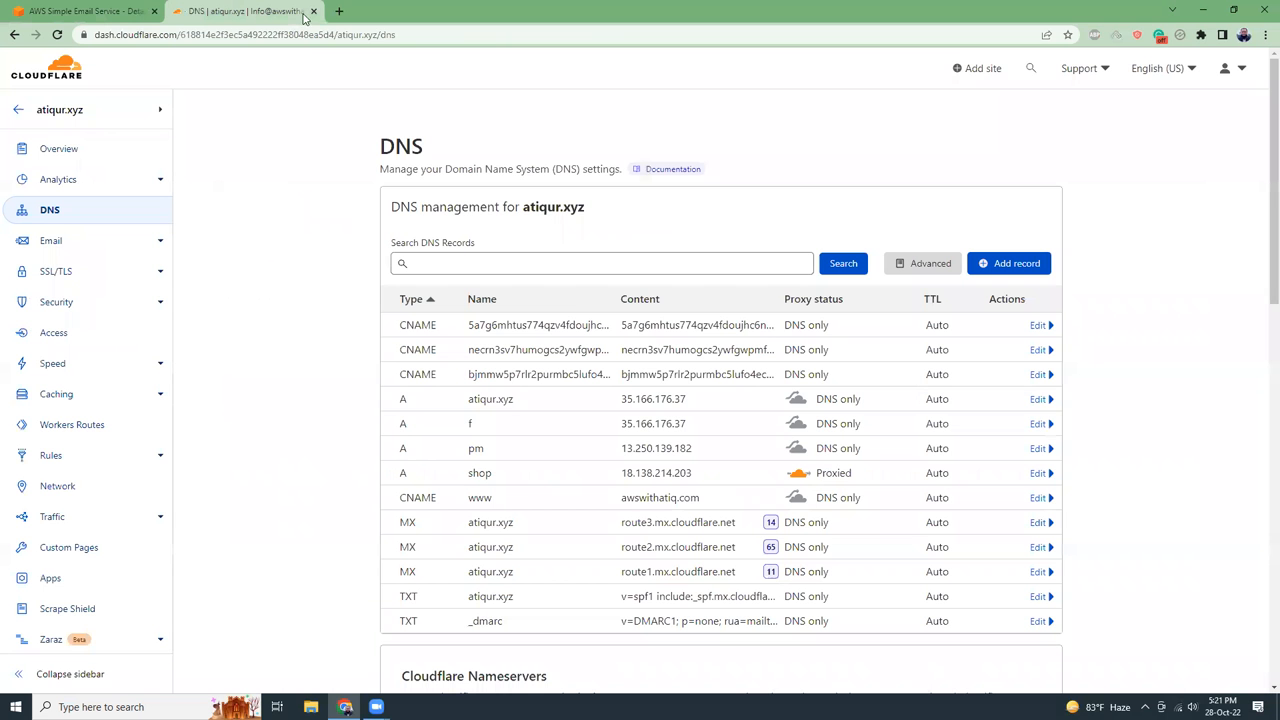
{"action": "left_click", "coordinate": [338, 11]}
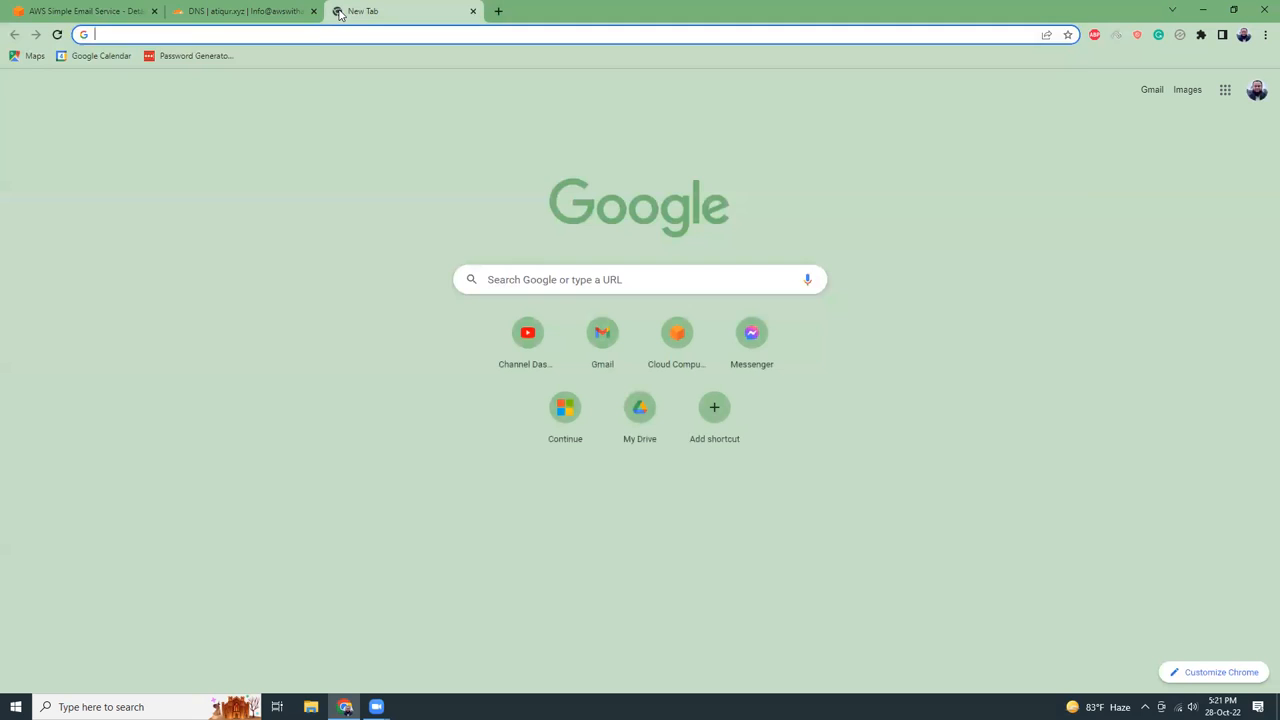
Open mxtoolbox.com and look up p7rlr2purmbc5lufo4ecmeknqk._domainkey.atiqur.xyz.
{"action": "type", "text": "mxtoolbox.com"}
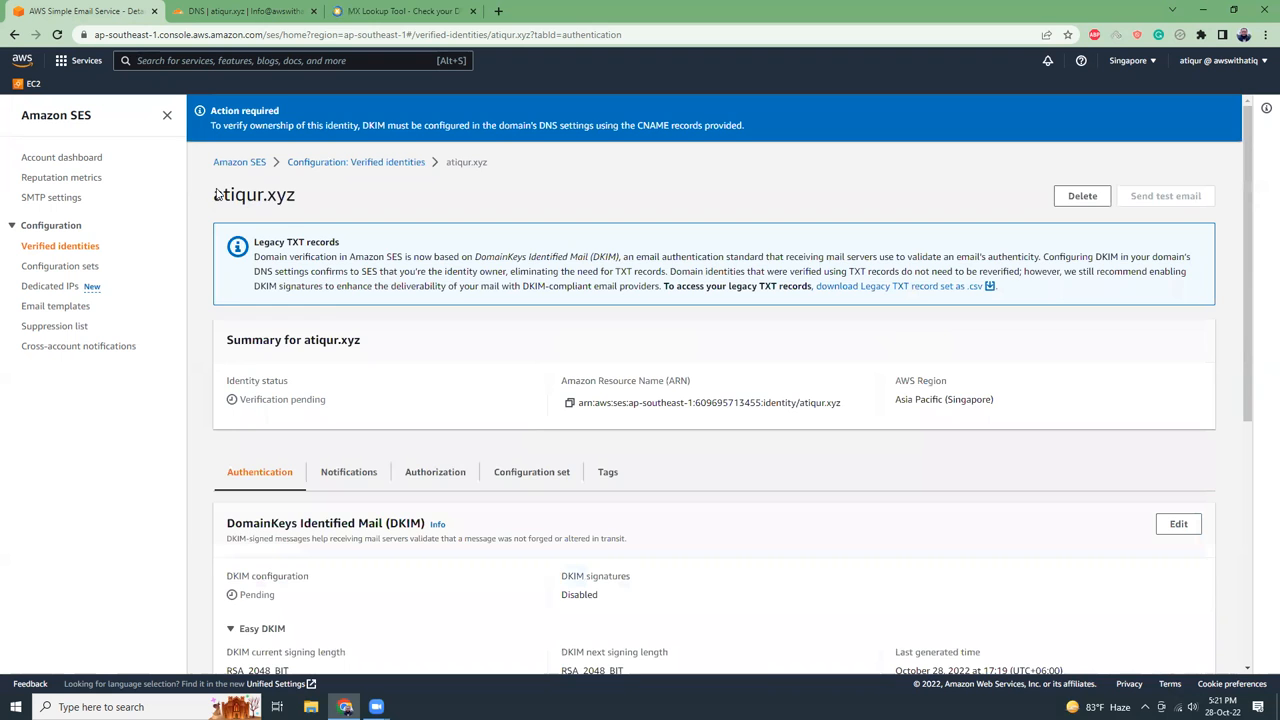
{"action": "scroll", "scroll_direction": "down", "scroll_amount": 3}
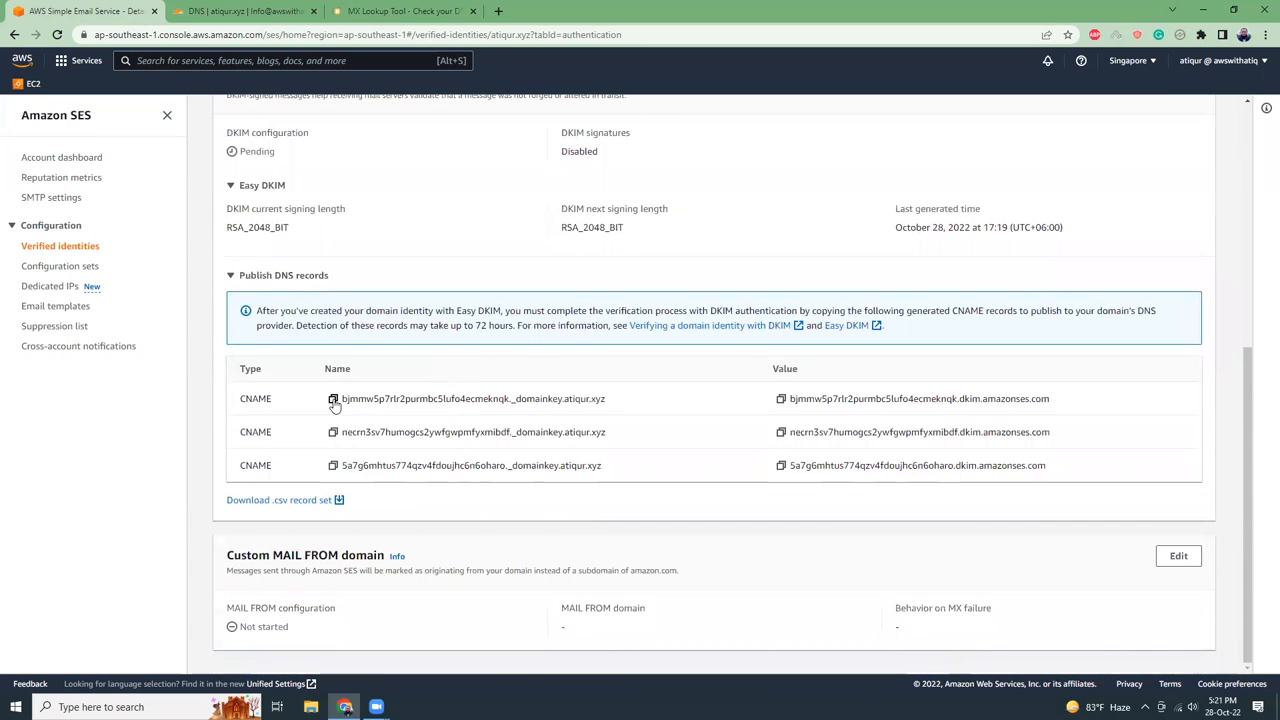
{"action": "left_click", "coordinate": [400, 11]}
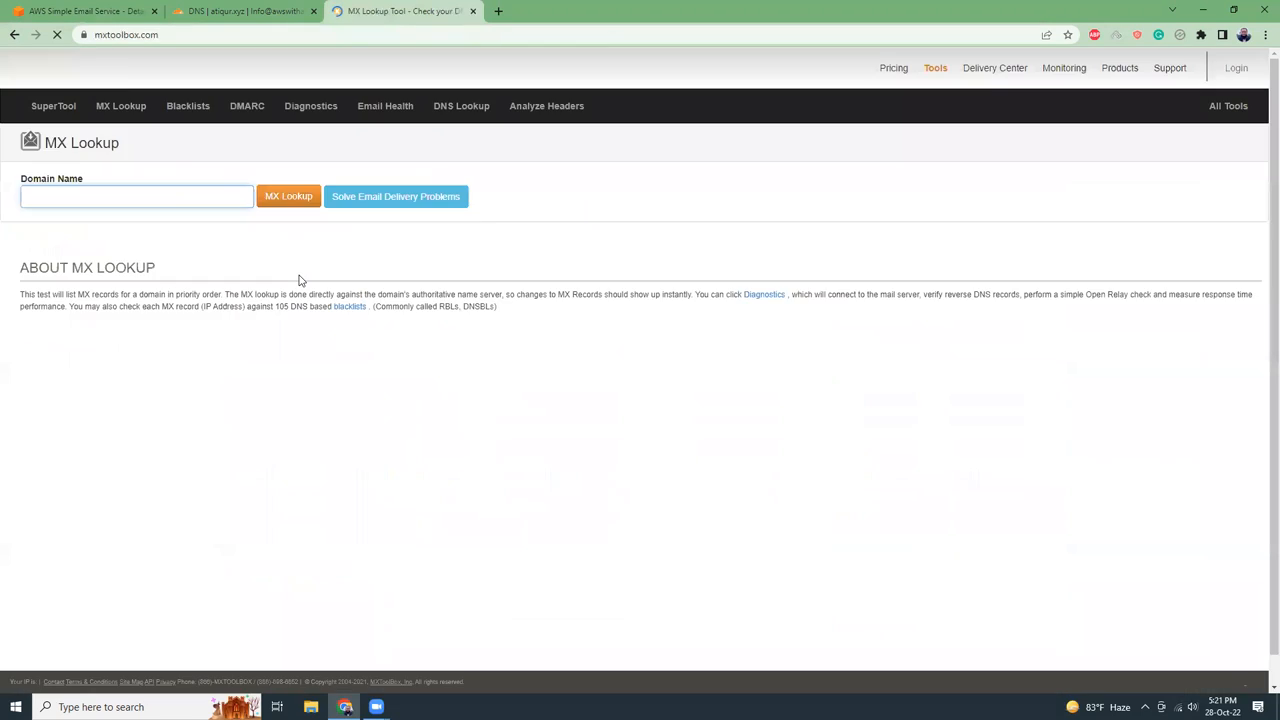
{"action": "type", "text": "p7rlr2purmbc5lufo4ecmeknqk._domainkey.atiqur.xyz"}
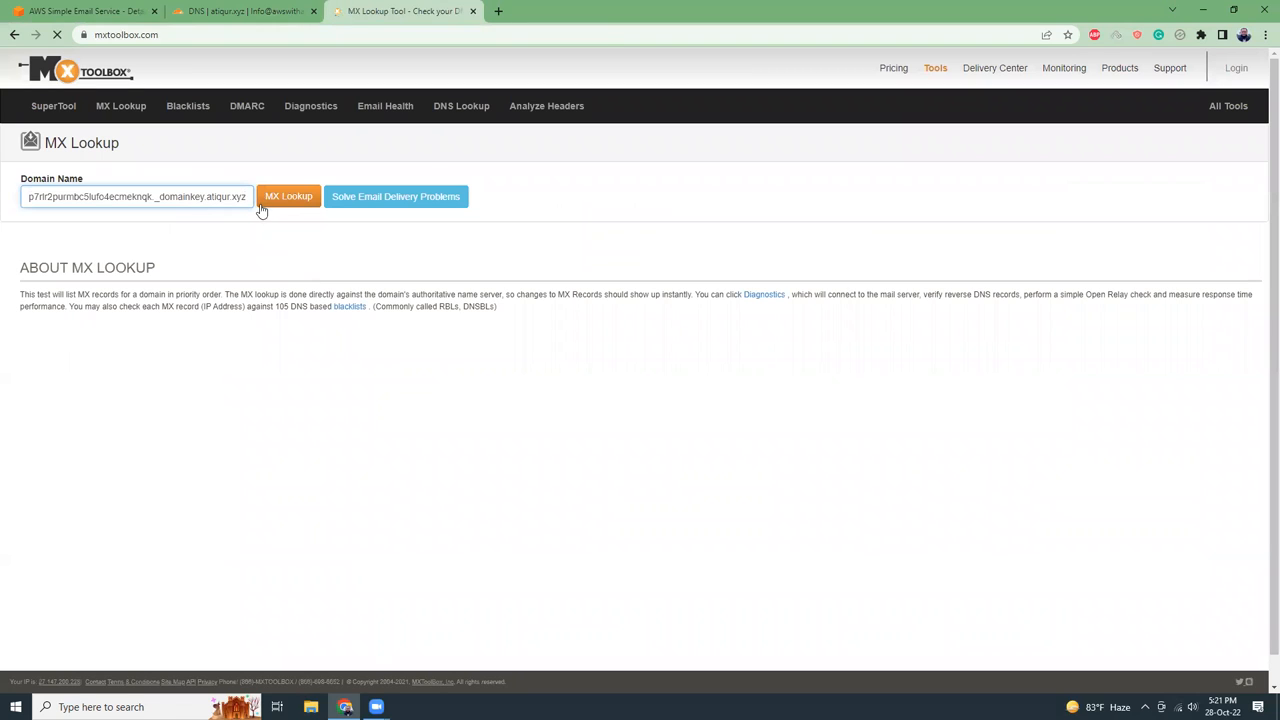
{"action": "left_click", "coordinate": [288, 196]}
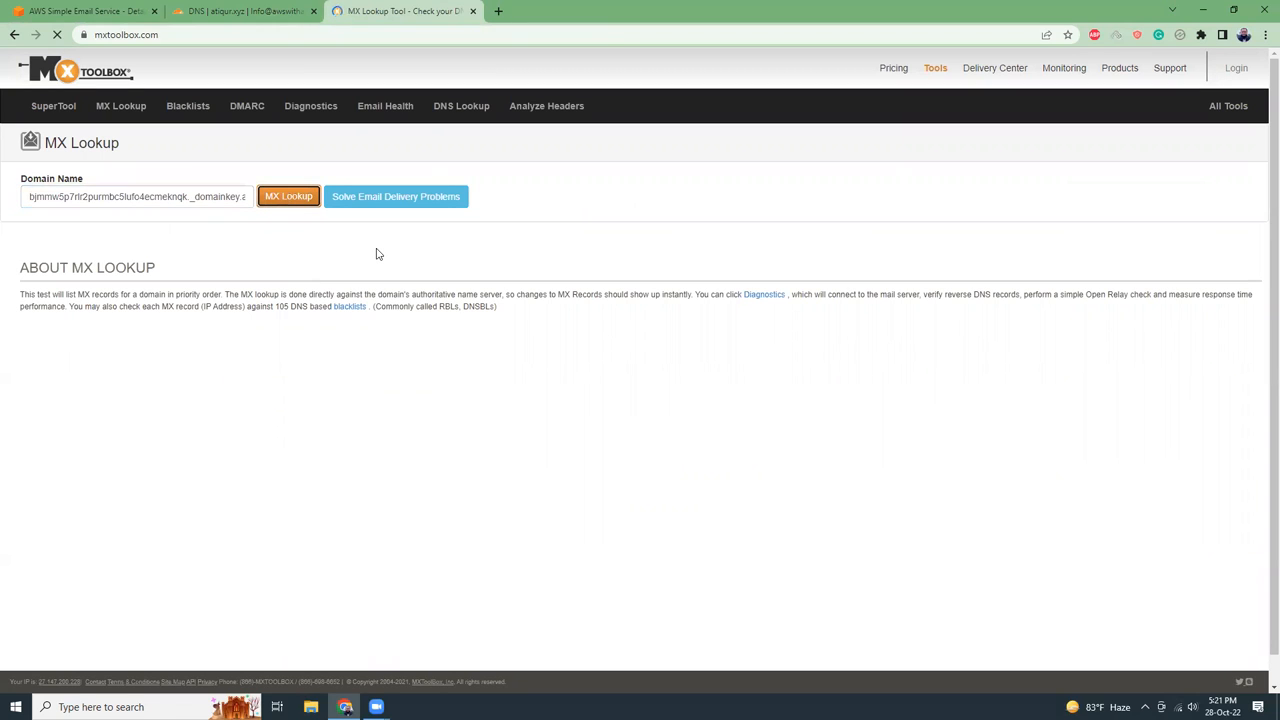
{"action": "left_click", "coordinate": [289, 196]}
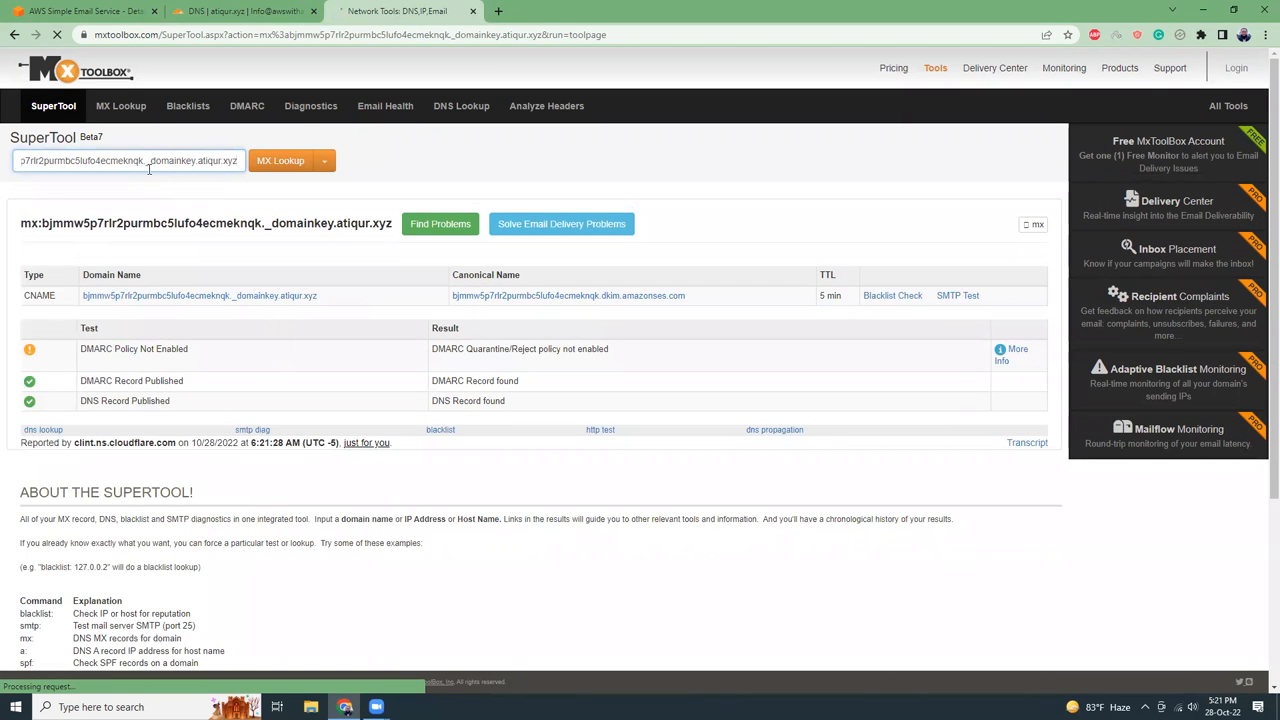
{"action": "left_click", "coordinate": [323, 161]}
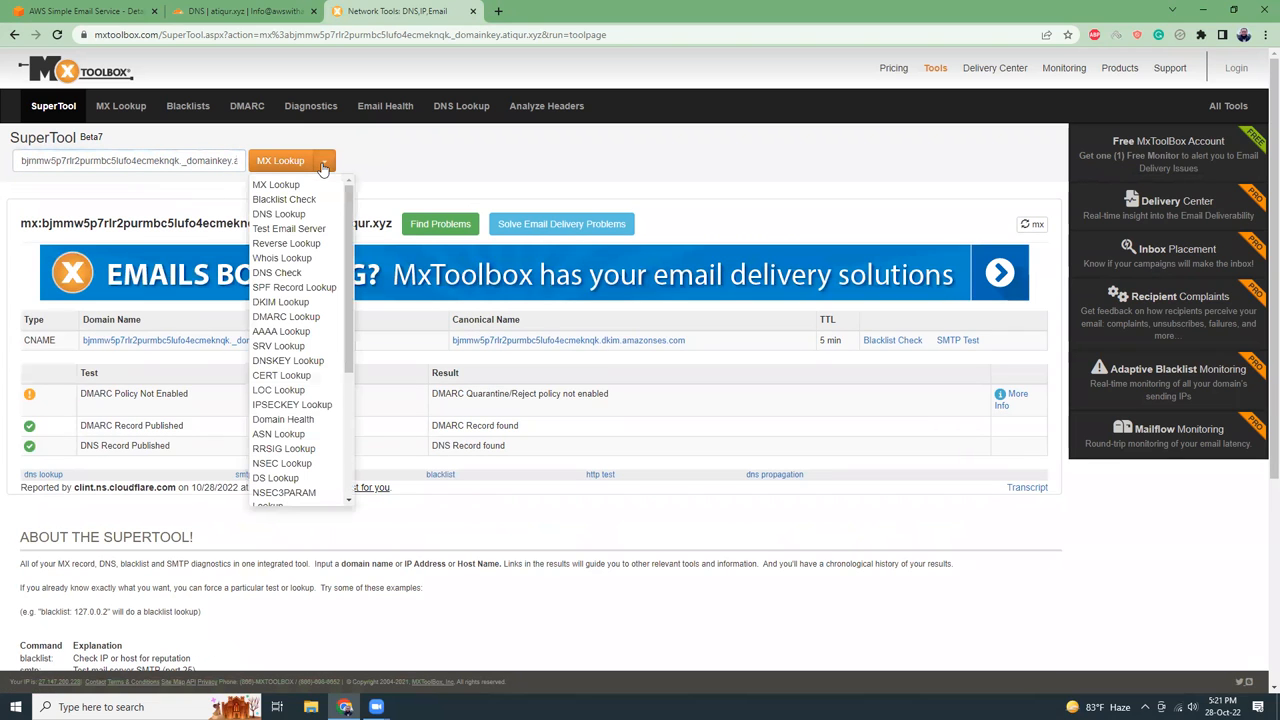
{"action": "mouse_move", "coordinate": [287, 243]}
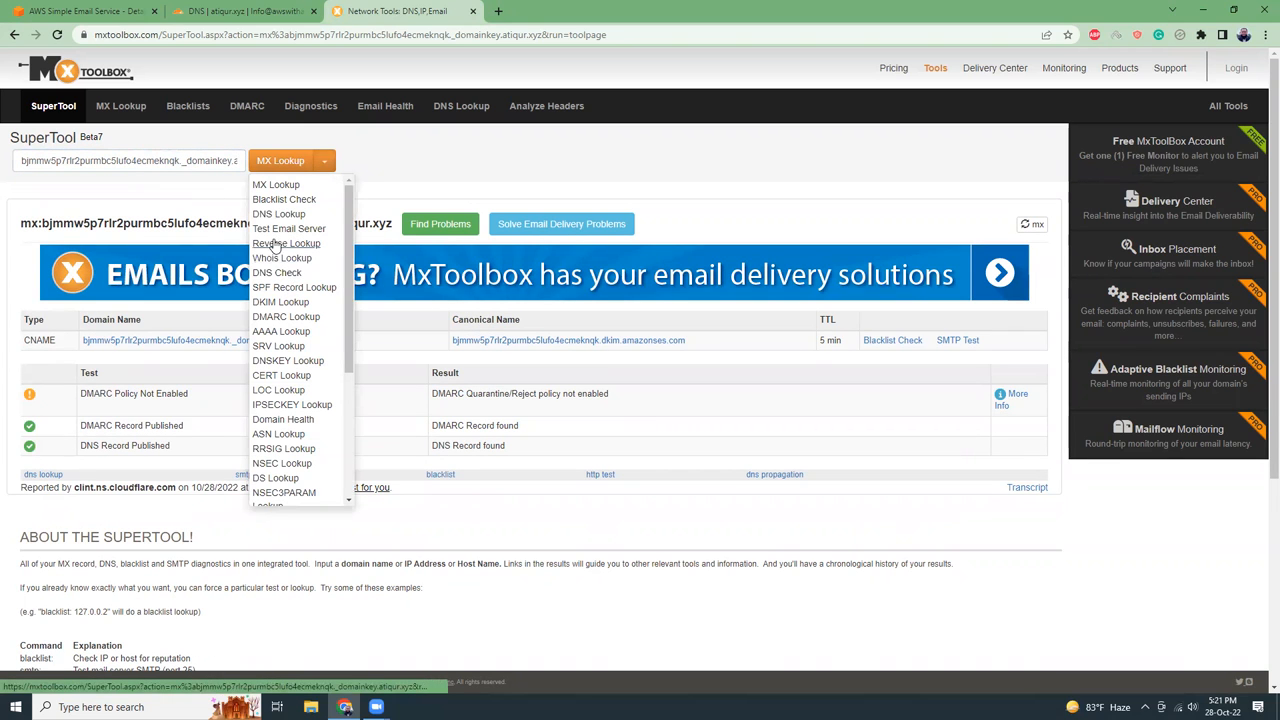
{"action": "mouse_move", "coordinate": [267, 296]}
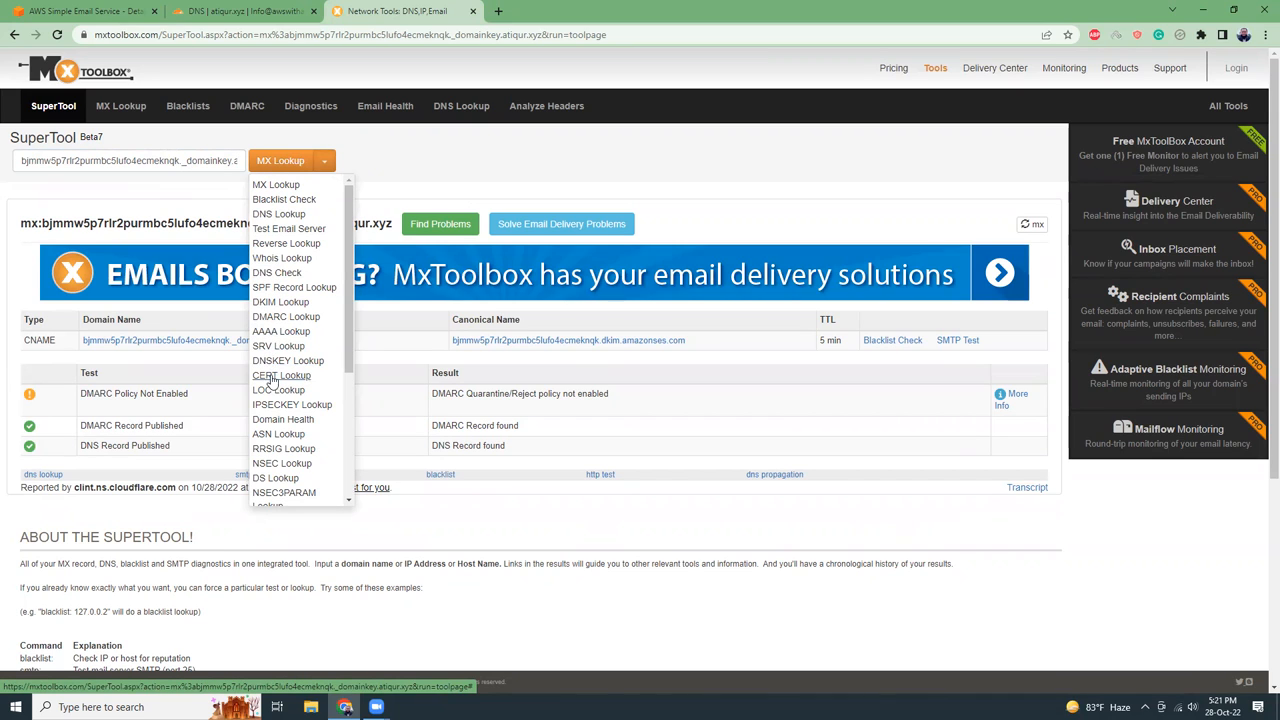
{"action": "mouse_move", "coordinate": [273, 214]}
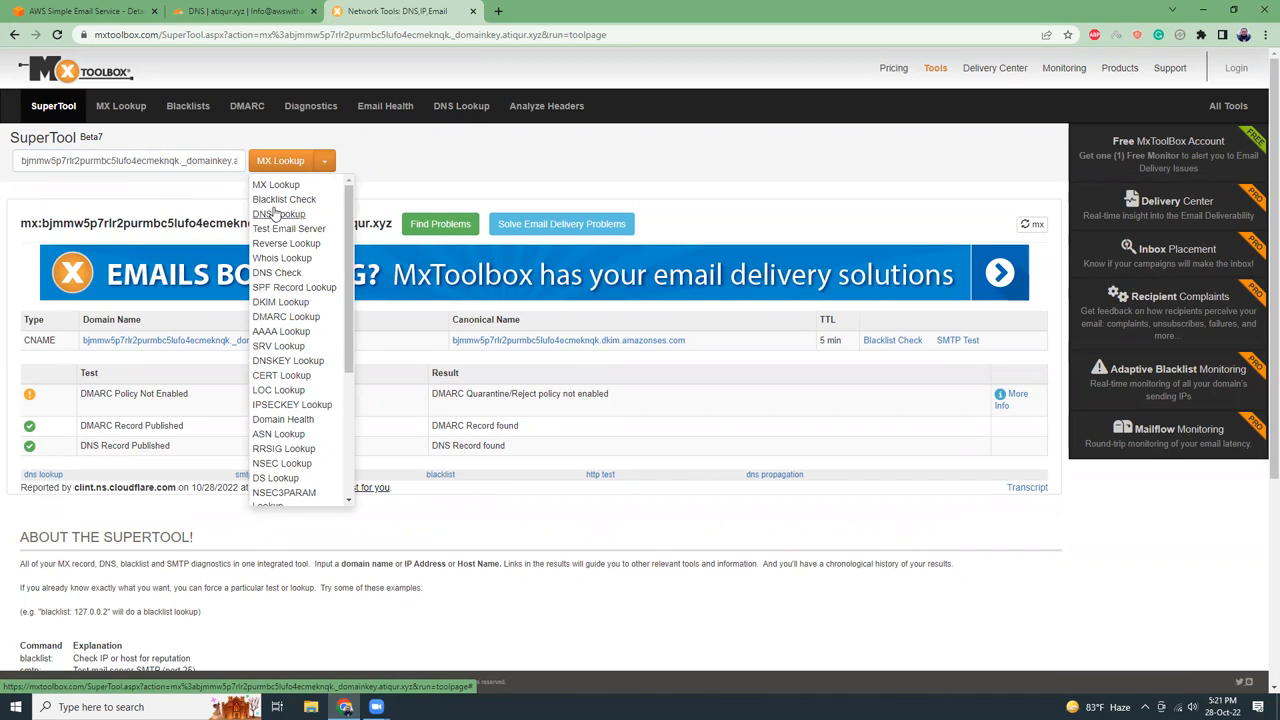
{"action": "mouse_move", "coordinate": [300, 272]}
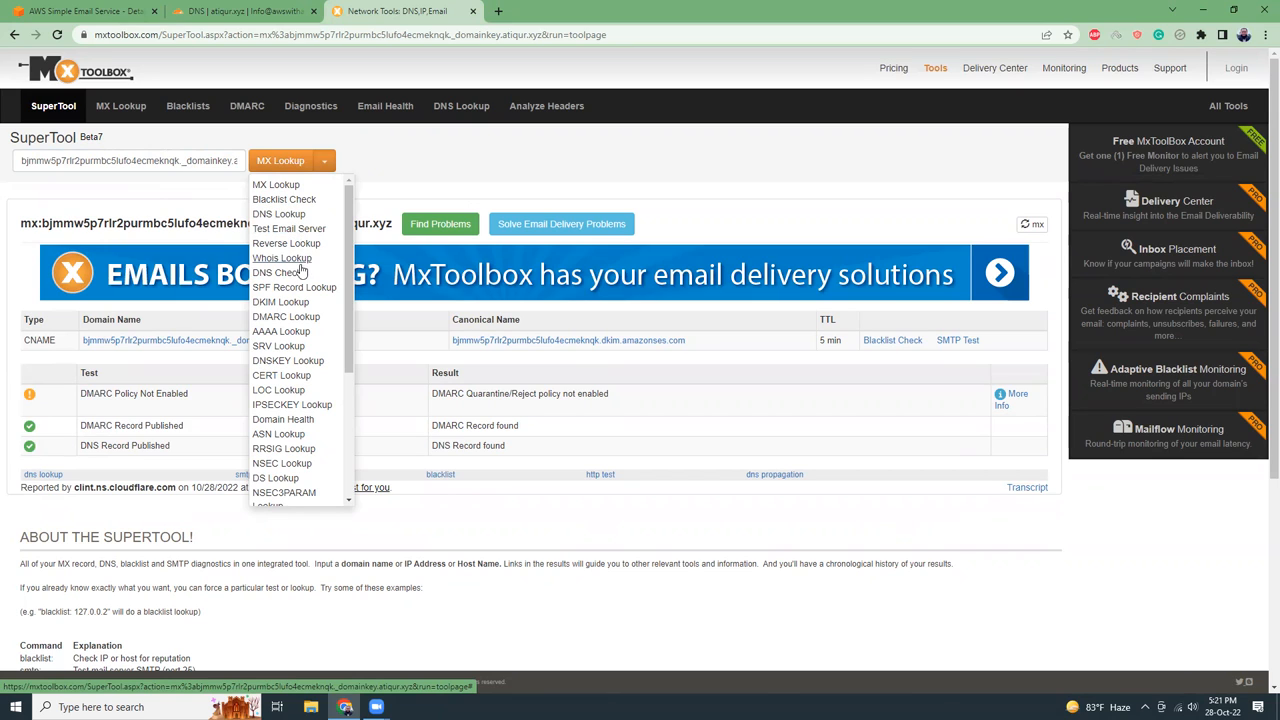
{"action": "mouse_move", "coordinate": [281, 331]}
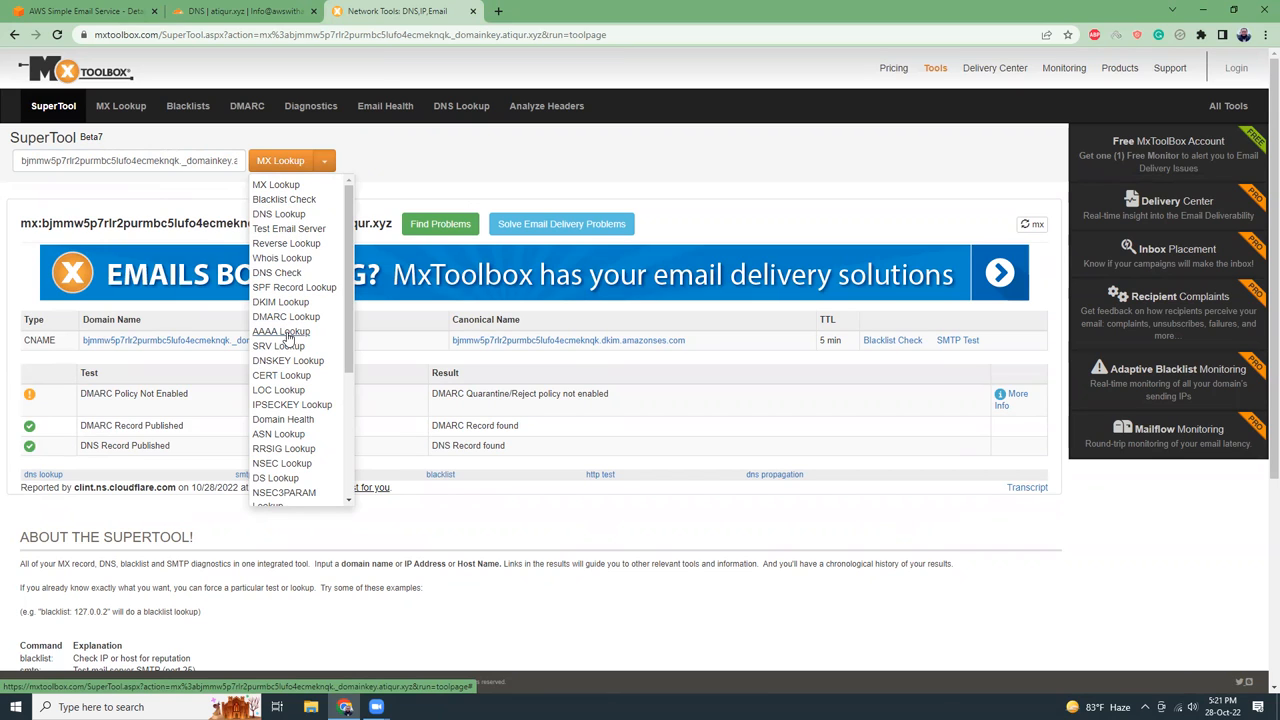
Run a CNAME Lookup on the first DKIM record name in MxToolbox.
{"action": "scroll", "scroll_direction": "down", "scroll_amount": 3}
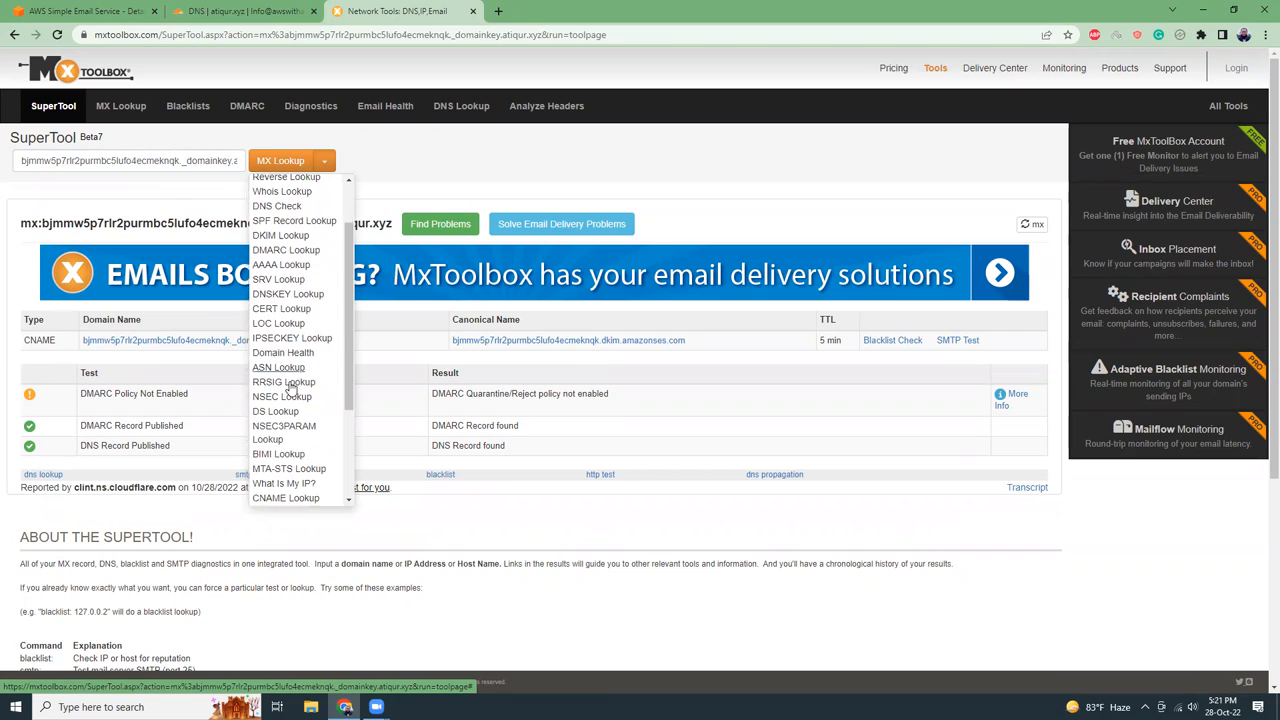
{"action": "scroll", "scroll_direction": "down", "scroll_amount": 3}
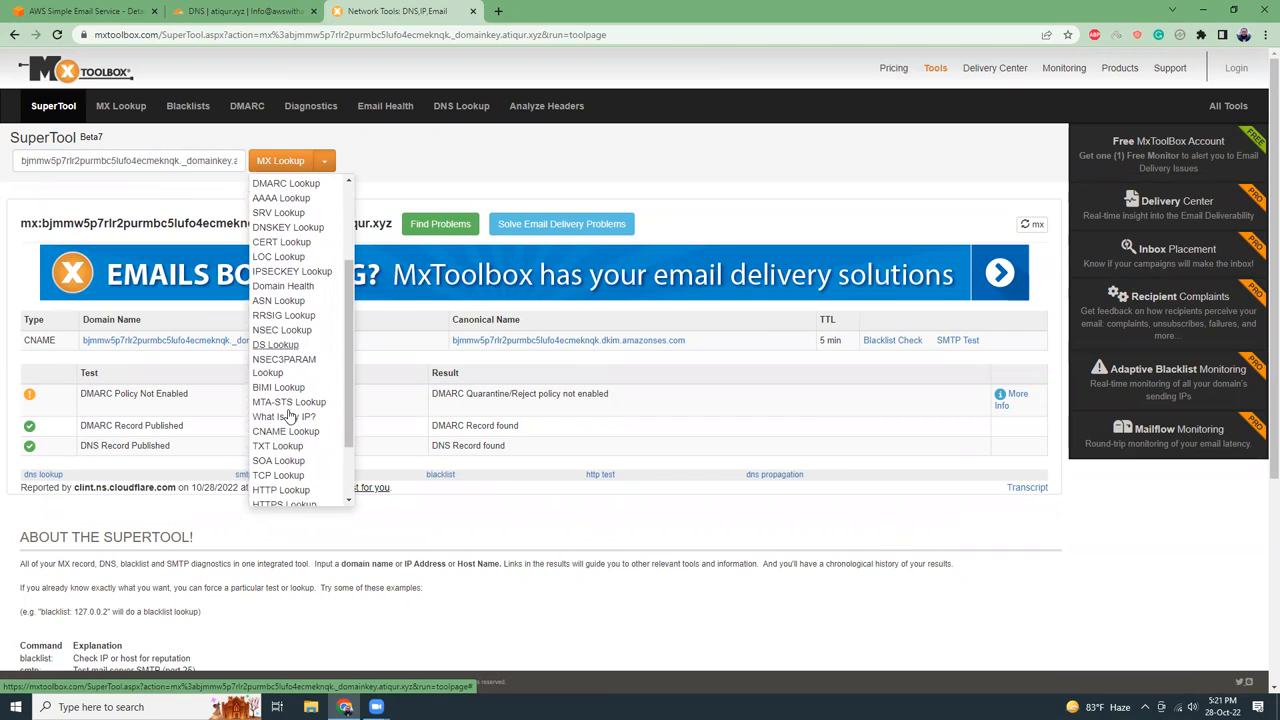
{"action": "mouse_move", "coordinate": [285, 431]}
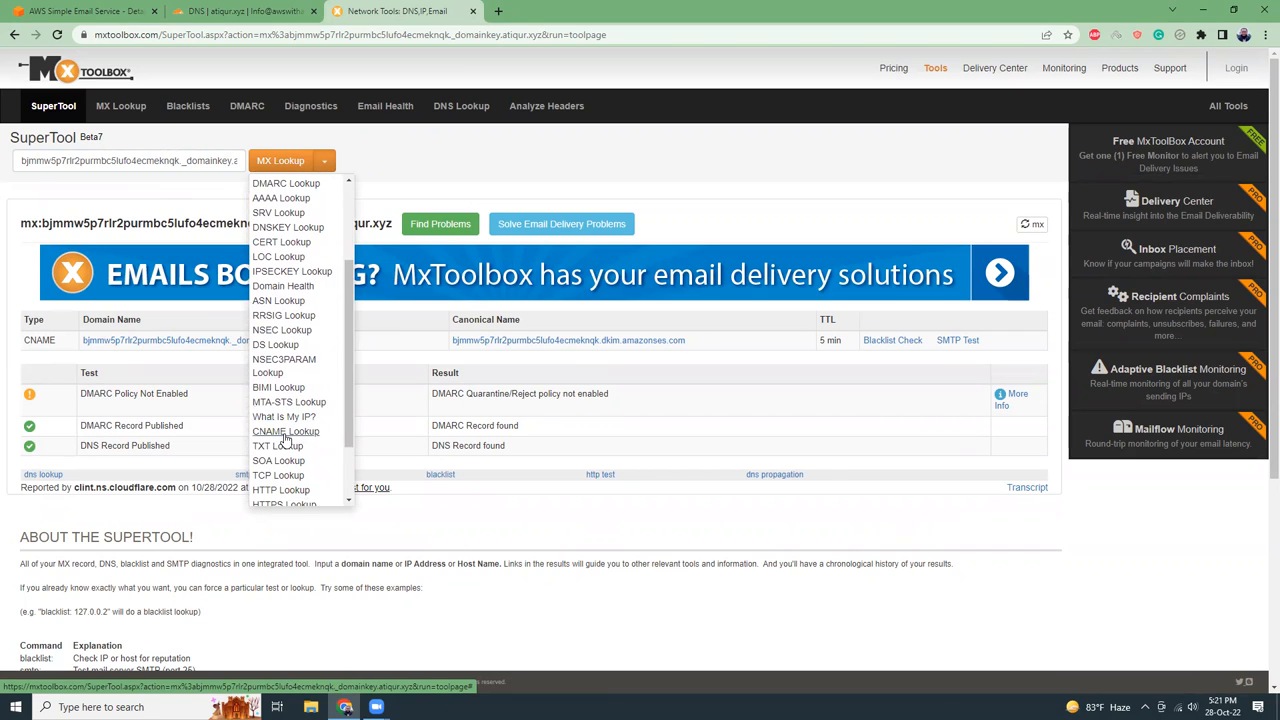
{"action": "left_click", "coordinate": [285, 431]}
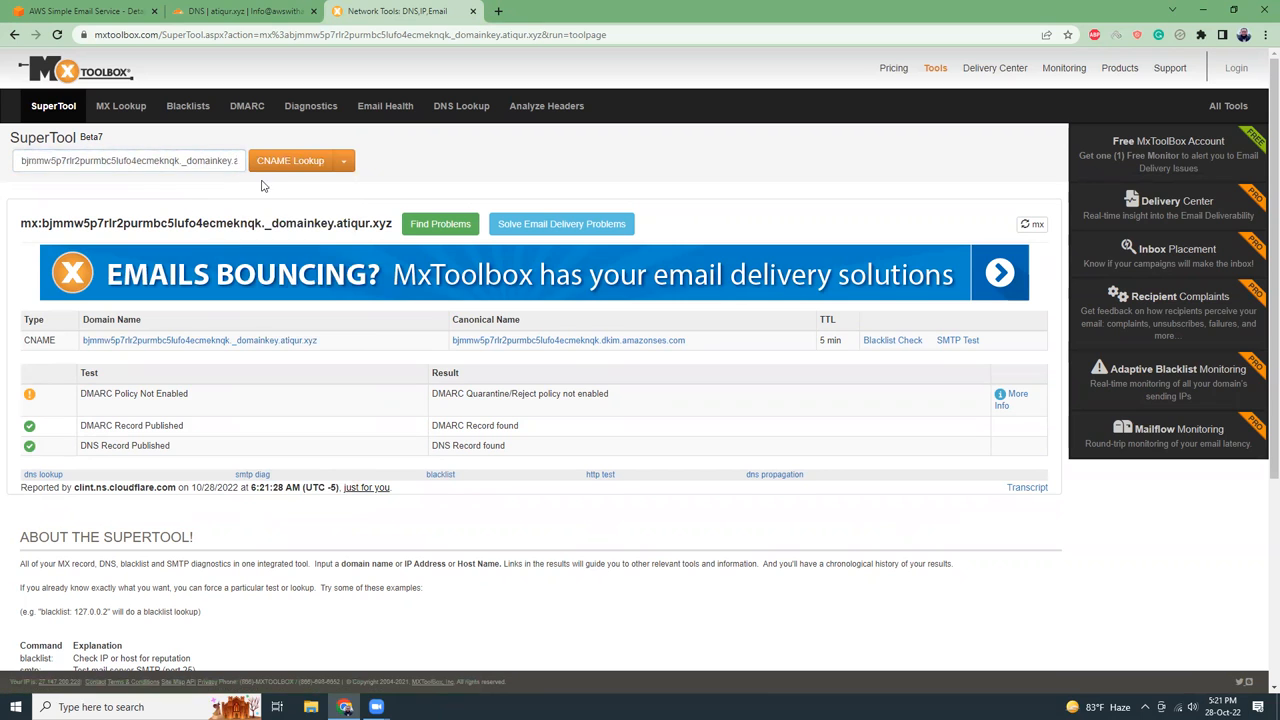
{"action": "left_click", "coordinate": [290, 160]}
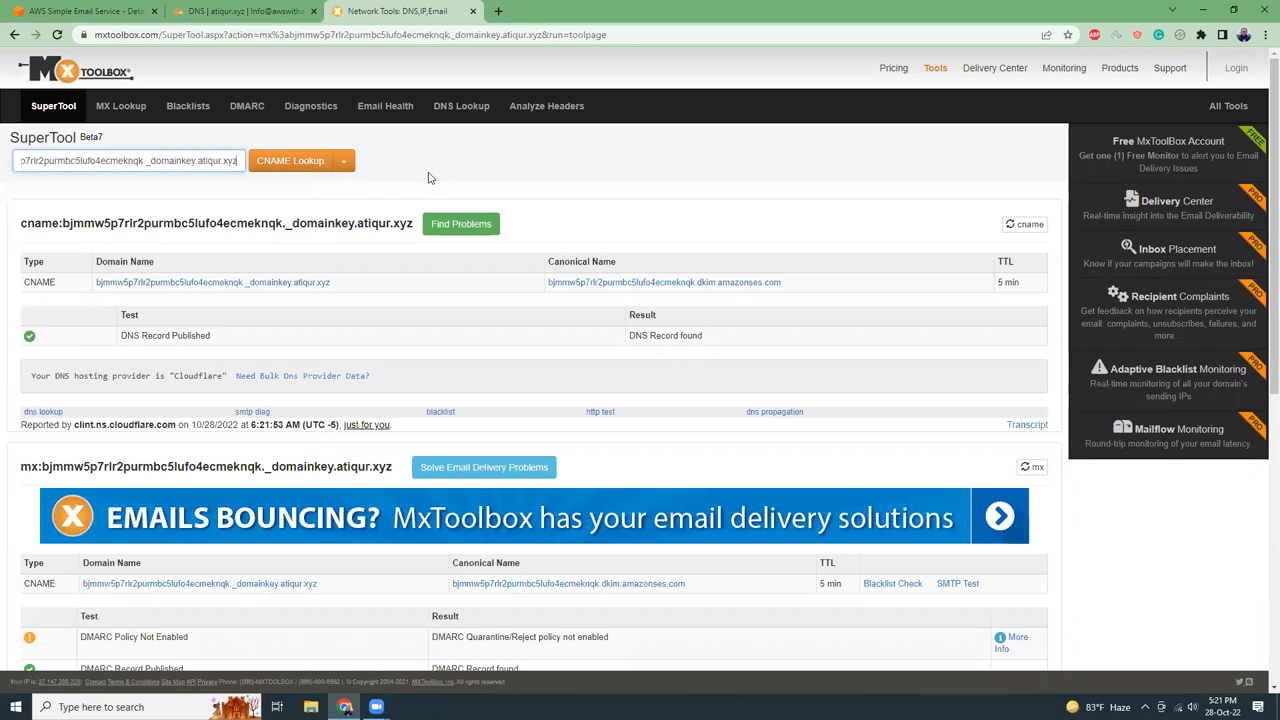
{"action": "mouse_move", "coordinate": [978, 315]}
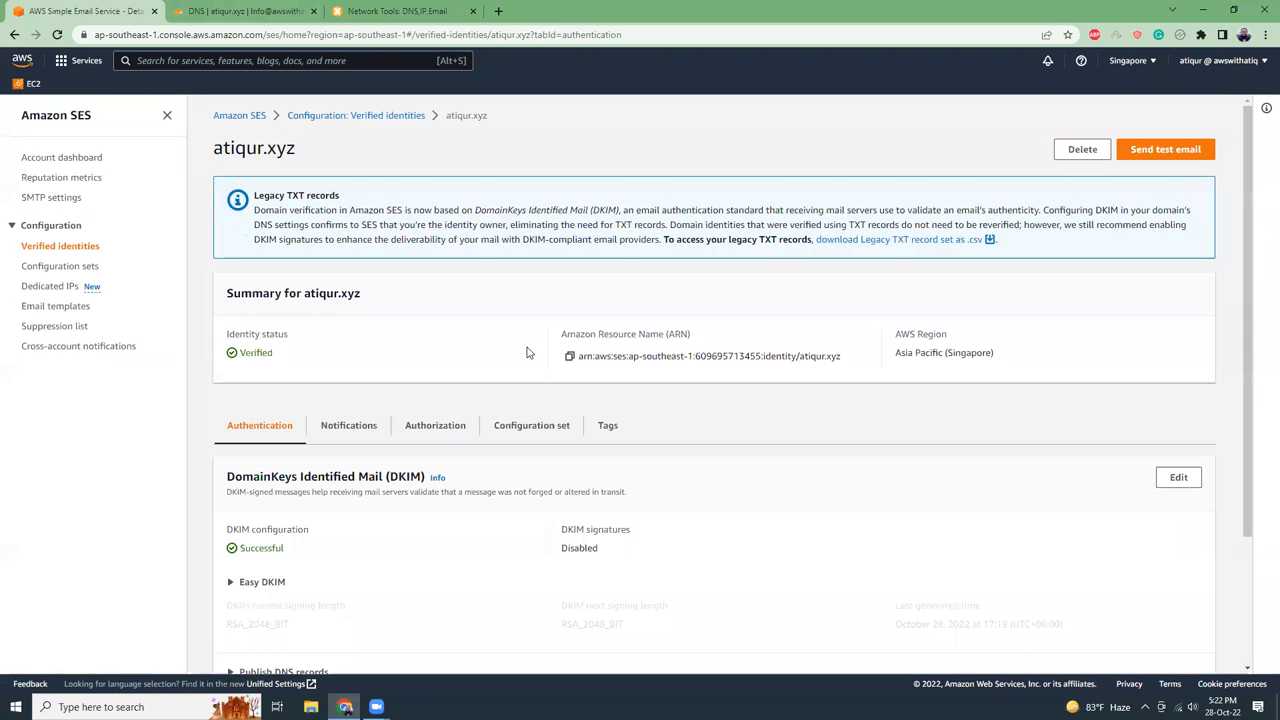
Return to the atiqur.xyz identity in SES and confirm Verified status and Successful DKIM.
{"action": "left_click", "coordinate": [262, 582]}
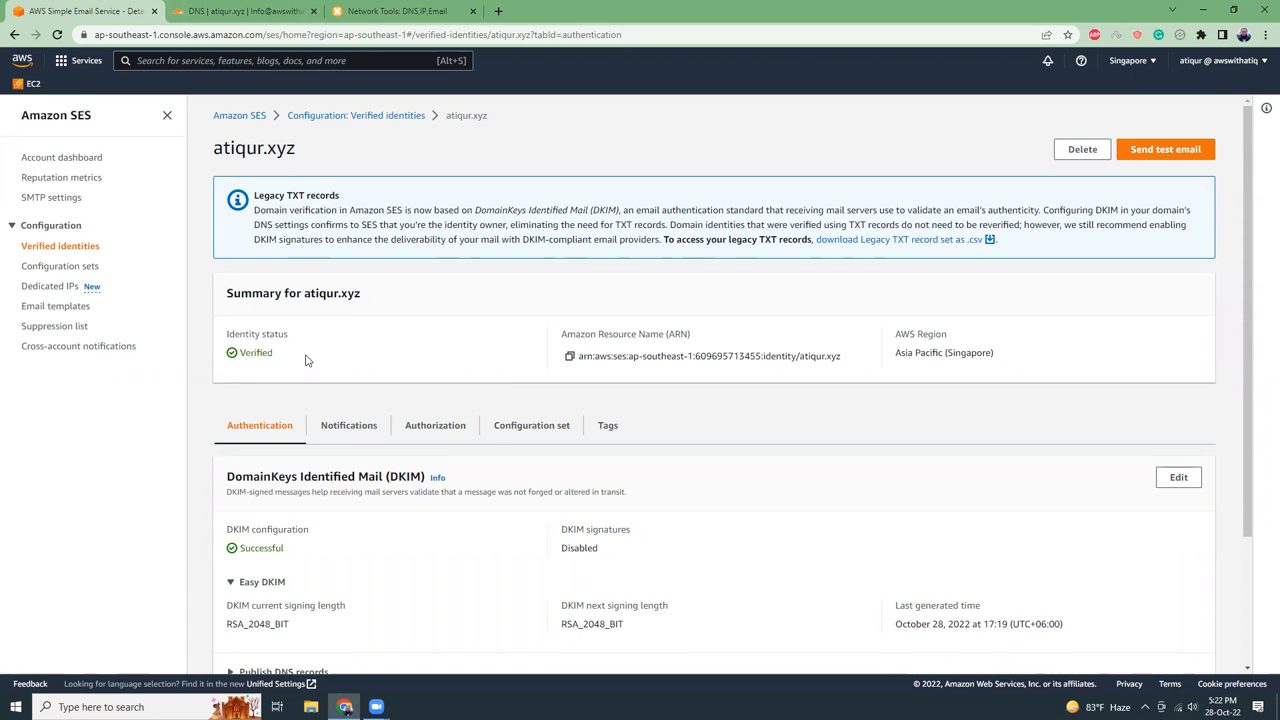
{"action": "scroll", "scroll_direction": "down", "scroll_amount": 3}
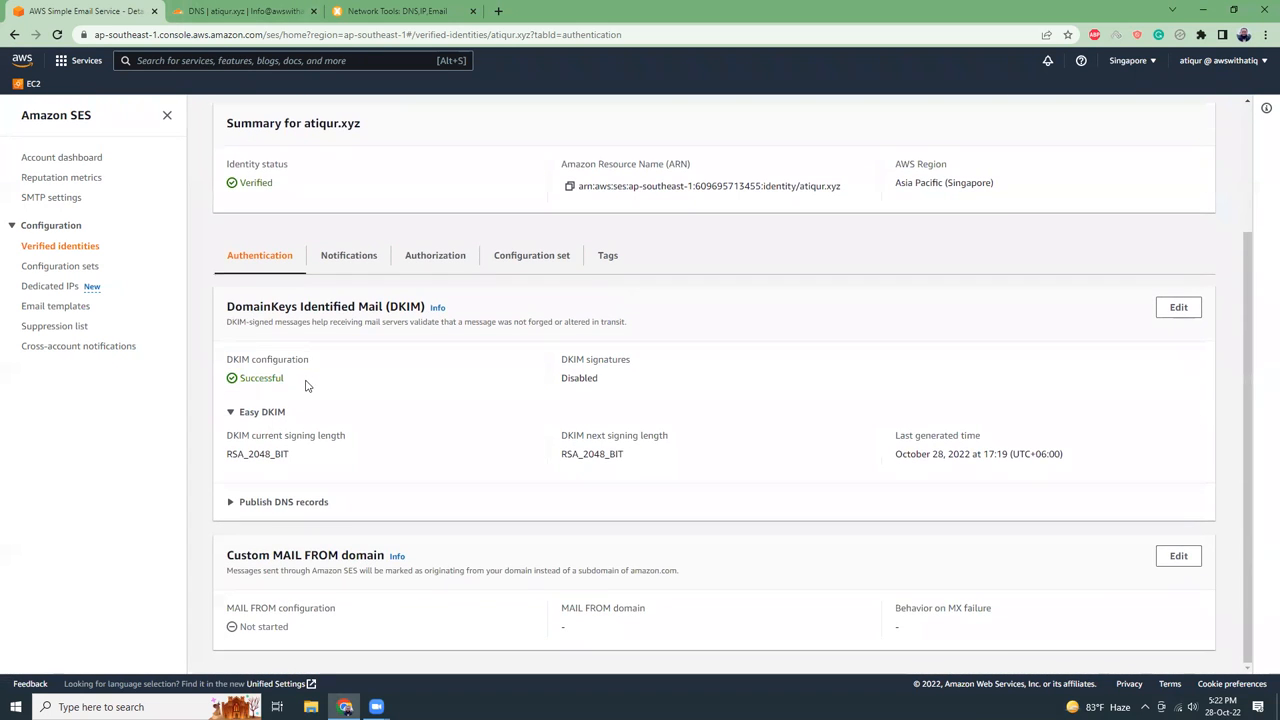
{"action": "mouse_move", "coordinate": [377, 403]}
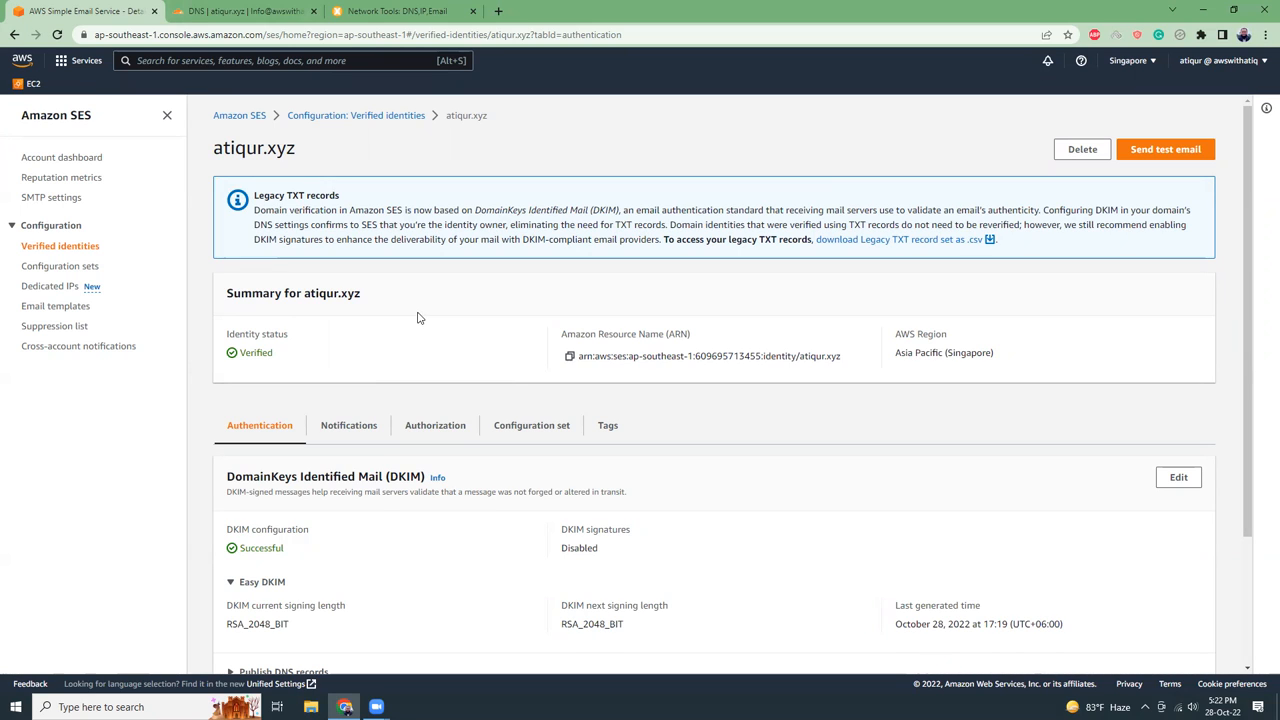
{"action": "double_click", "coordinate": [245, 148]}
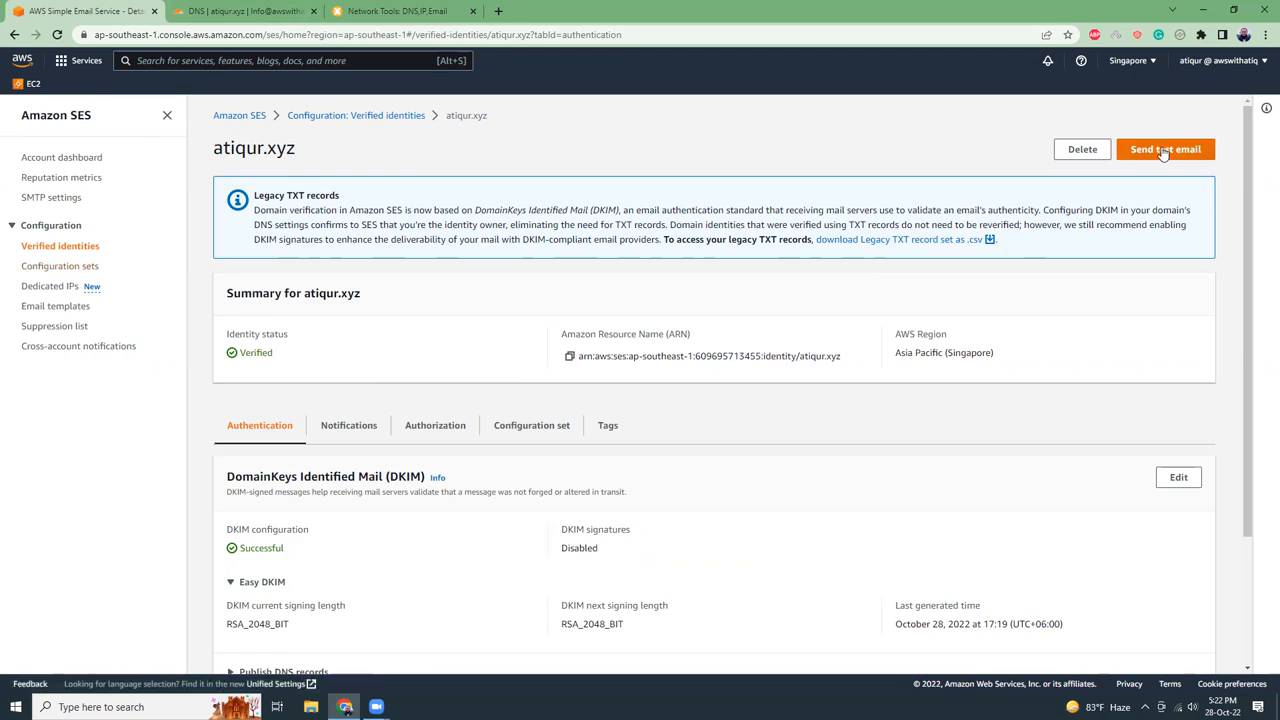
Open Send test email, enter 'info' as the from-address, and select Formatted email.
{"action": "left_click", "coordinate": [1164, 149]}
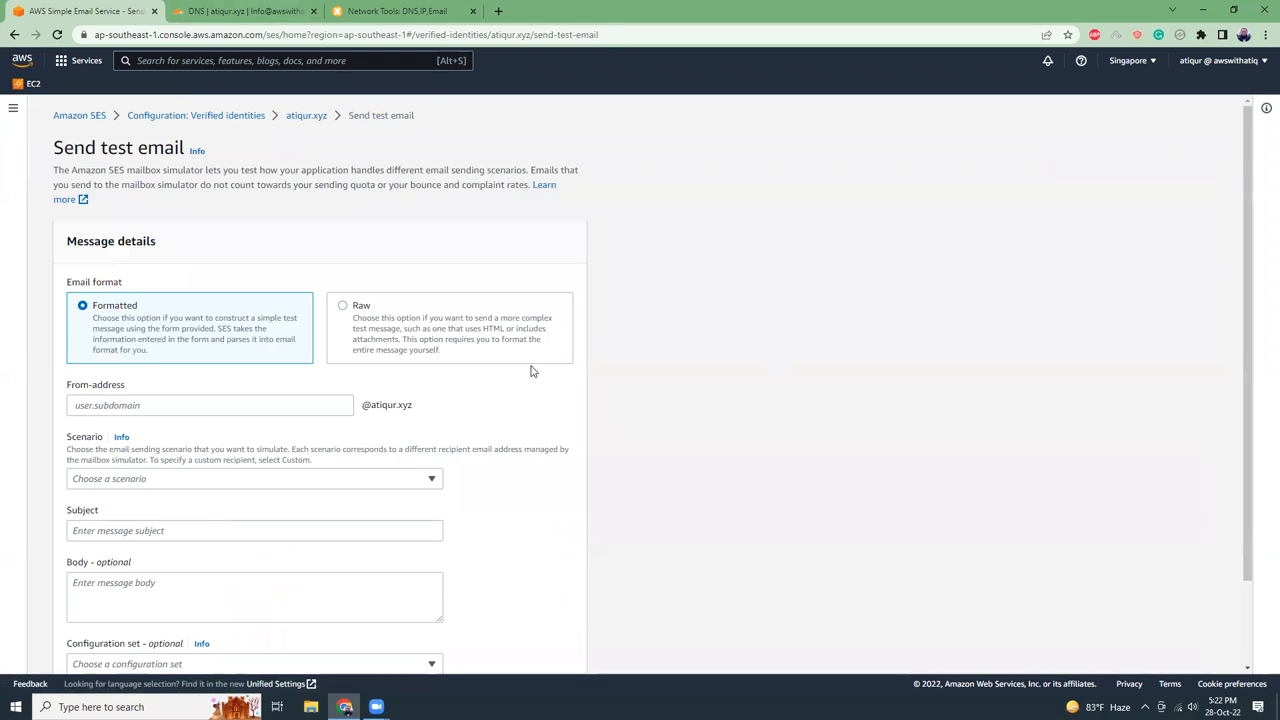
{"action": "mouse_move", "coordinate": [395, 329]}
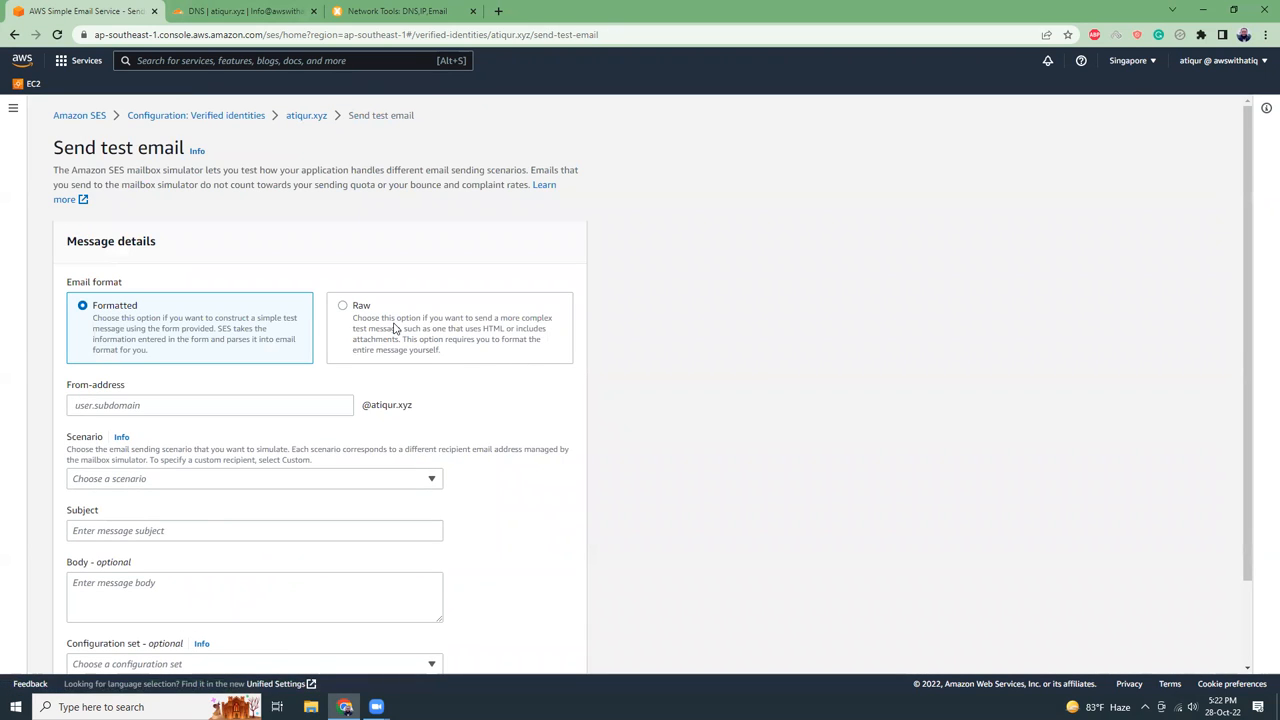
{"action": "left_click", "coordinate": [343, 305]}
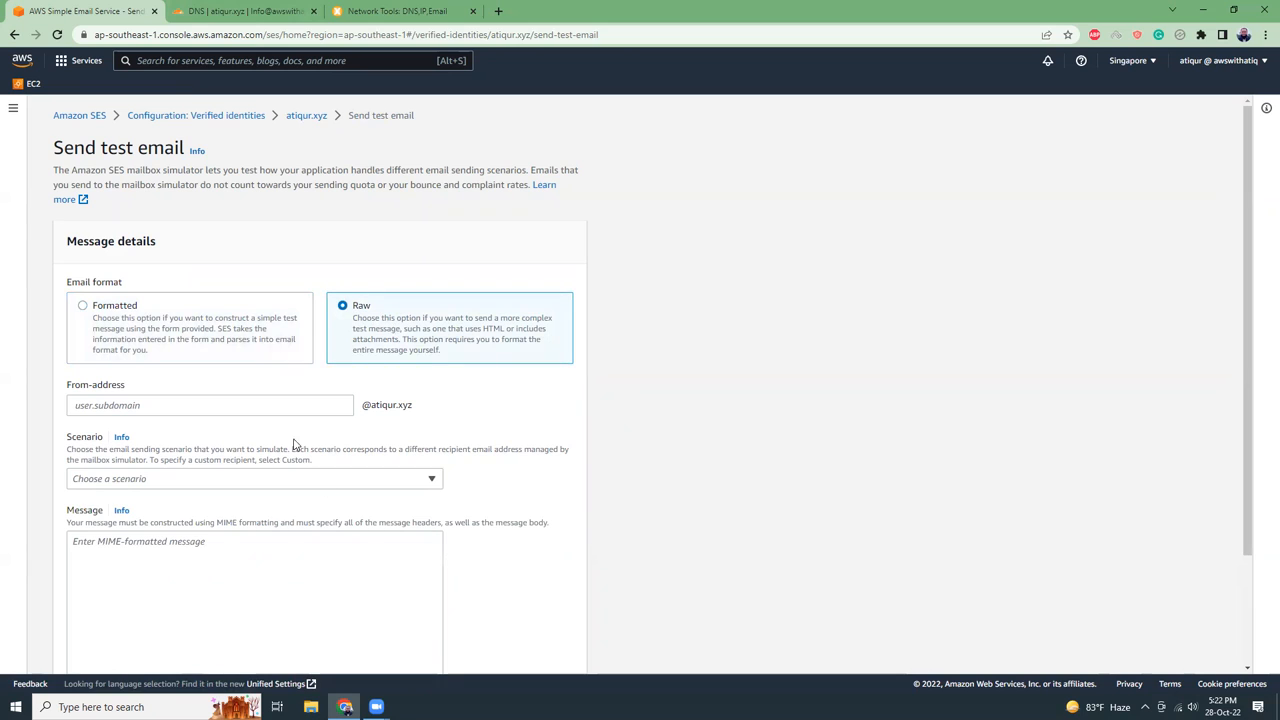
{"action": "left_click", "coordinate": [210, 405]}
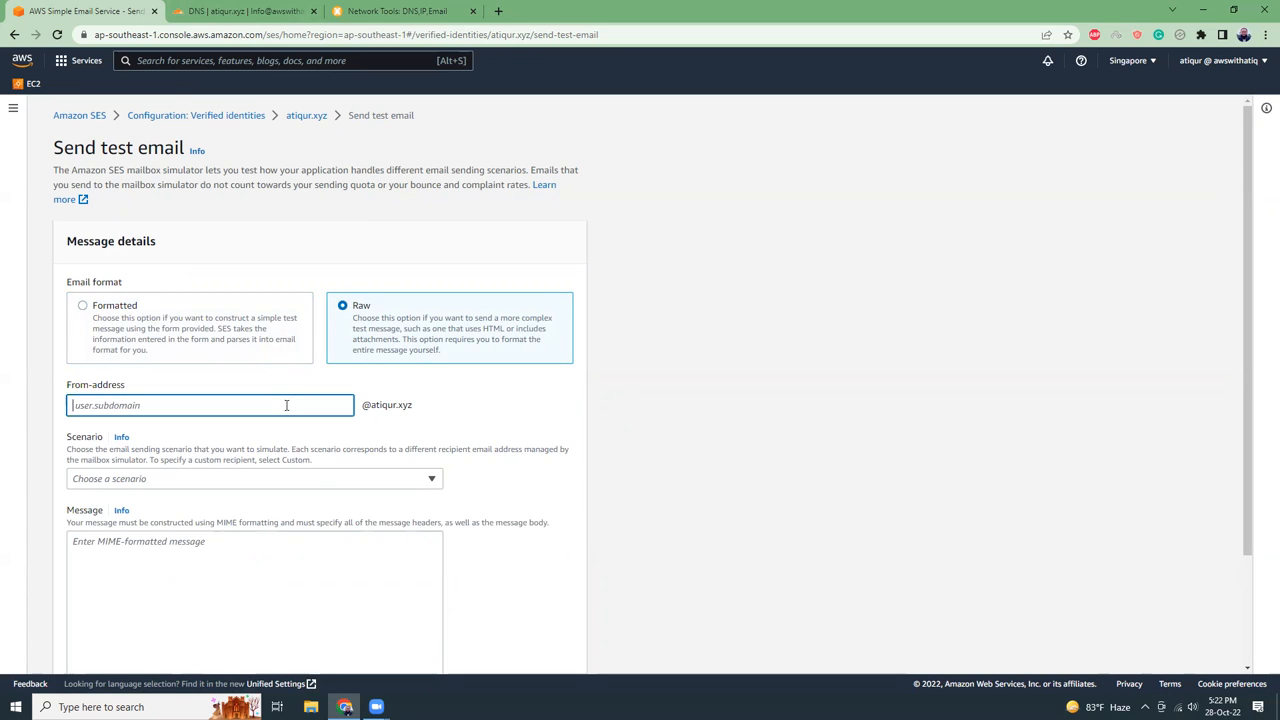
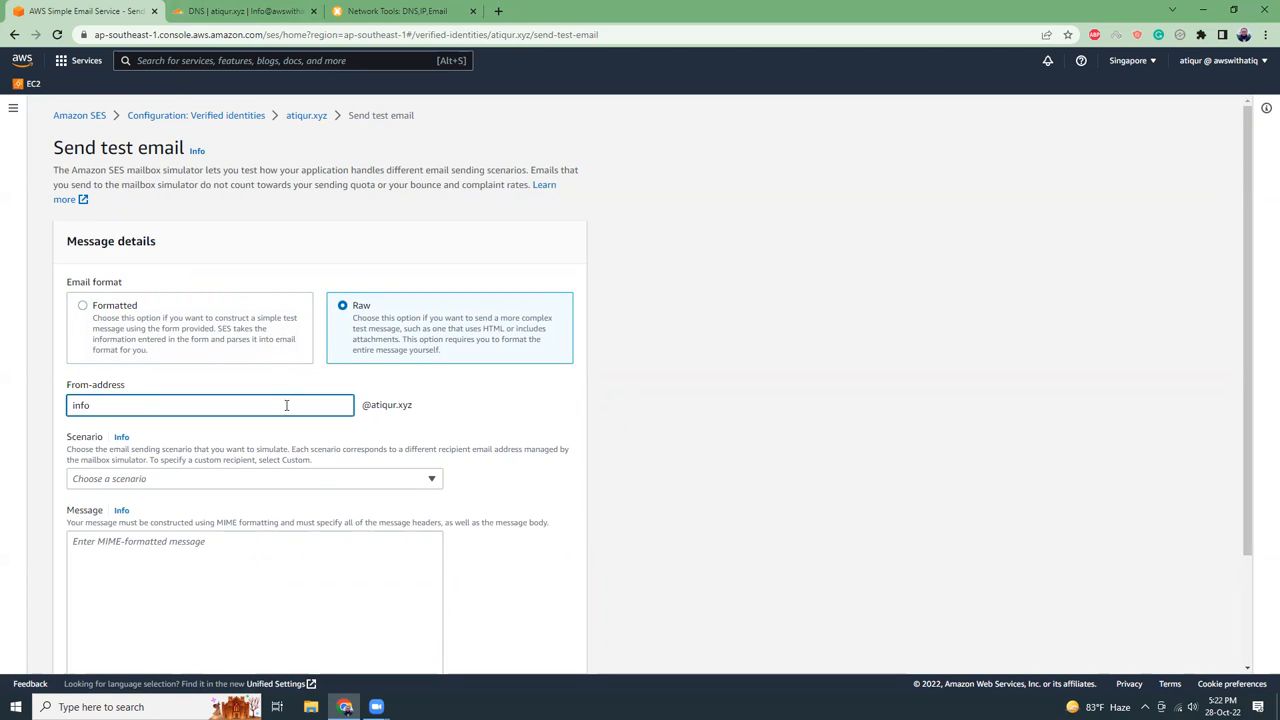
{"action": "scroll", "scroll_direction": "down", "scroll_amount": 3}
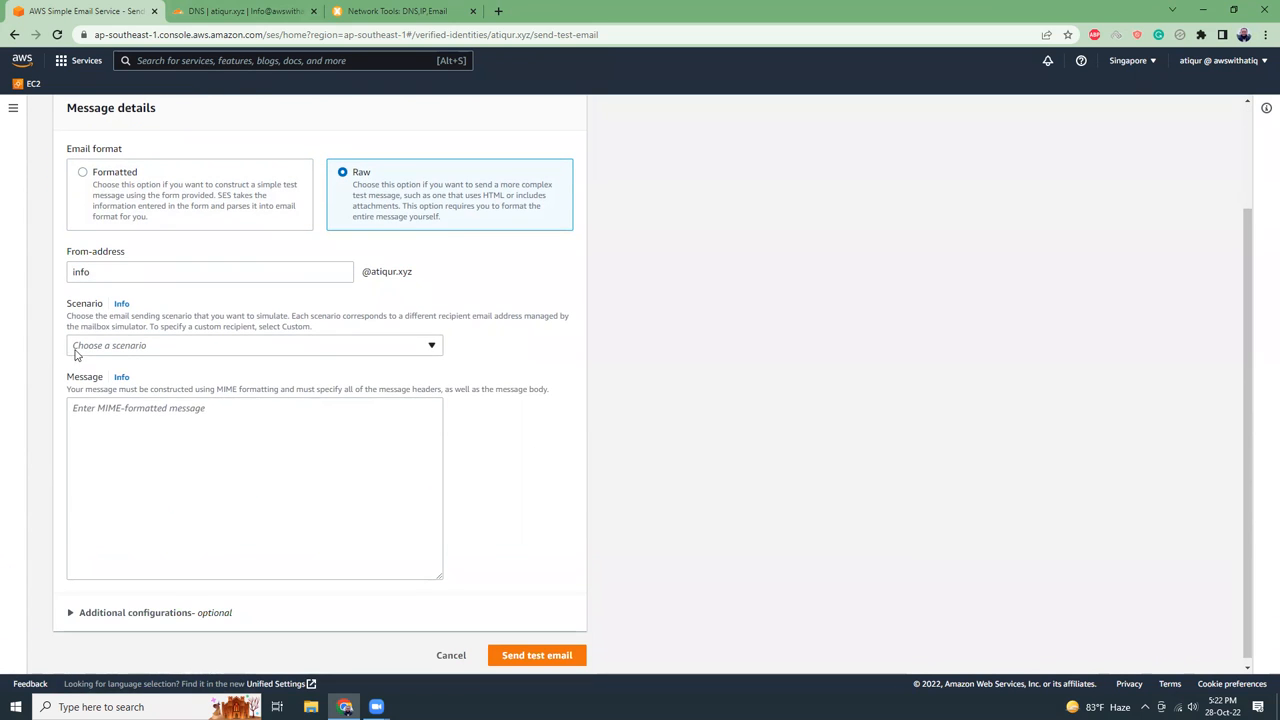
{"action": "left_click", "coordinate": [254, 345]}
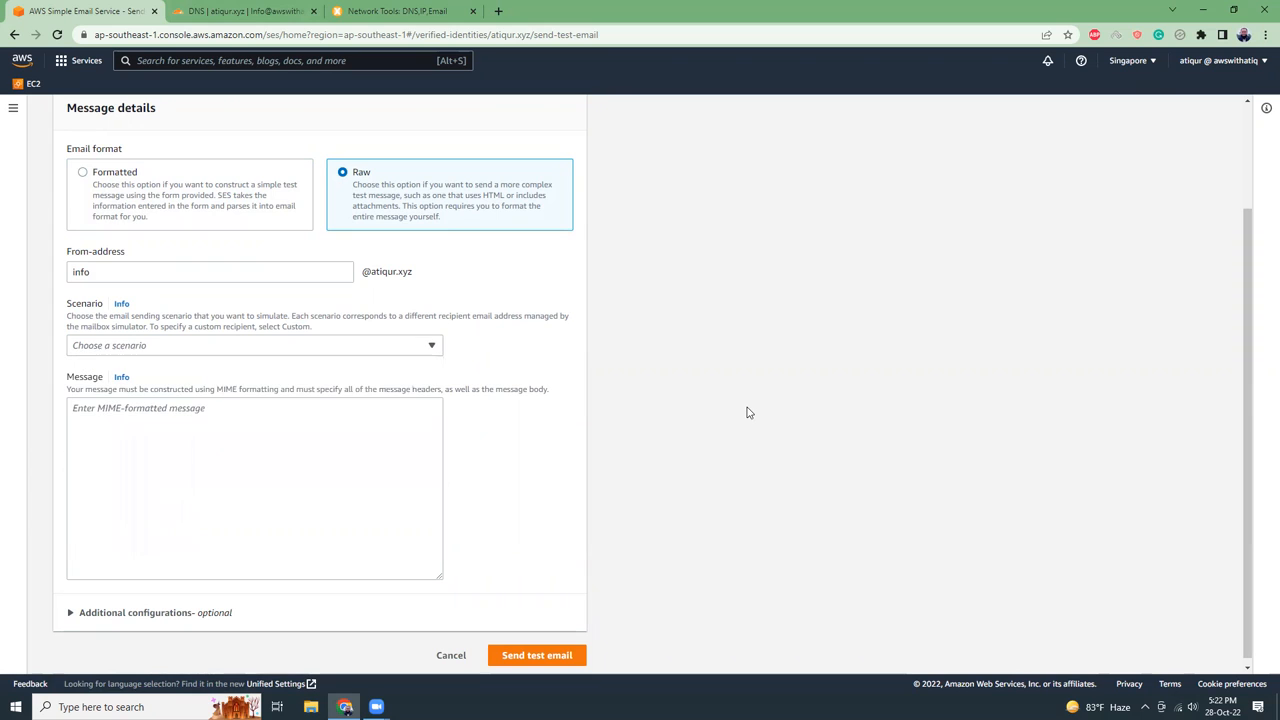
{"action": "mouse_move", "coordinate": [227, 199]}
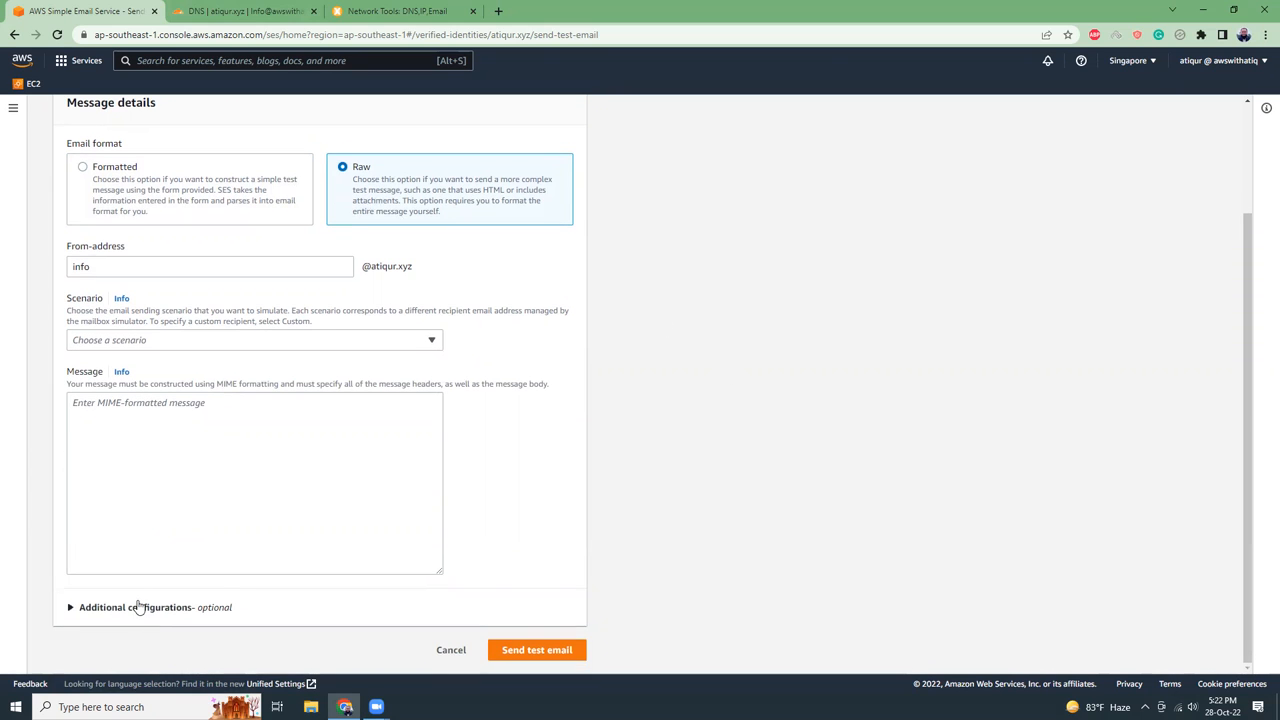
{"action": "left_click", "coordinate": [135, 607]}
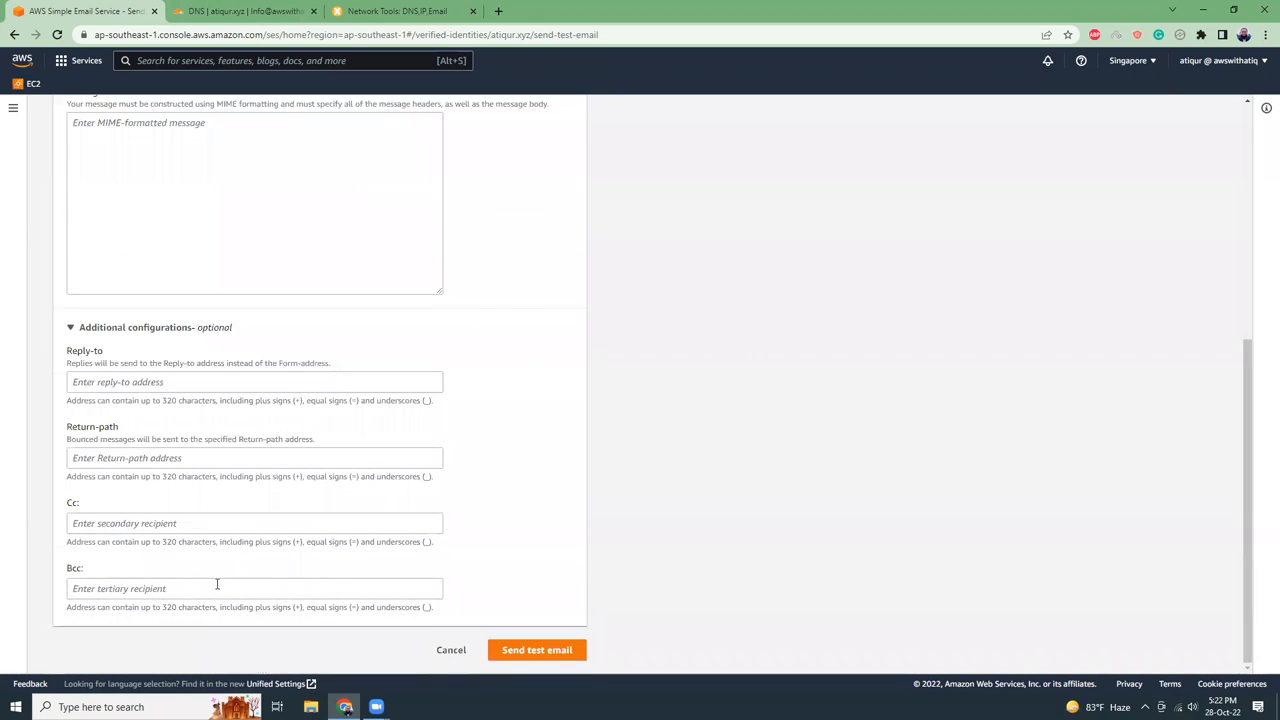
{"action": "scroll", "scroll_direction": "up", "scroll_amount": 3}
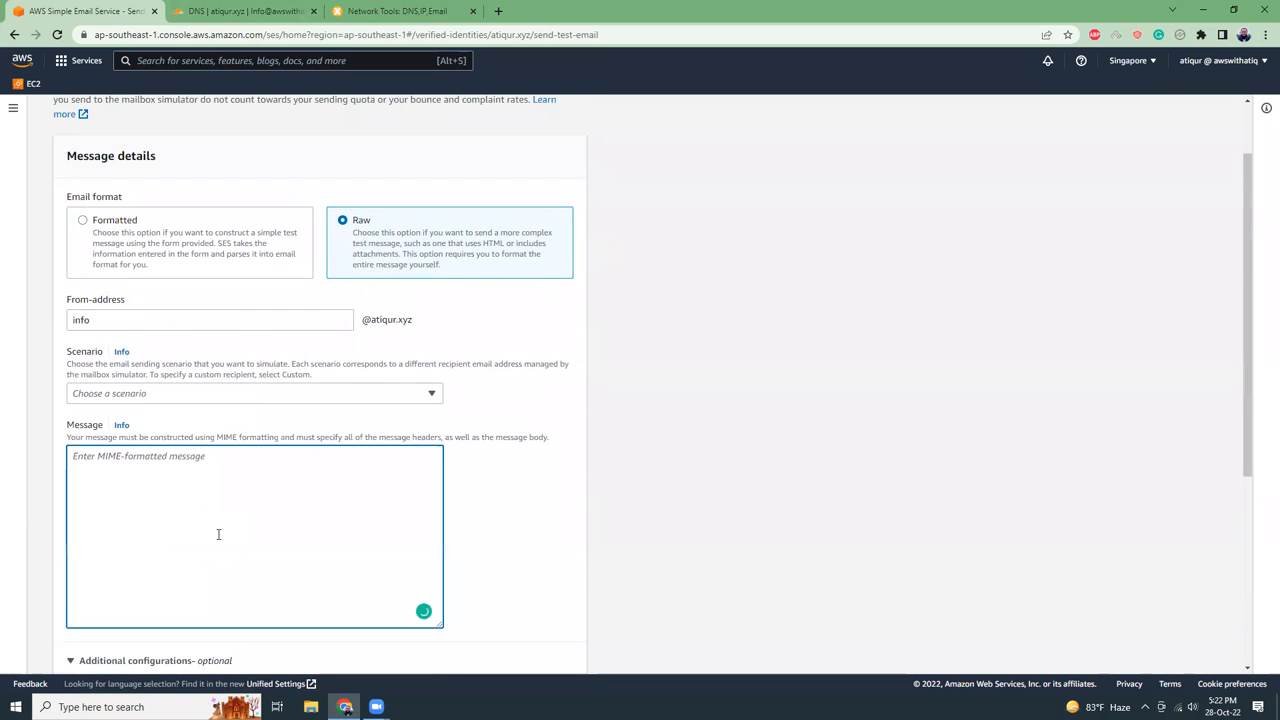
{"action": "left_click", "coordinate": [83, 219]}
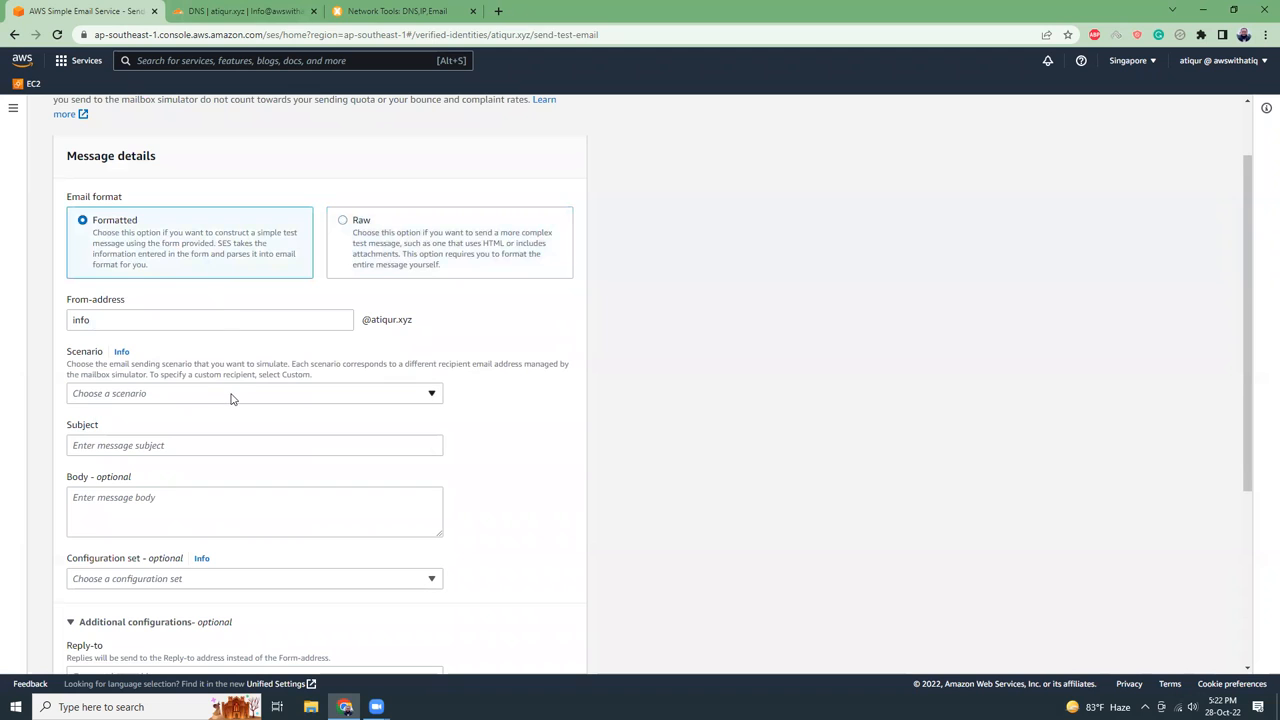
Switch the test email scenario from Successful delivery to Custom.
{"action": "left_click", "coordinate": [254, 393]}
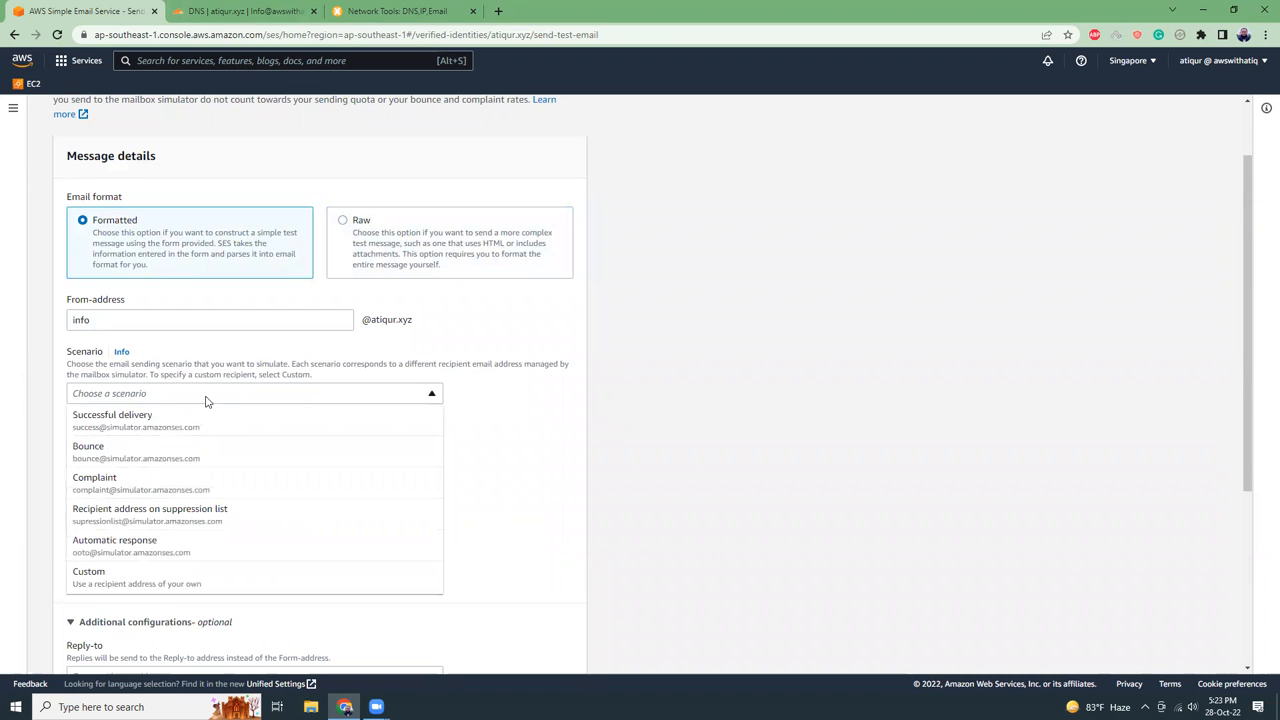
{"action": "mouse_move", "coordinate": [210, 430]}
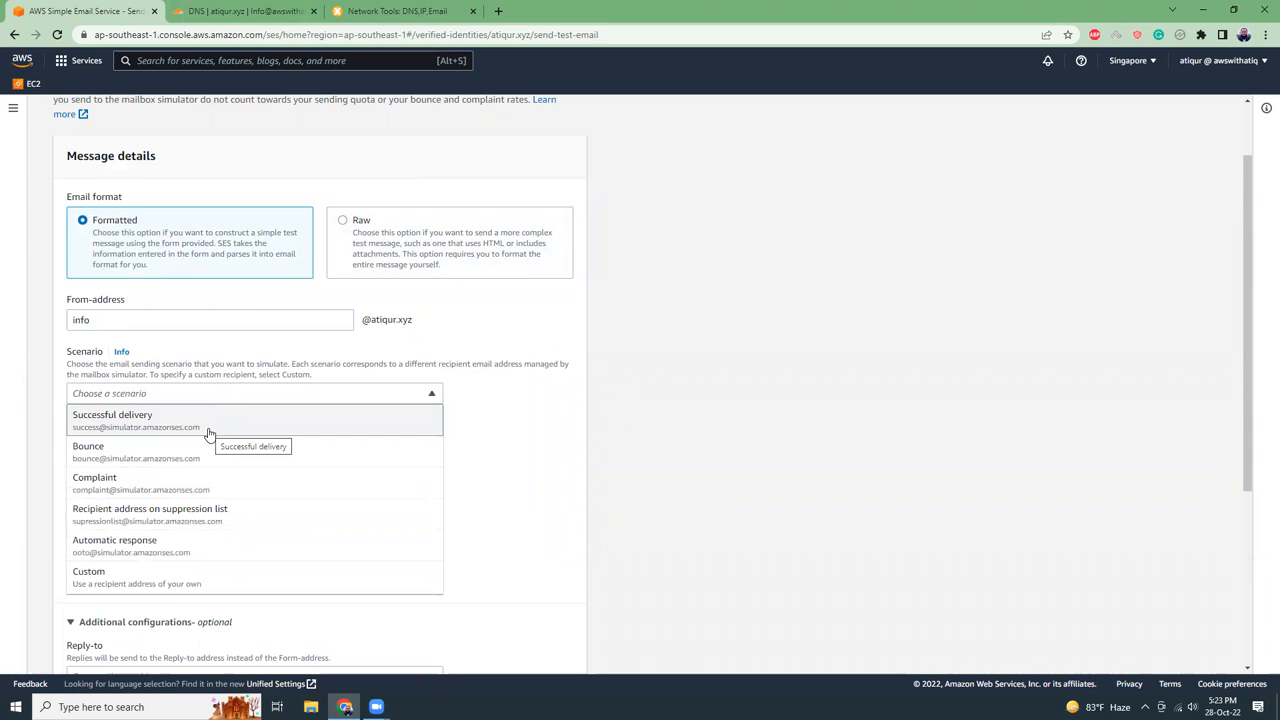
{"action": "left_click", "coordinate": [135, 420]}
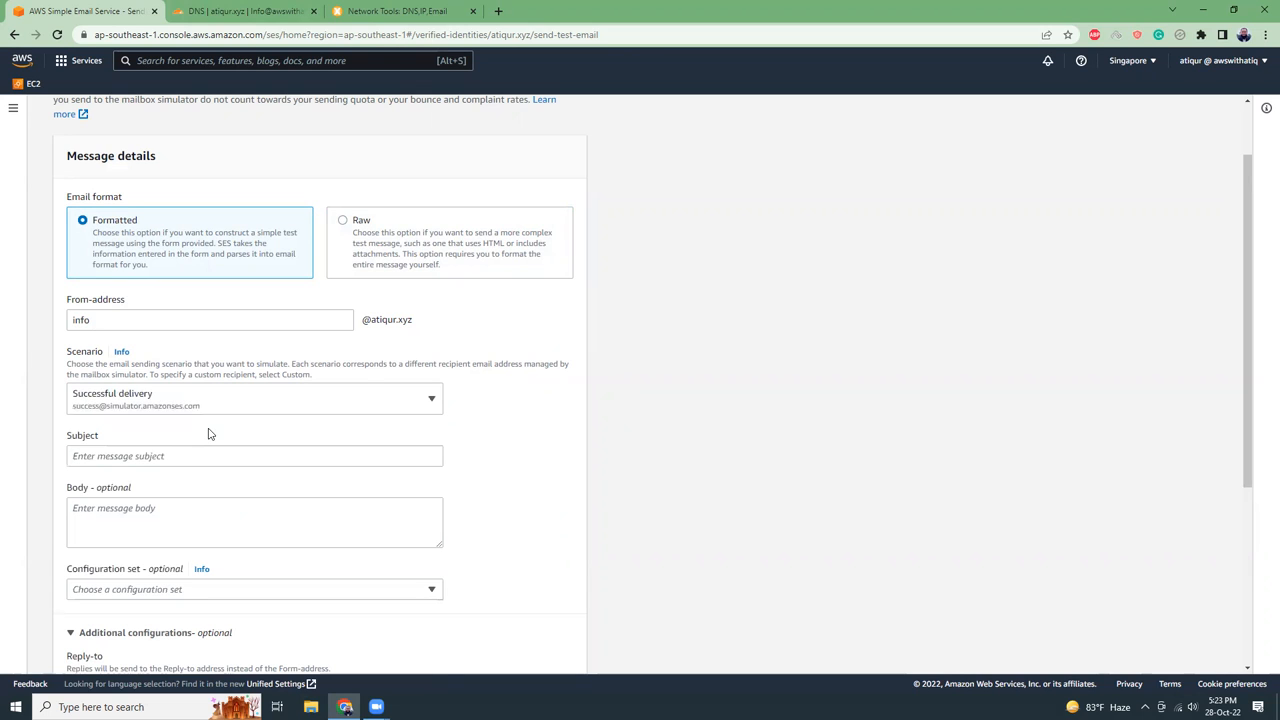
{"action": "left_click", "coordinate": [254, 398]}
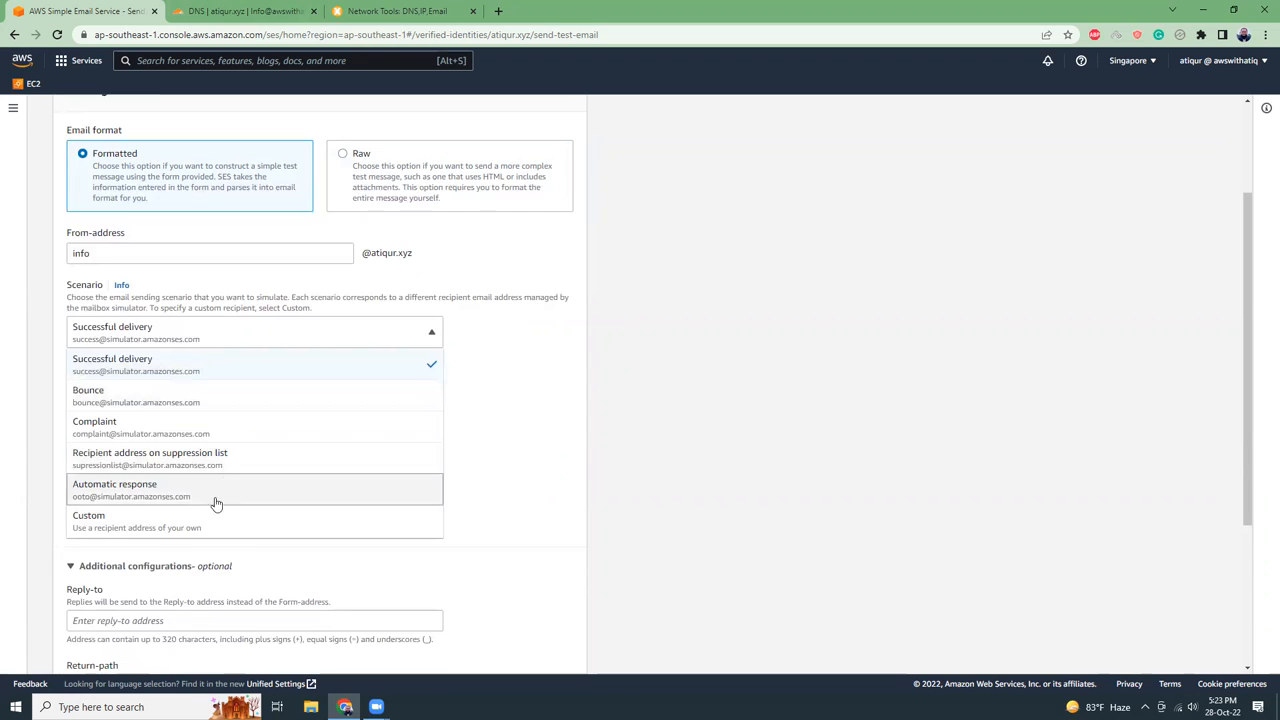
{"action": "left_click", "coordinate": [89, 520]}
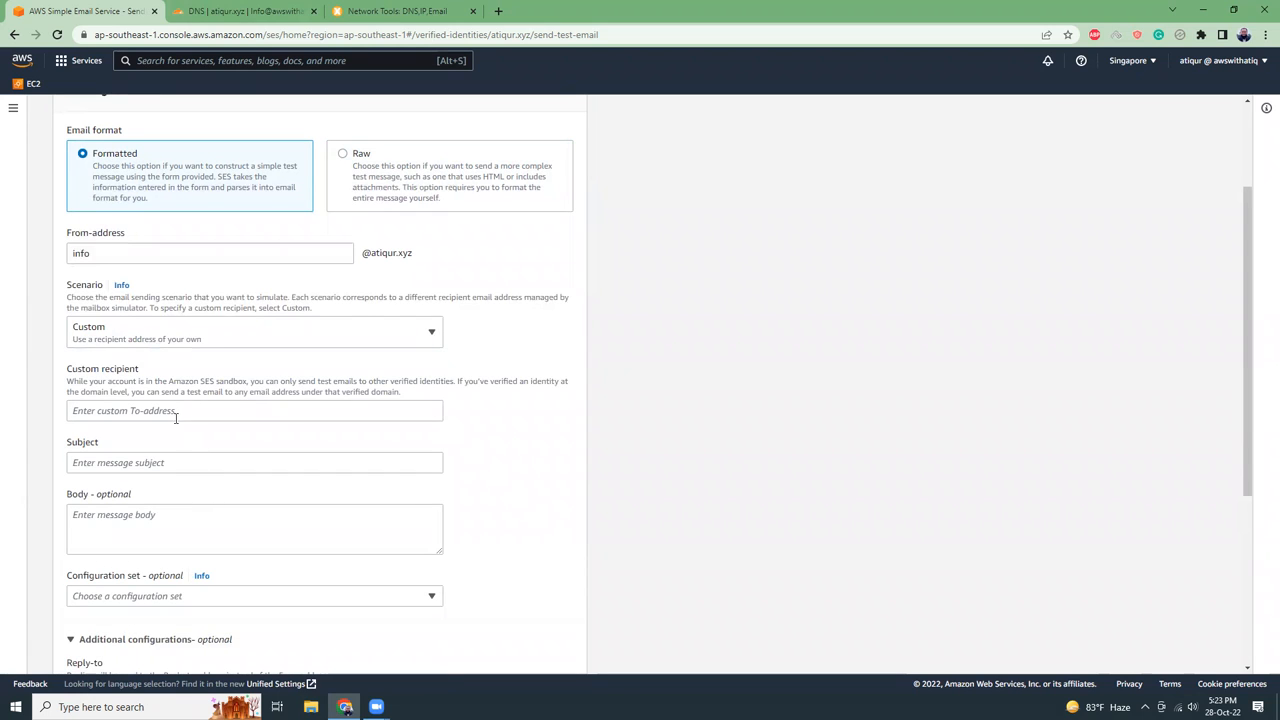
{"action": "left_click", "coordinate": [255, 410]}
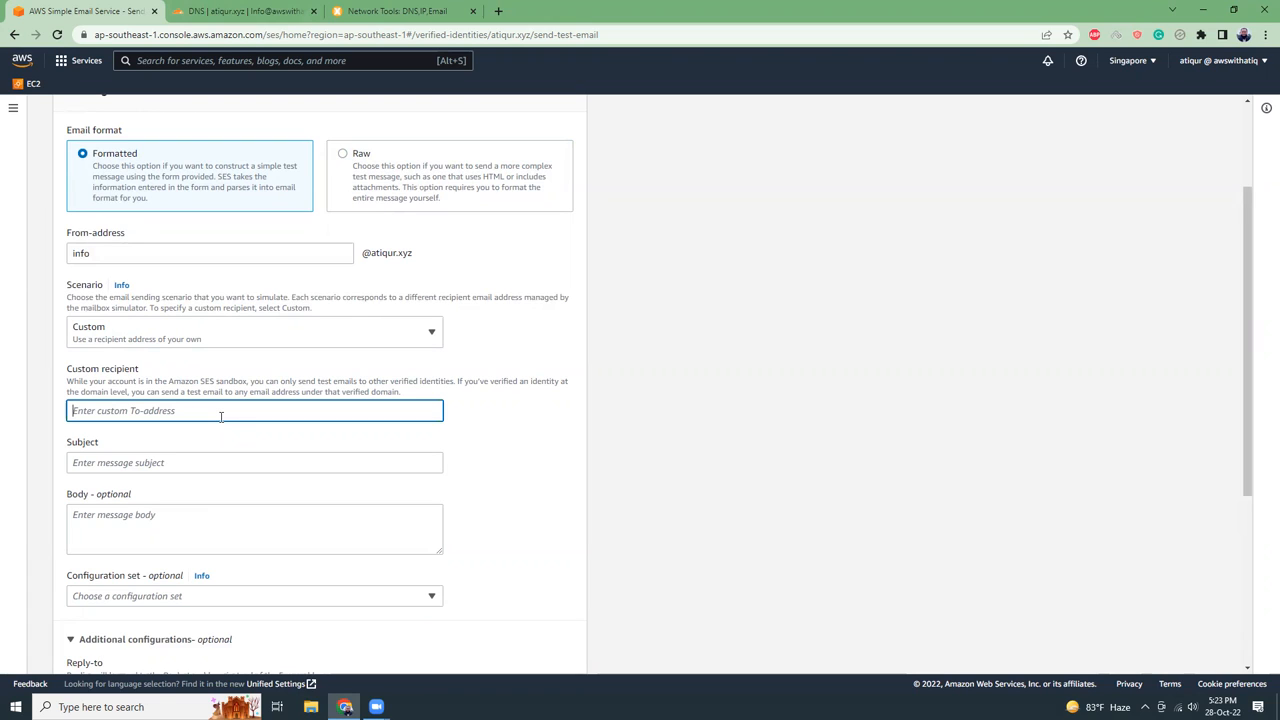
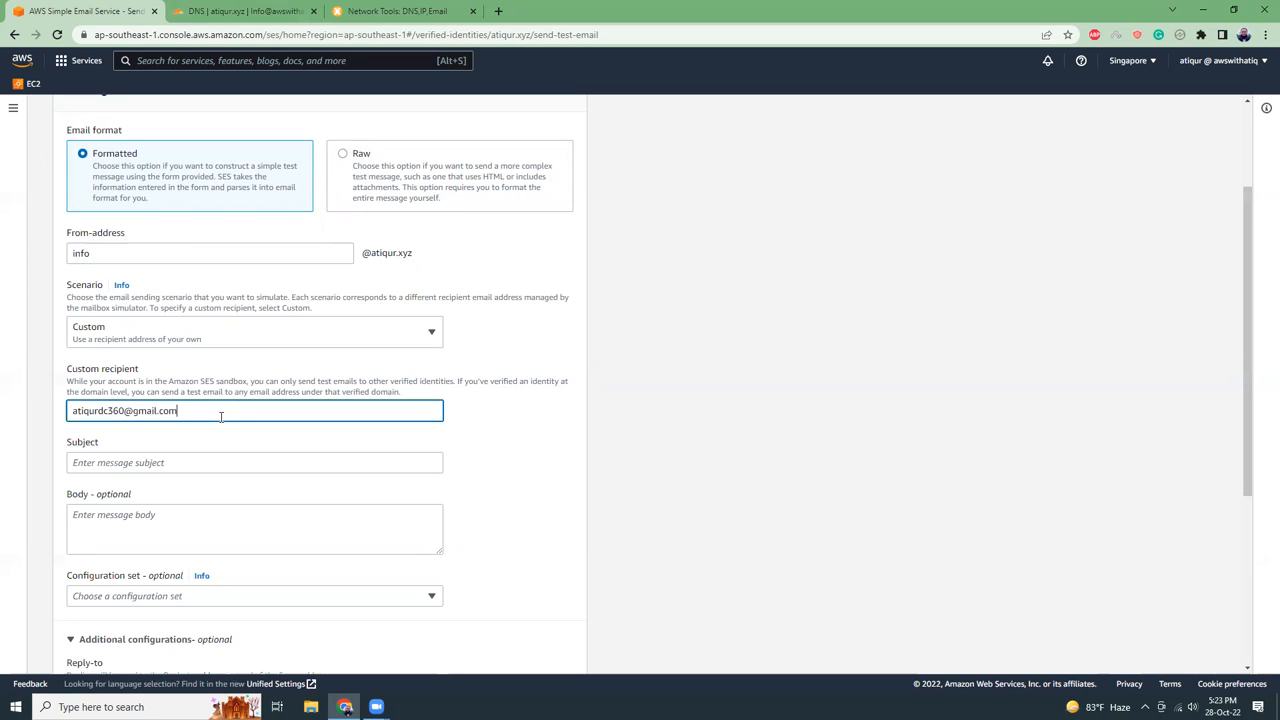
{"action": "left_click", "coordinate": [254, 462]}
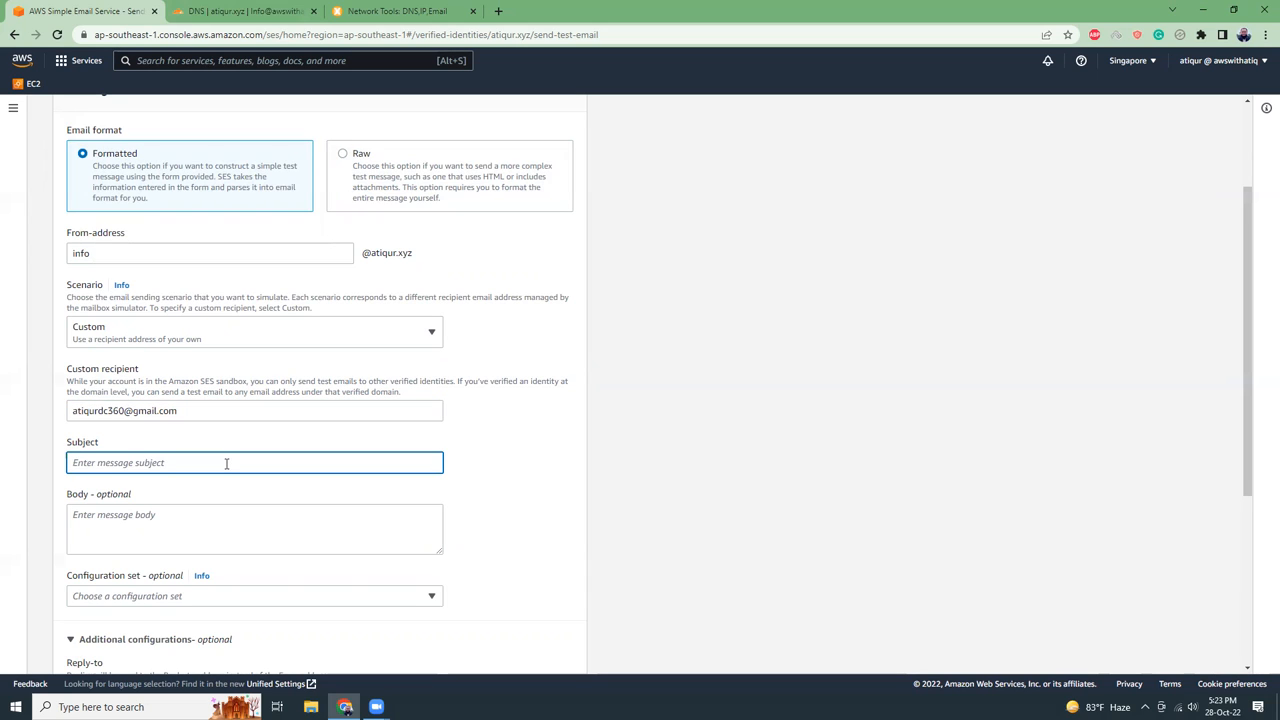
Fill subject and body with 'this is from aws SES' and send the test email.
{"action": "type", "text": "this is from aws SES"}
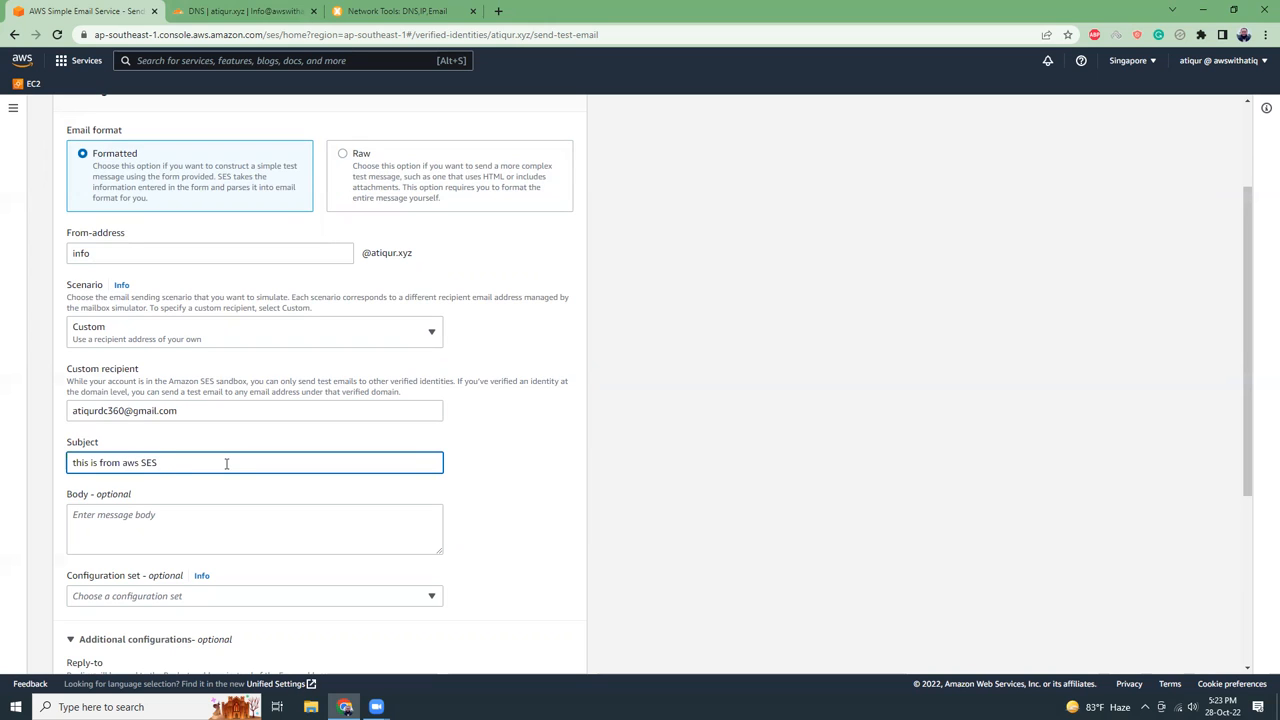
{"action": "left_click", "coordinate": [206, 523]}
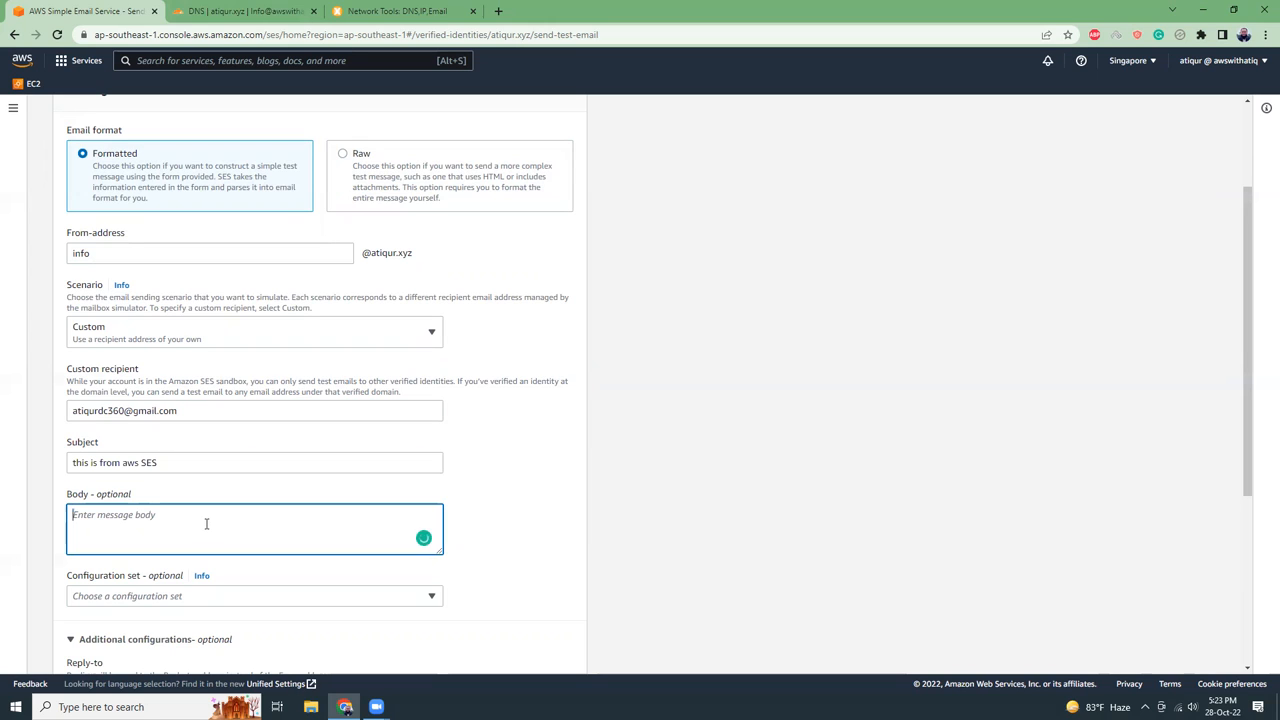
{"action": "type", "text": "this is from aws SES"}
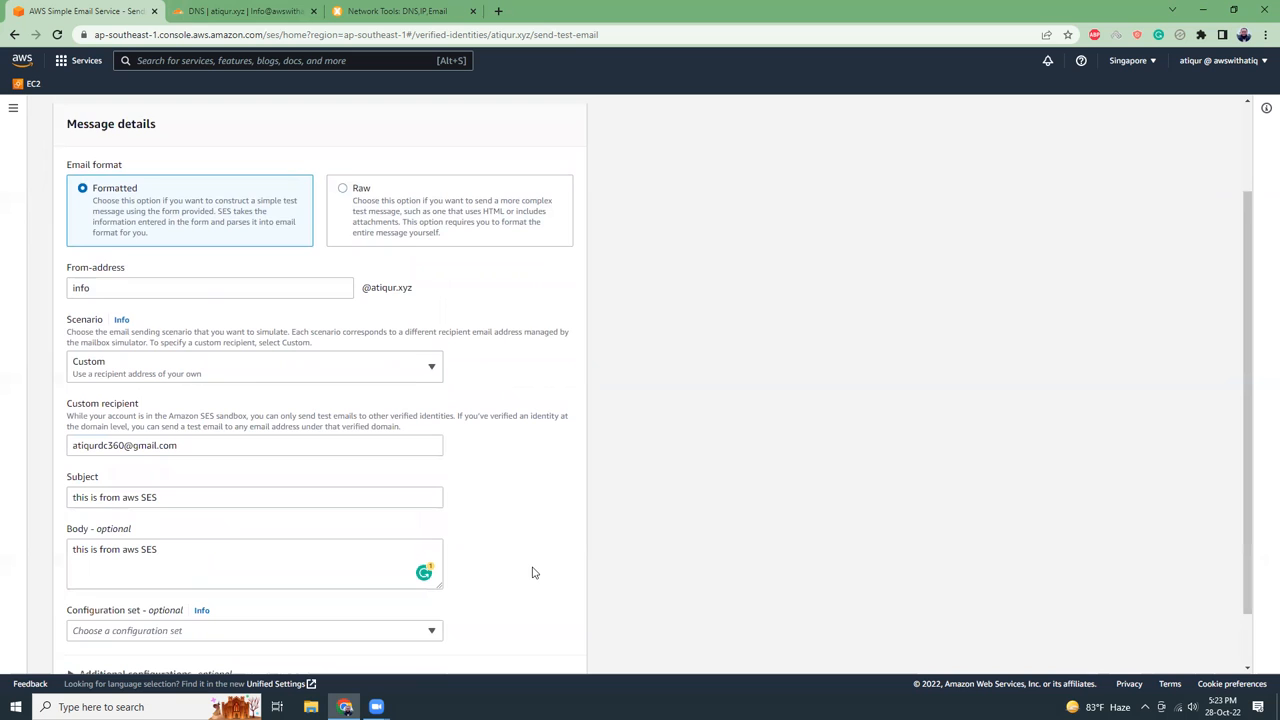
{"action": "scroll", "scroll_direction": "down", "scroll_amount": 3}
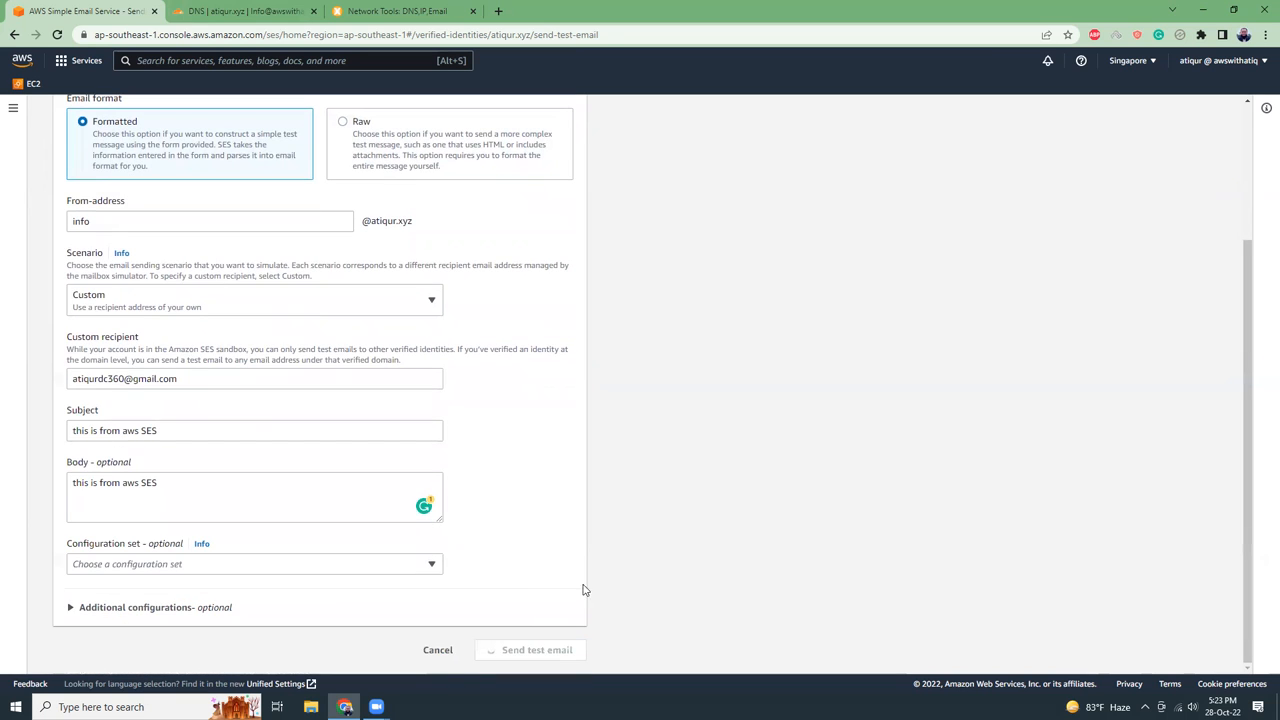
{"action": "left_click", "coordinate": [537, 650]}
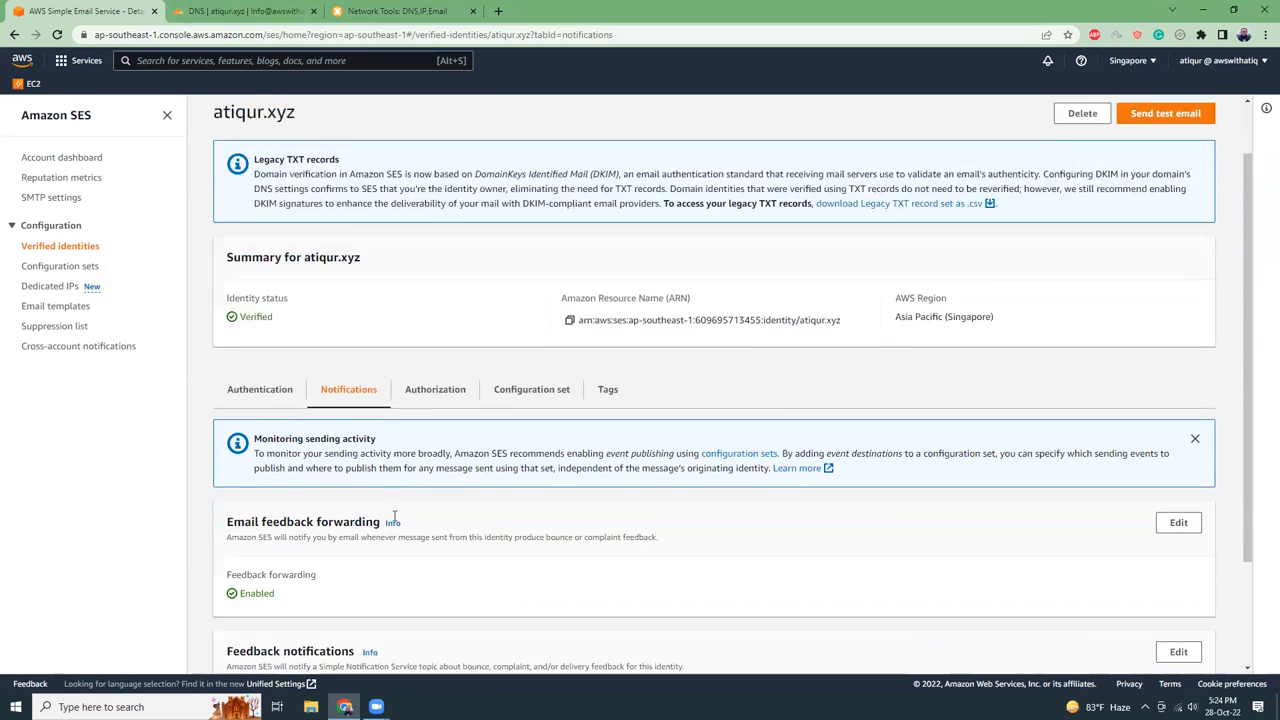
{"action": "left_click", "coordinate": [1165, 113]}
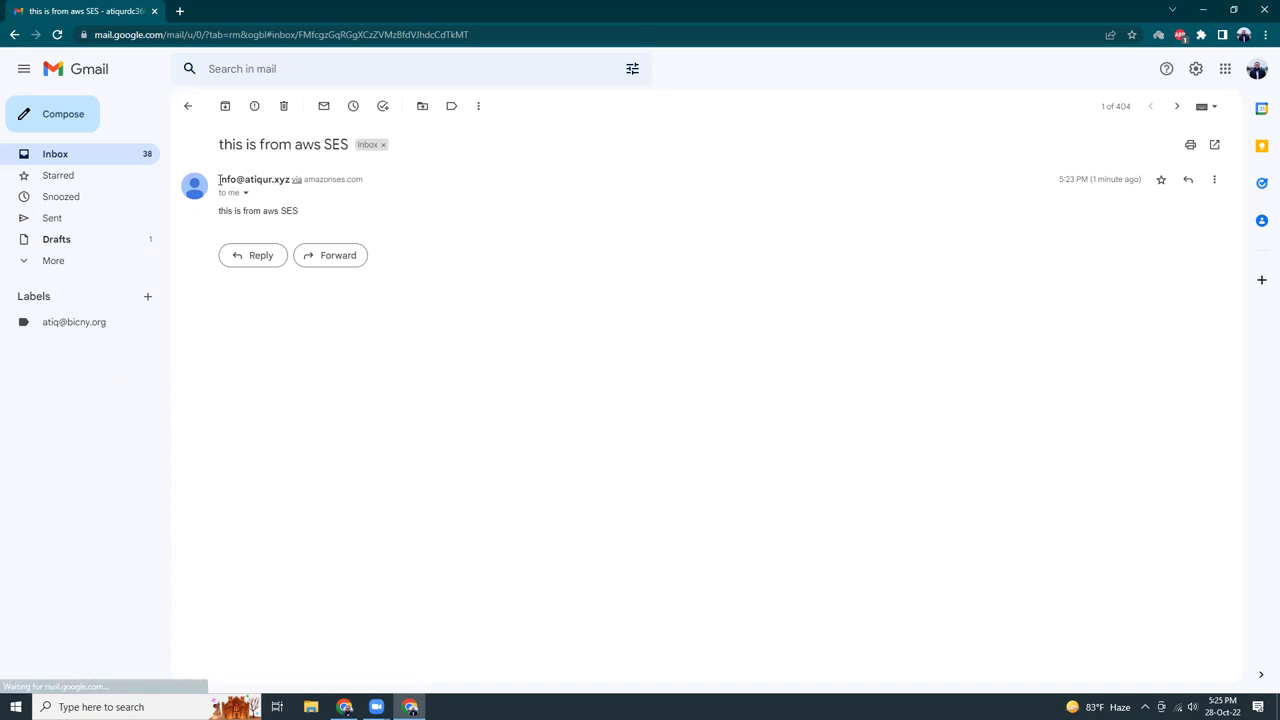
Check the sender card of the 'this is from aws SES' email, then dismiss it.
{"action": "left_click", "coordinate": [195, 186]}
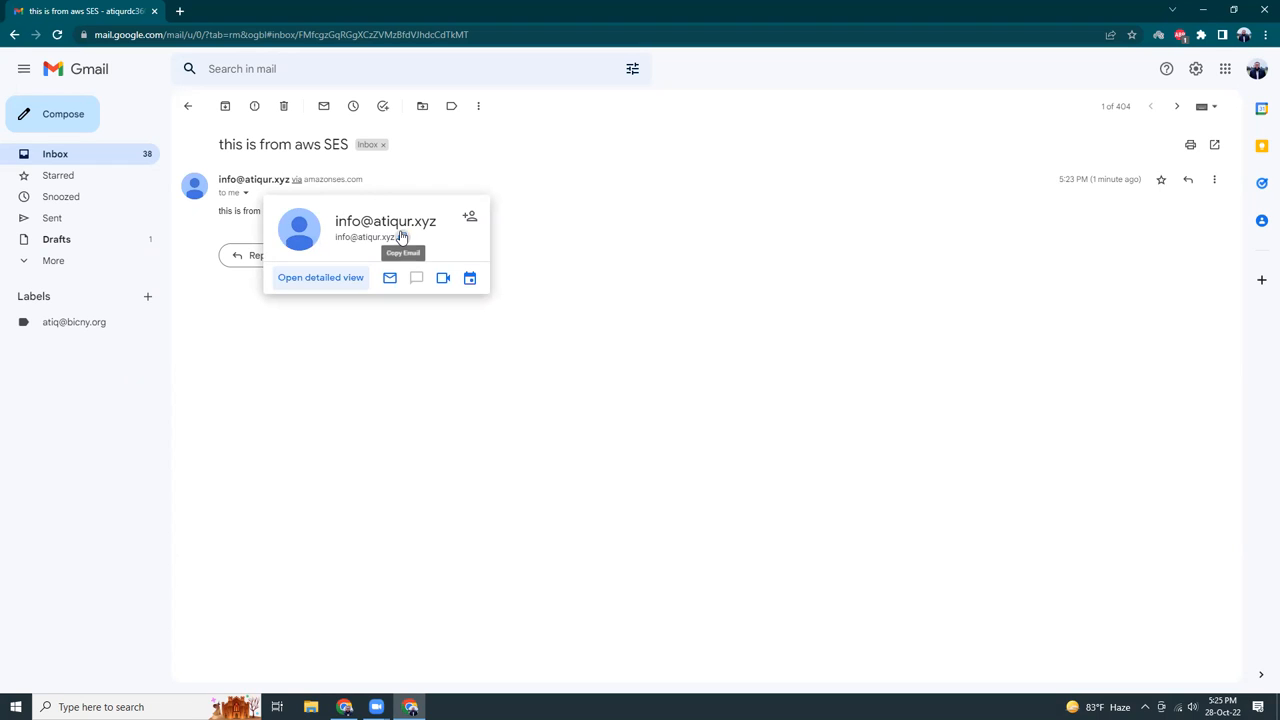
{"action": "mouse_move", "coordinate": [279, 278]}
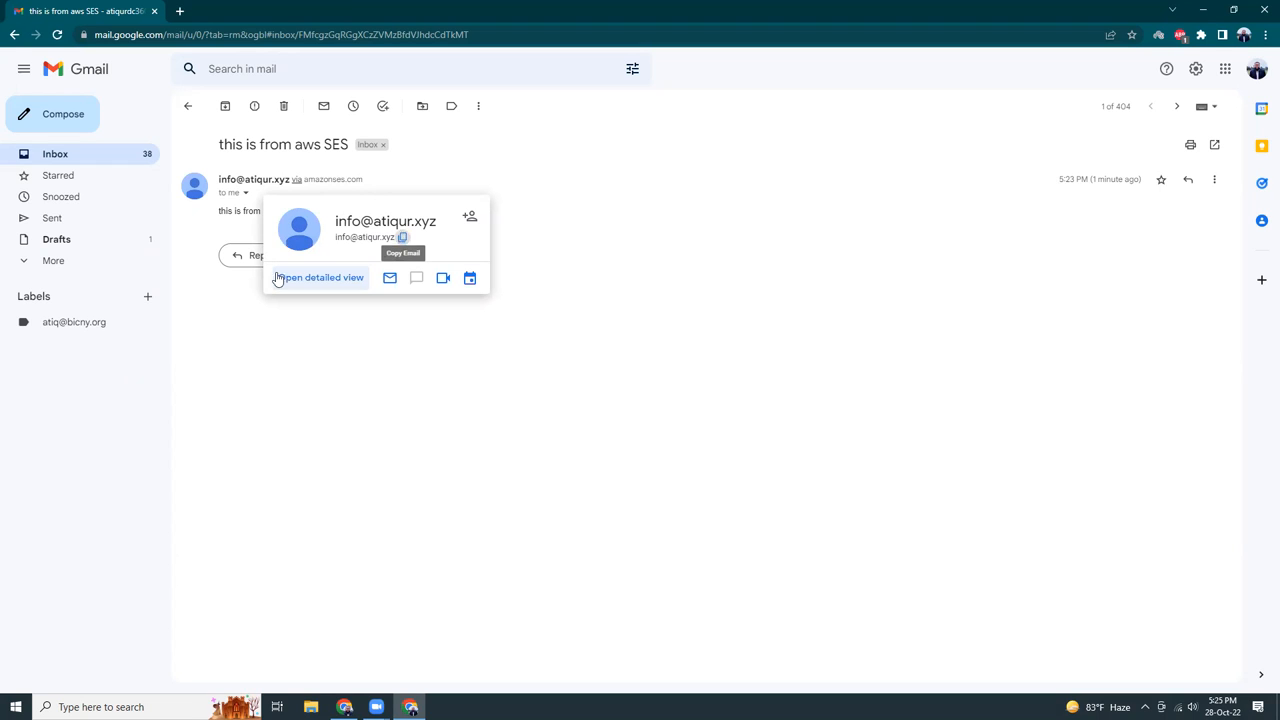
{"action": "double_click", "coordinate": [247, 211]}
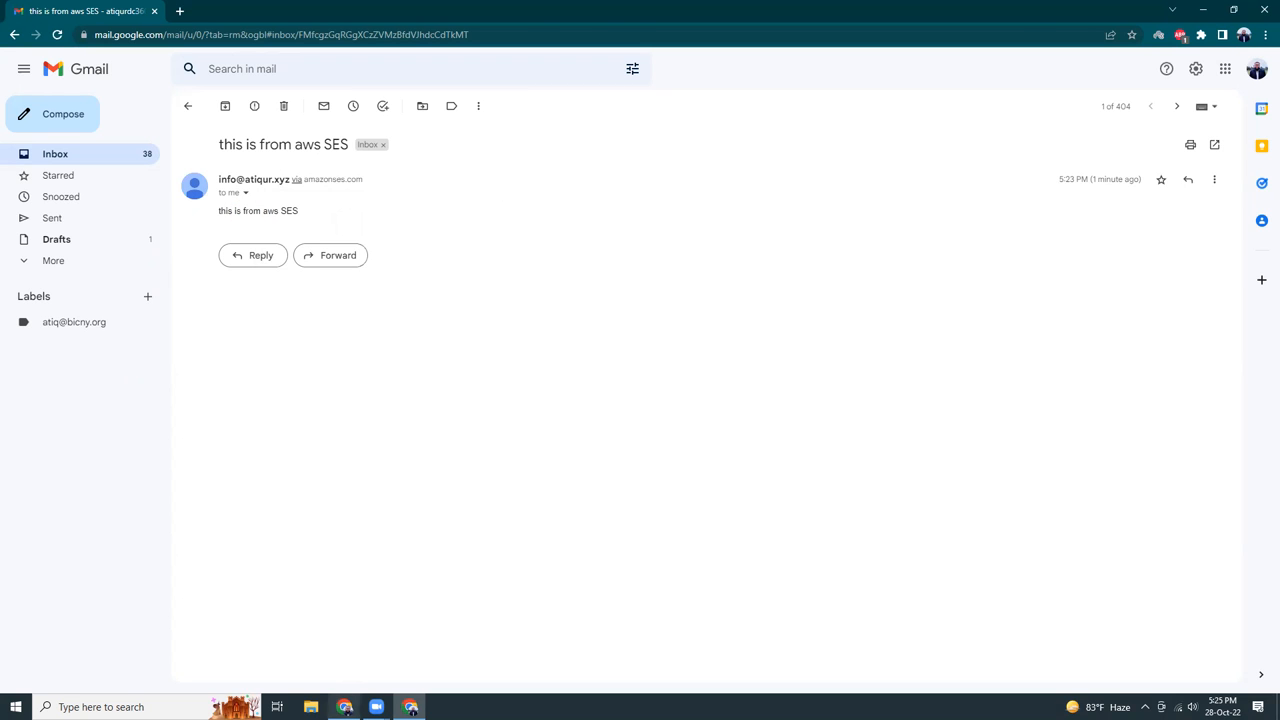
{"action": "left_click", "coordinate": [80, 11]}
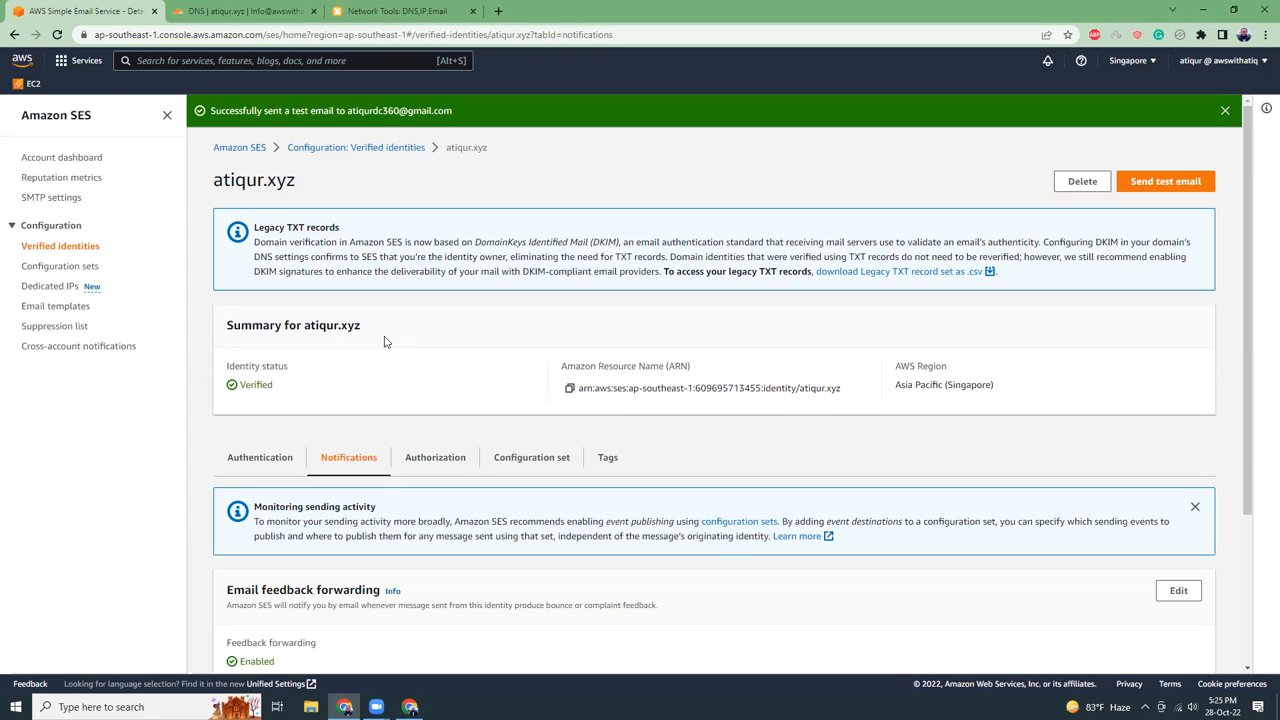
{"action": "mouse_move", "coordinate": [1102, 637]}
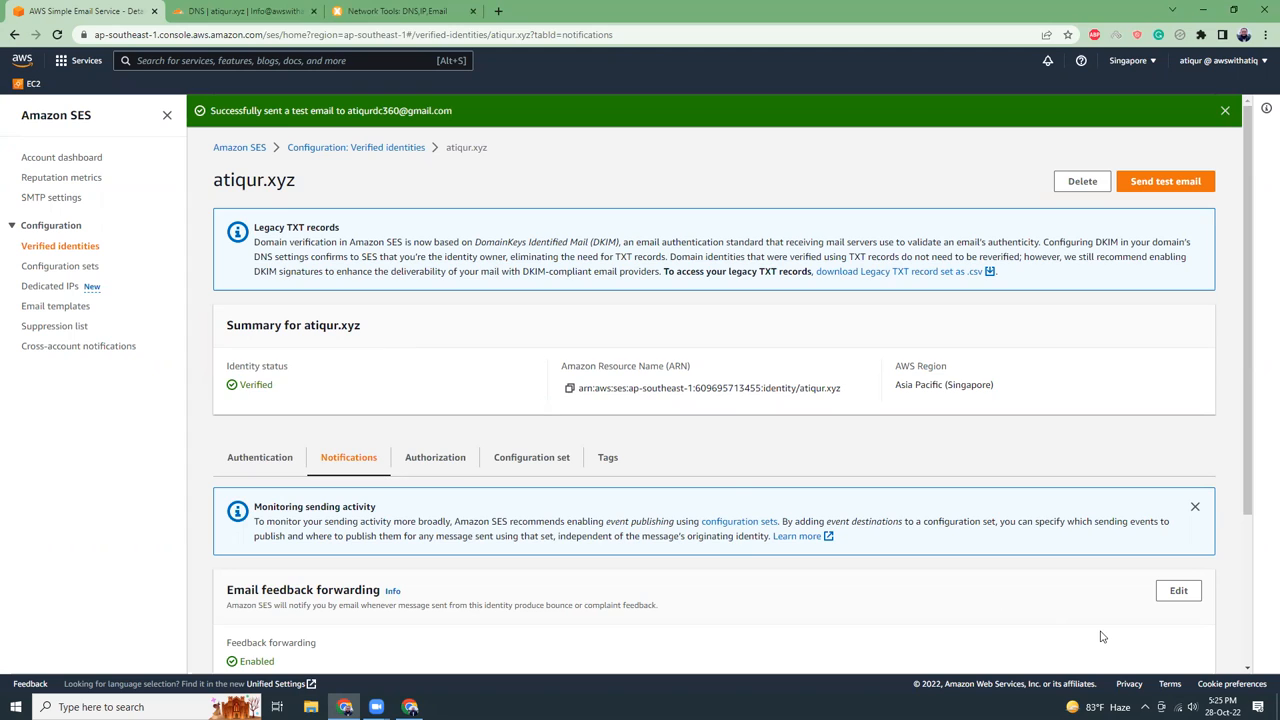